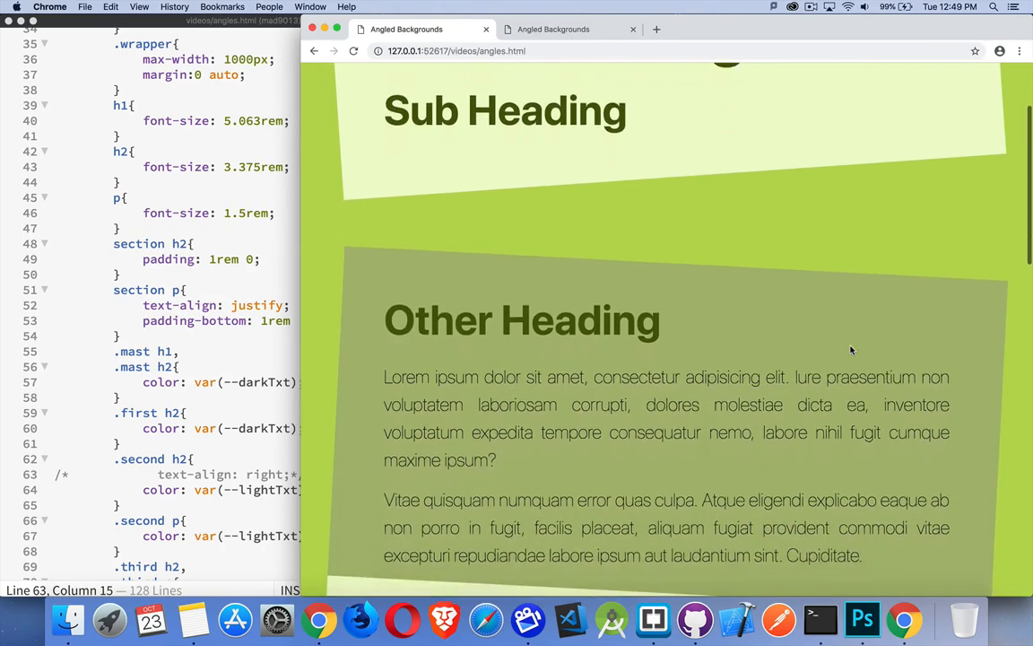
Scroll through the finished angled-backgrounds page in Chrome.
{"action": "scroll", "scroll_direction": "down", "scroll_amount": 3}
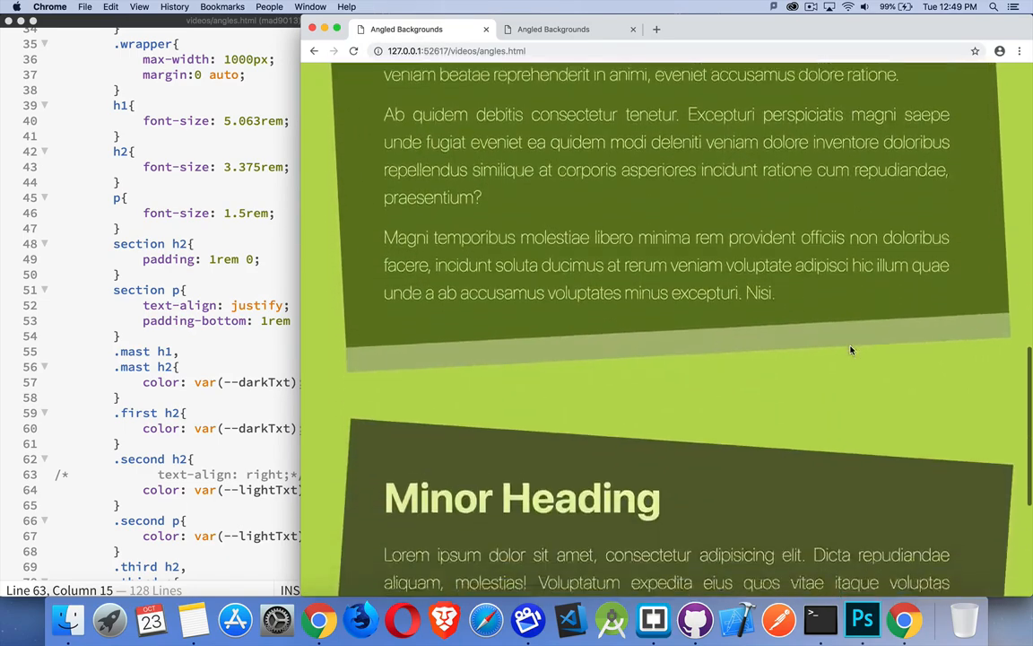
{"action": "scroll", "scroll_direction": "down", "scroll_amount": 3}
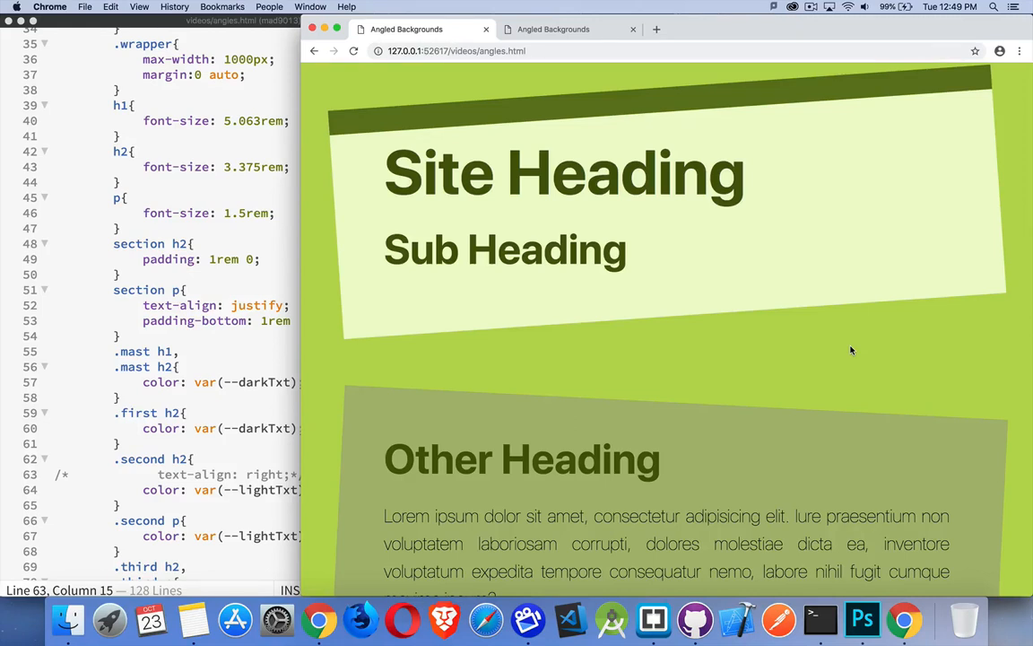
{"action": "mouse_move", "coordinate": [858, 334]}
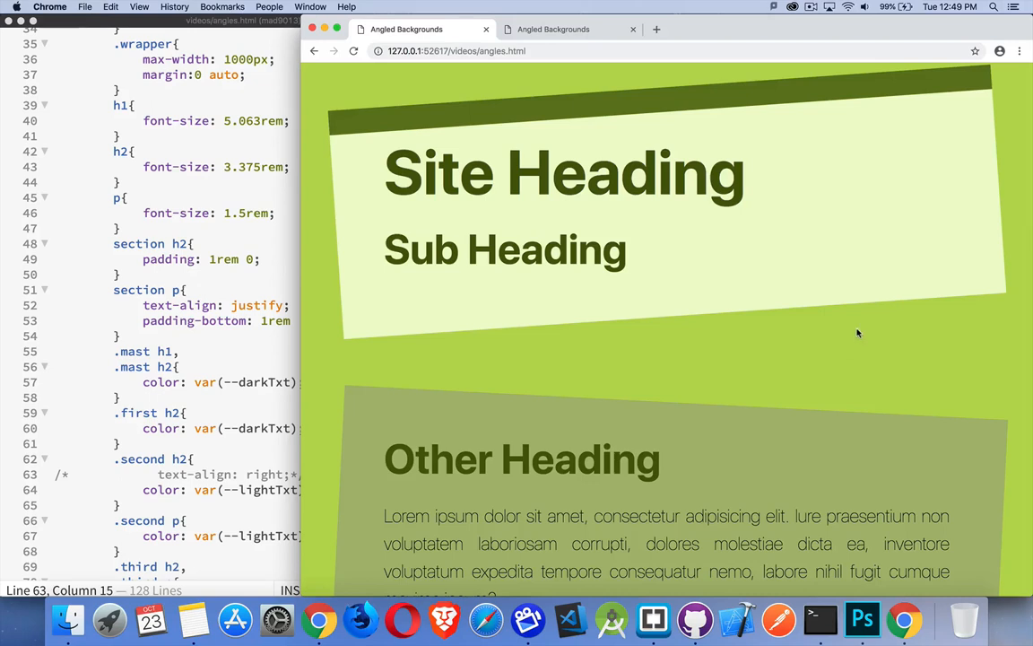
{"action": "mouse_move", "coordinate": [891, 324]}
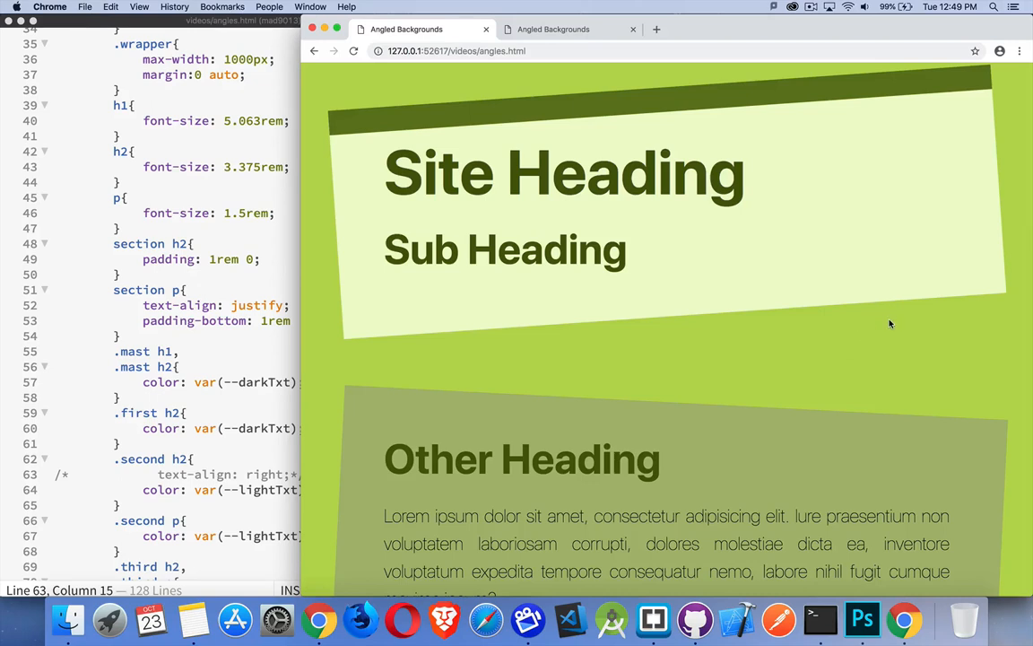
{"action": "scroll", "scroll_direction": "down", "scroll_amount": 3}
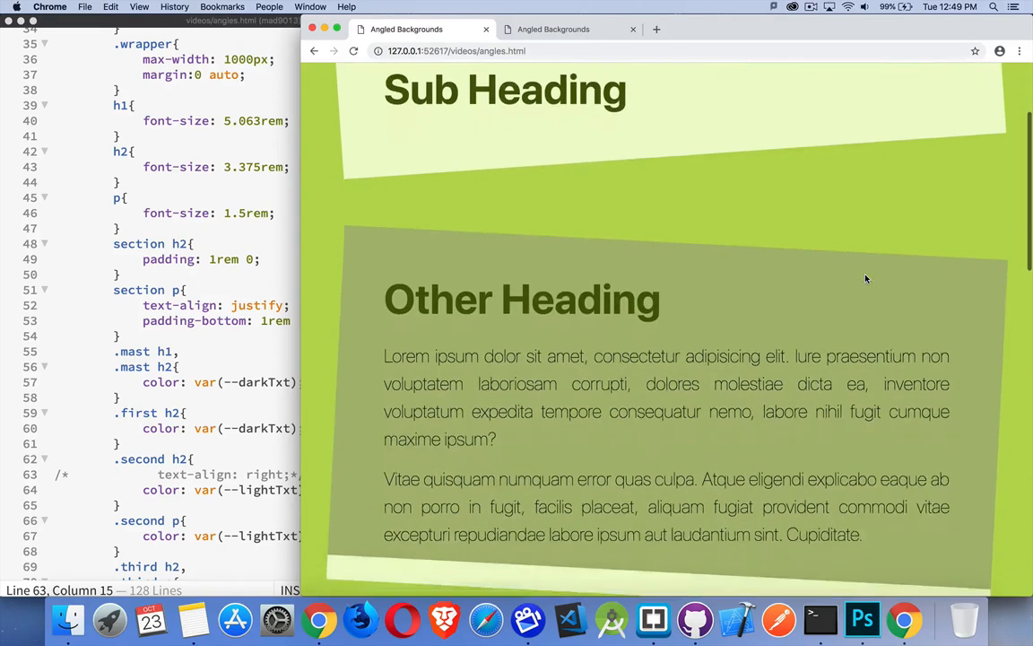
{"action": "scroll", "scroll_direction": "down", "scroll_amount": 3}
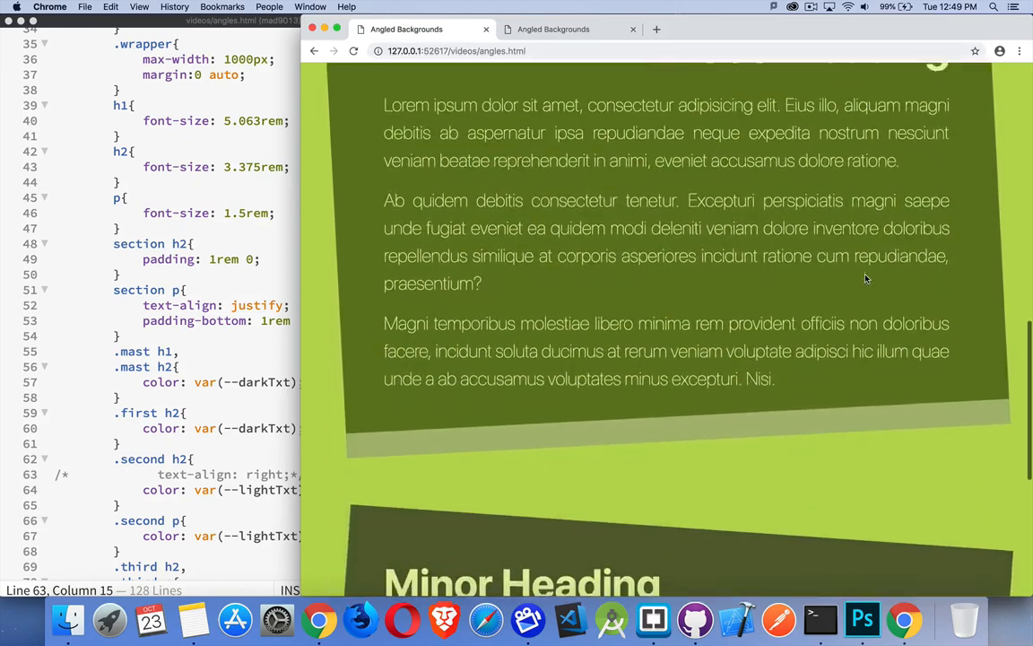
{"action": "scroll", "scroll_direction": "down", "scroll_amount": 3}
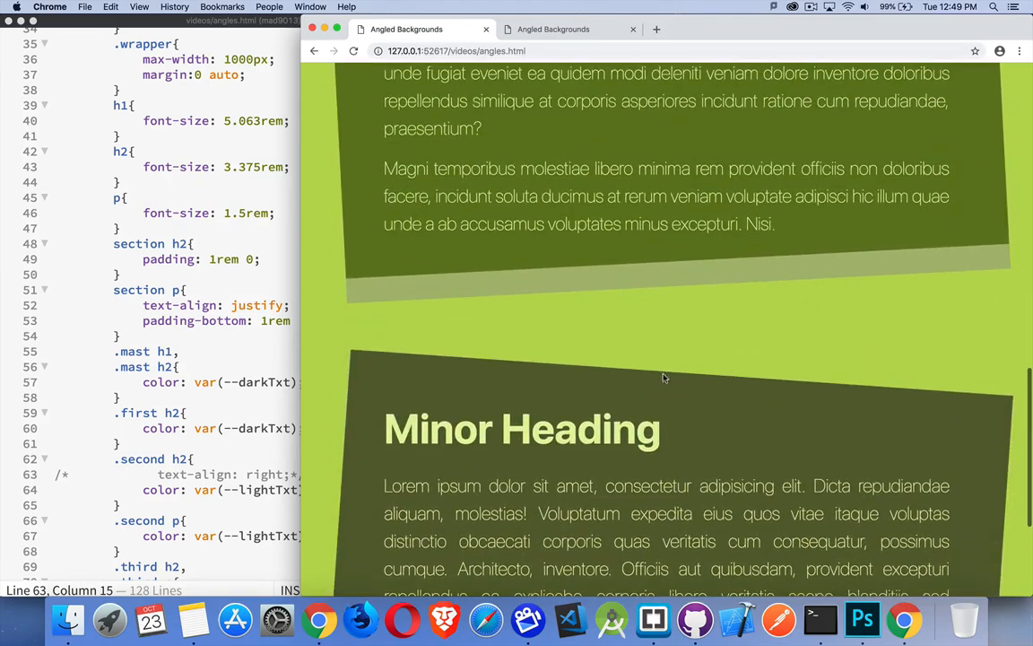
{"action": "scroll", "scroll_direction": "down", "scroll_amount": 3}
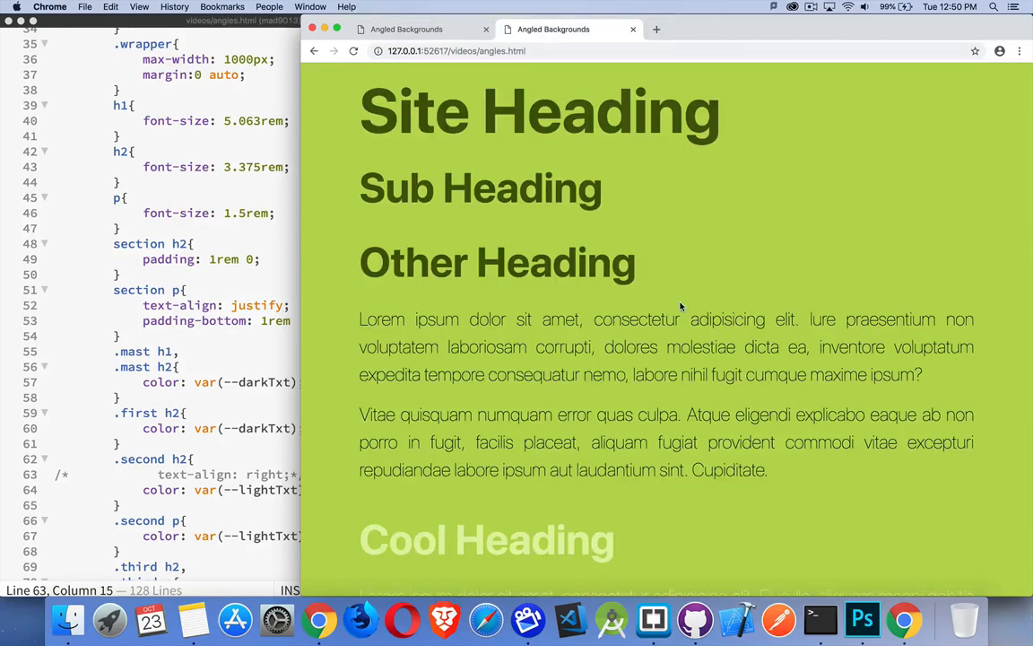
{"action": "mouse_move", "coordinate": [644, 208]}
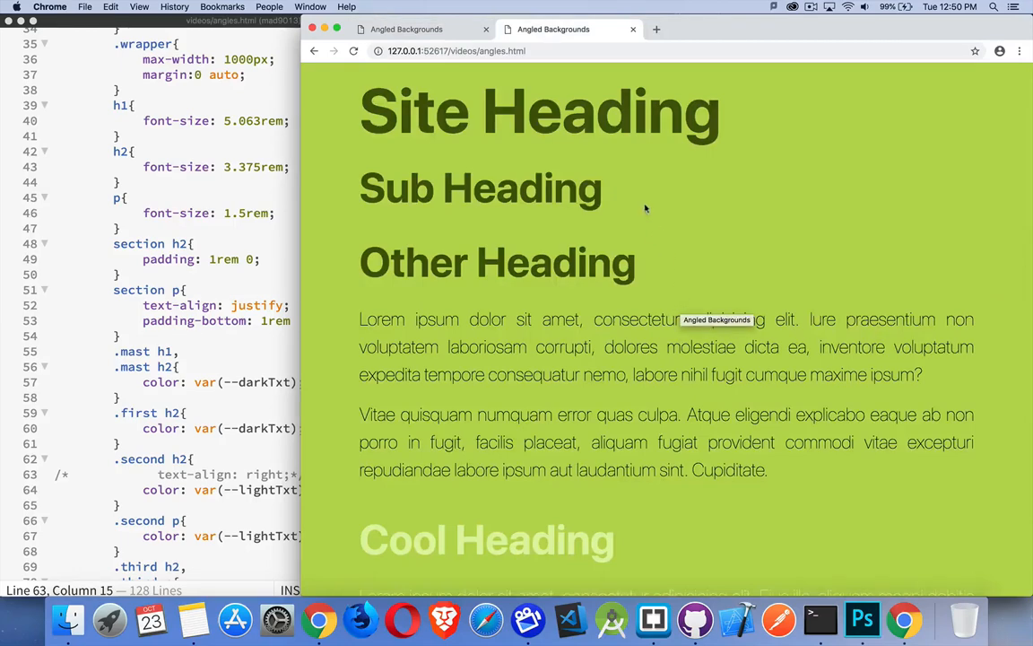
{"action": "mouse_move", "coordinate": [888, 197]}
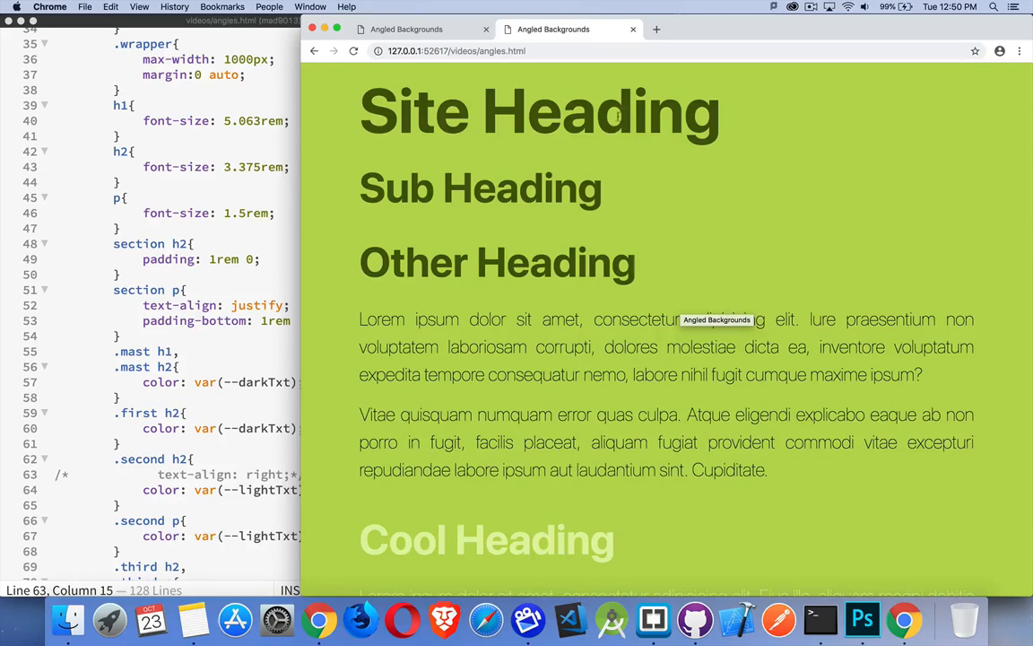
{"action": "scroll", "scroll_direction": "down", "scroll_amount": 3}
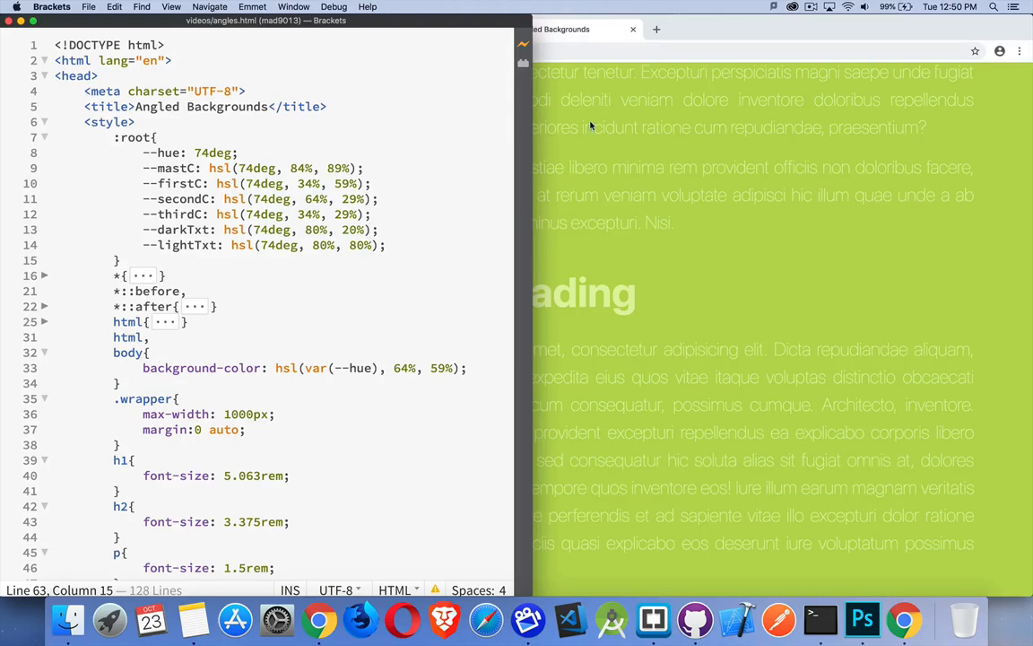
{"action": "mouse_move", "coordinate": [673, 179]}
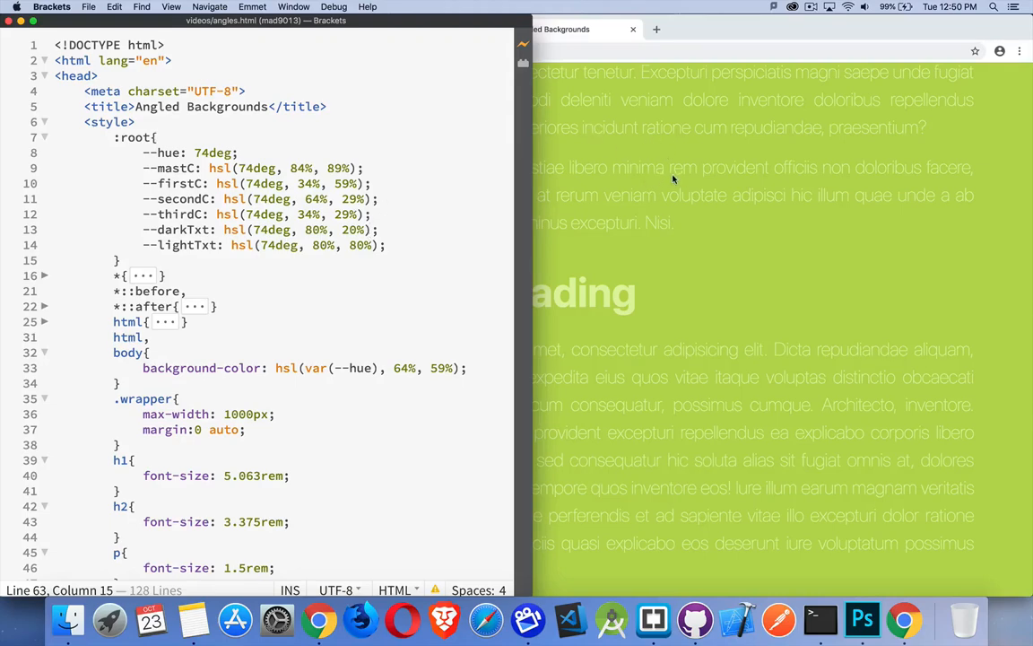
{"action": "mouse_move", "coordinate": [172, 167]}
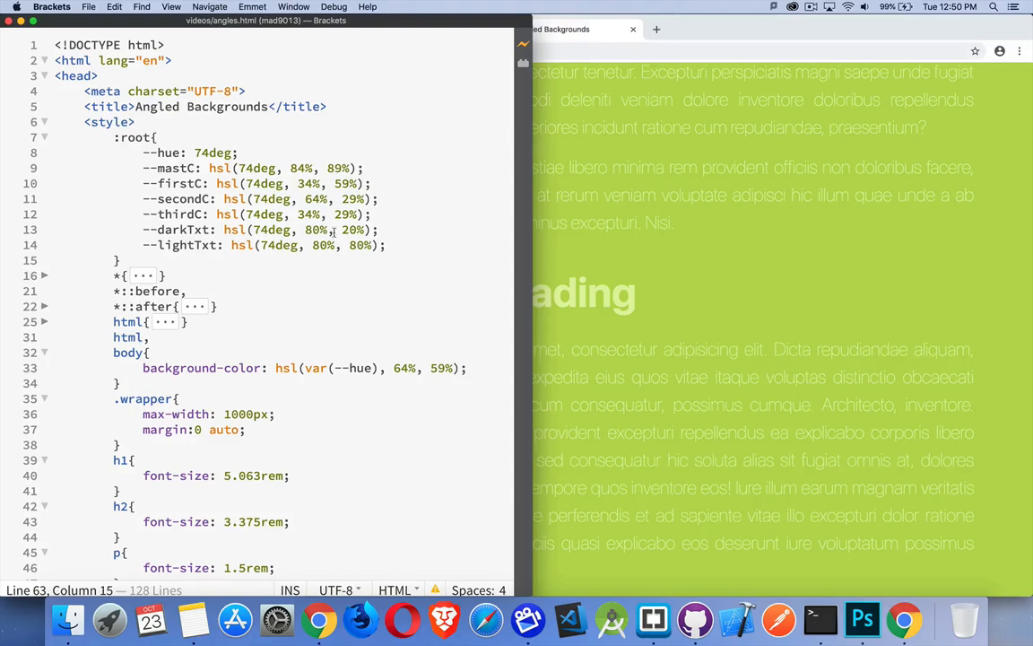
{"action": "left_click_drag", "start_coordinate": [188, 230], "coordinate": [386, 245]}
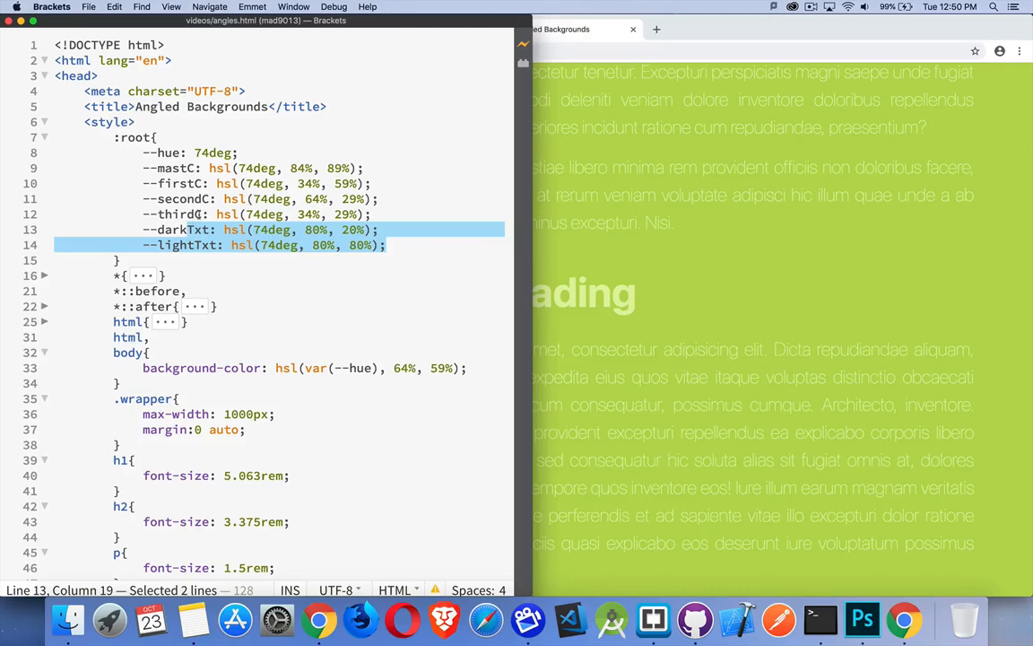
{"action": "scroll", "scroll_direction": "down", "scroll_amount": 3}
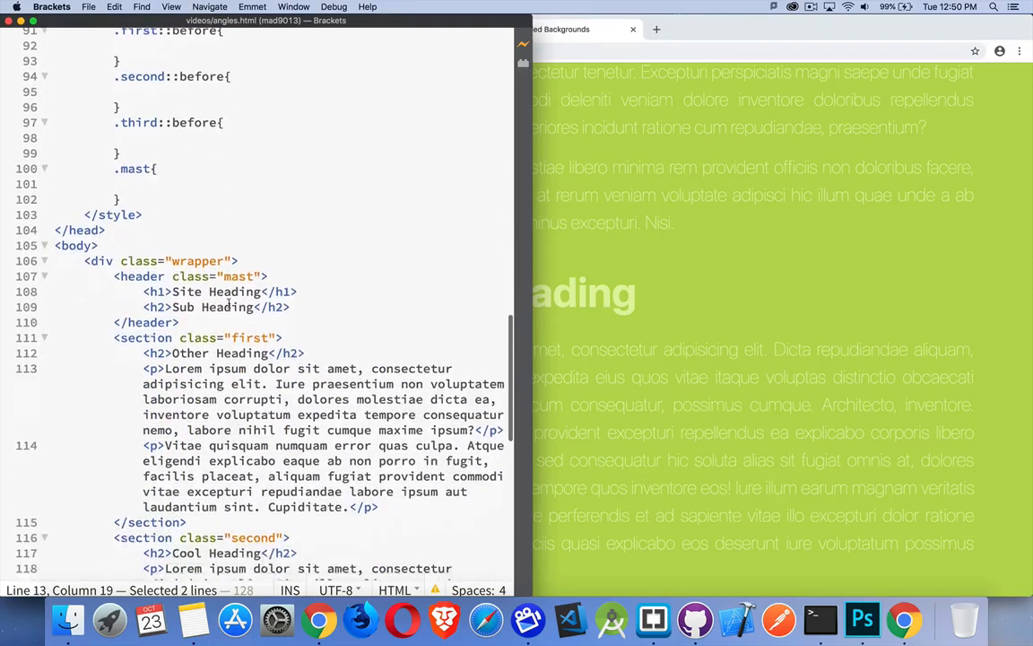
{"action": "scroll", "scroll_direction": "down", "scroll_amount": 3}
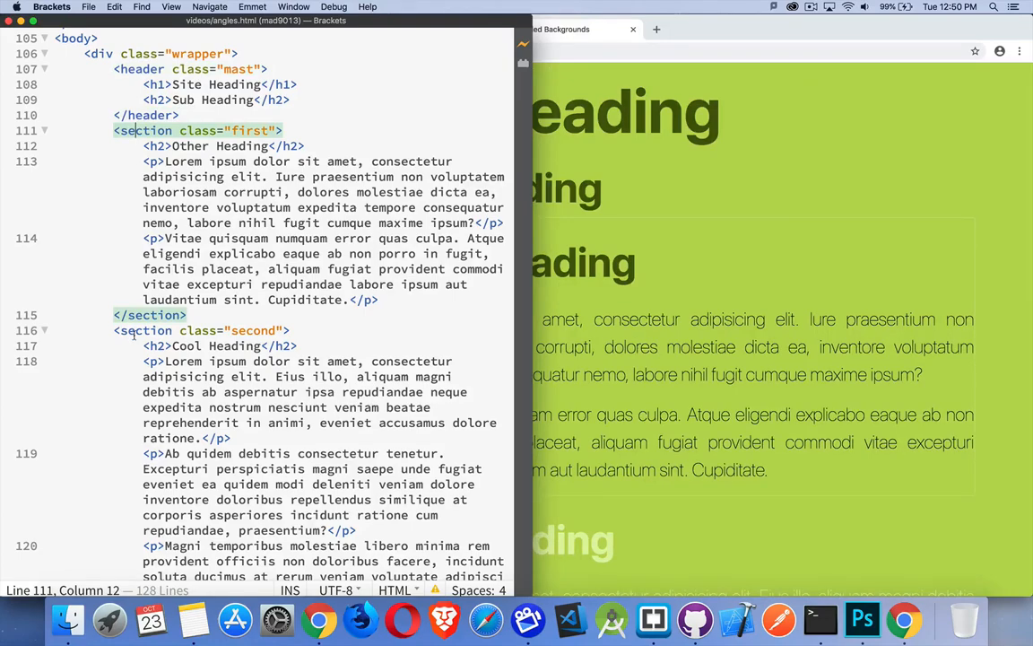
{"action": "scroll", "scroll_direction": "down", "scroll_amount": 3}
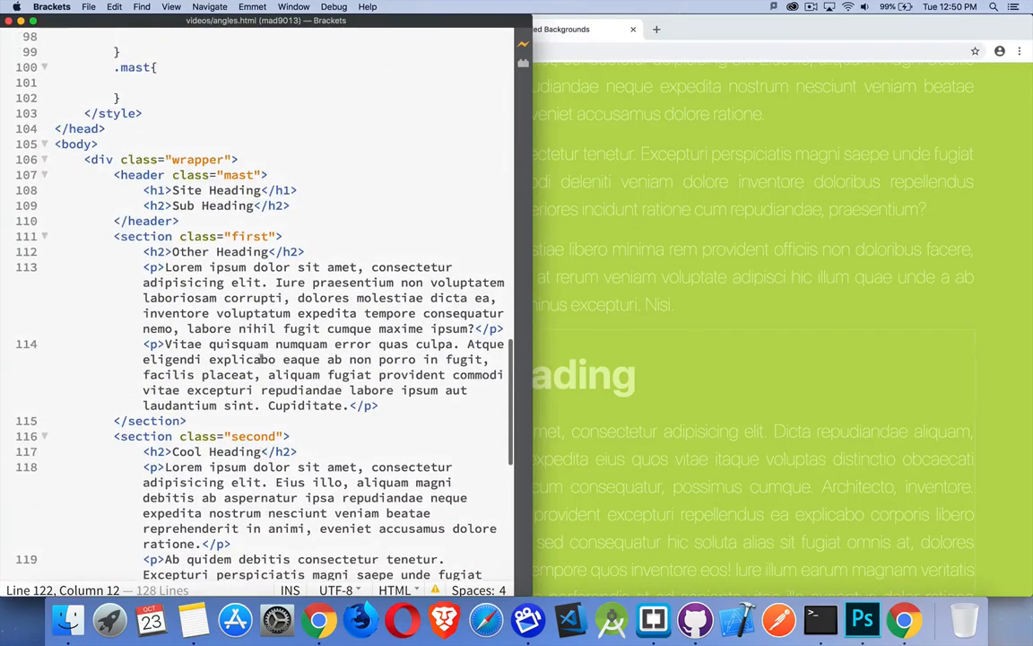
{"action": "double_click", "coordinate": [239, 175]}
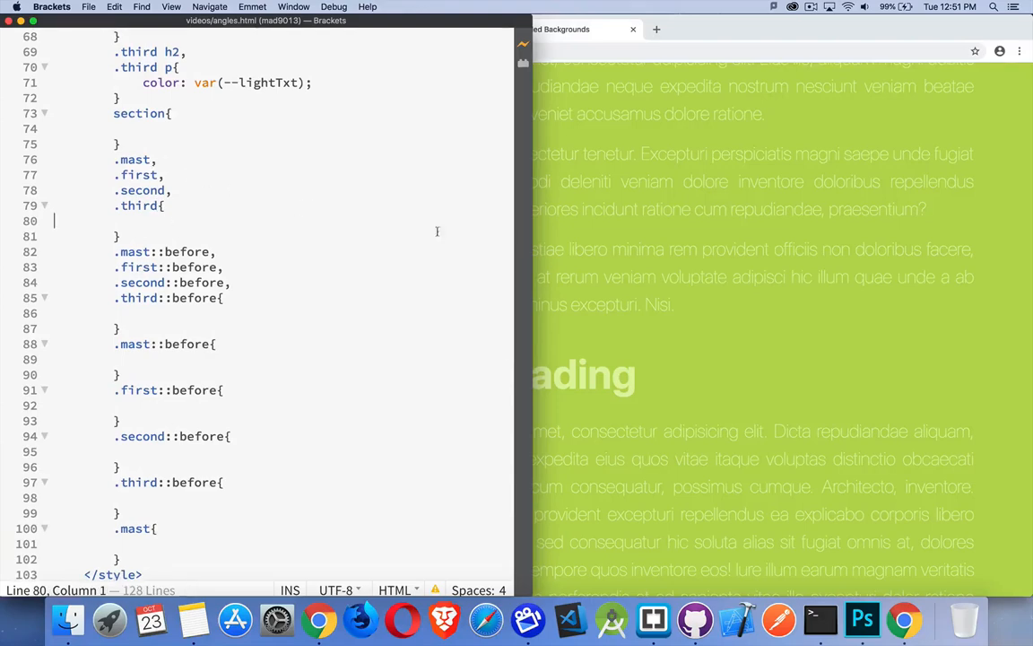
Add transform: rotate(3deg); to the .mast, .first, .second, .third rule.
{"action": "left_click", "coordinate": [565, 29]}
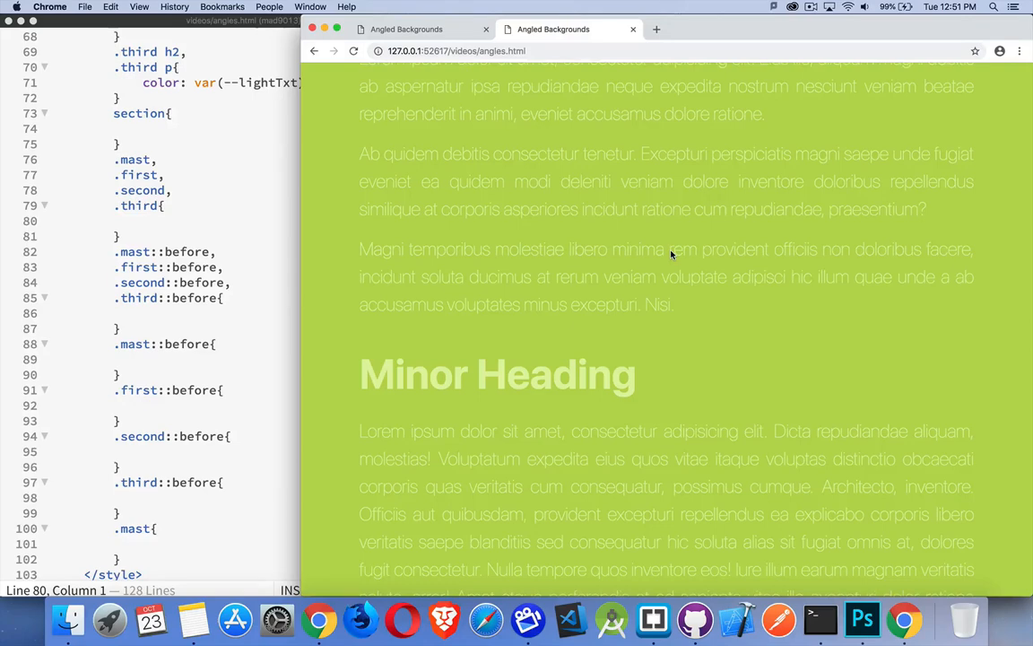
{"action": "mouse_move", "coordinate": [671, 254]}
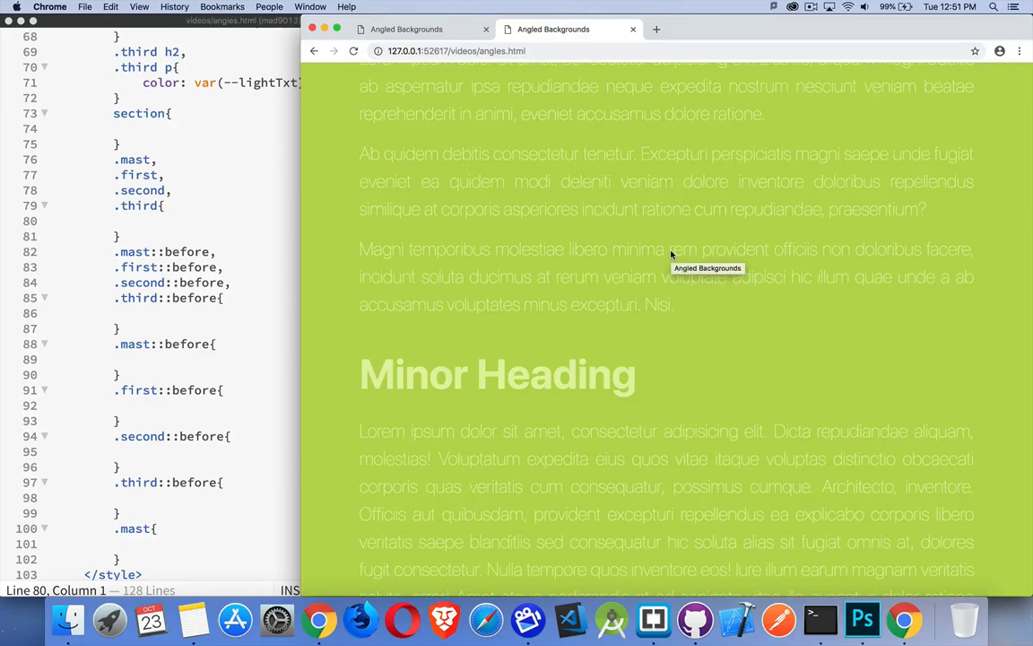
{"action": "mouse_move", "coordinate": [498, 237]}
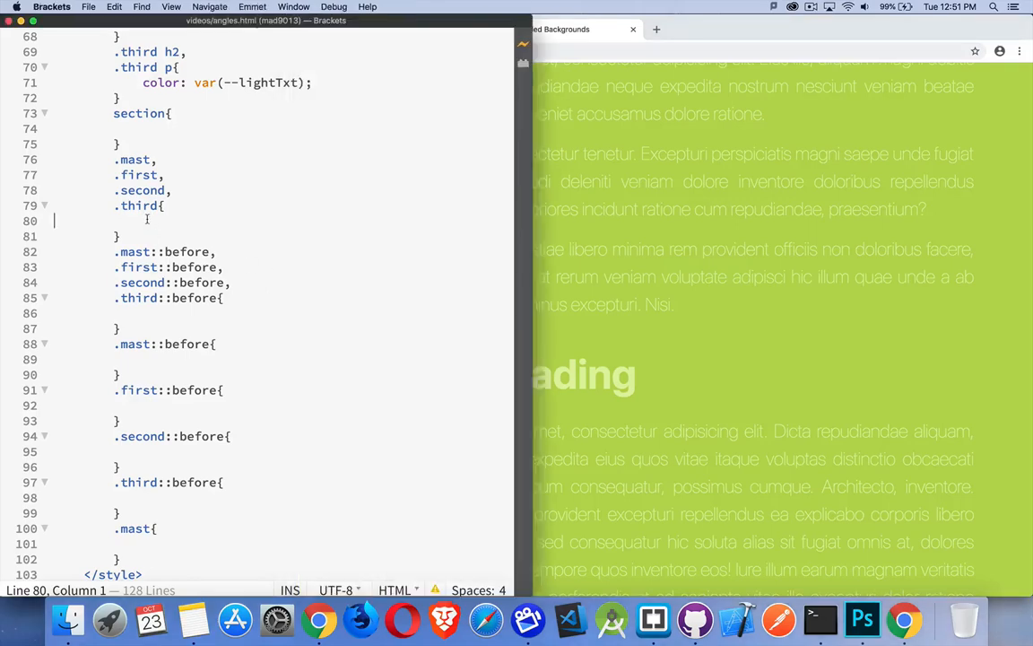
{"action": "type", "text": "t"}
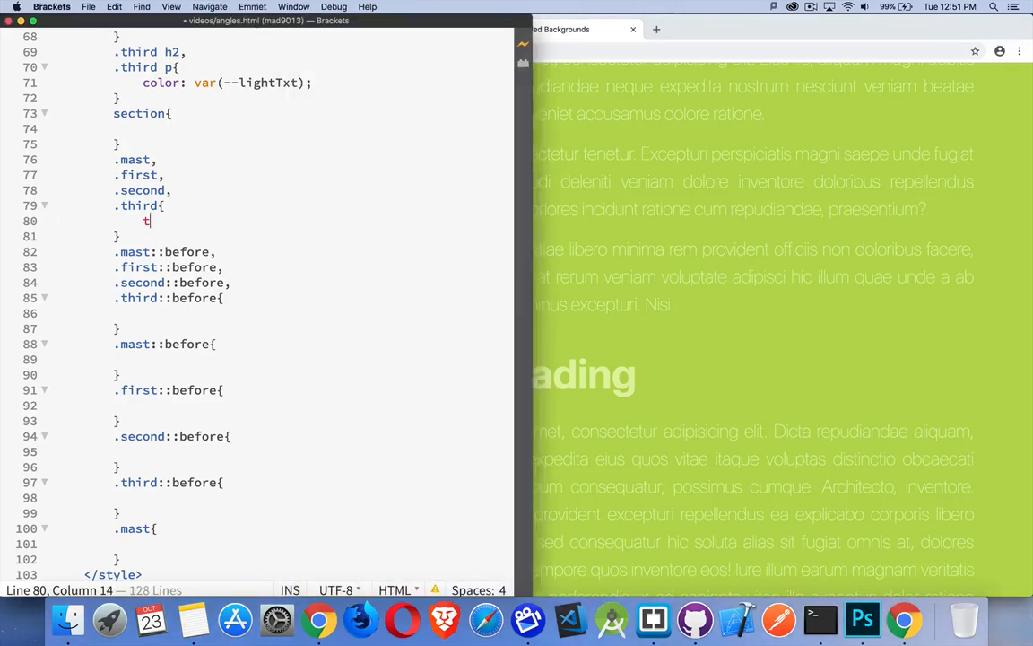
{"action": "type", "text": "ransform: ro"}
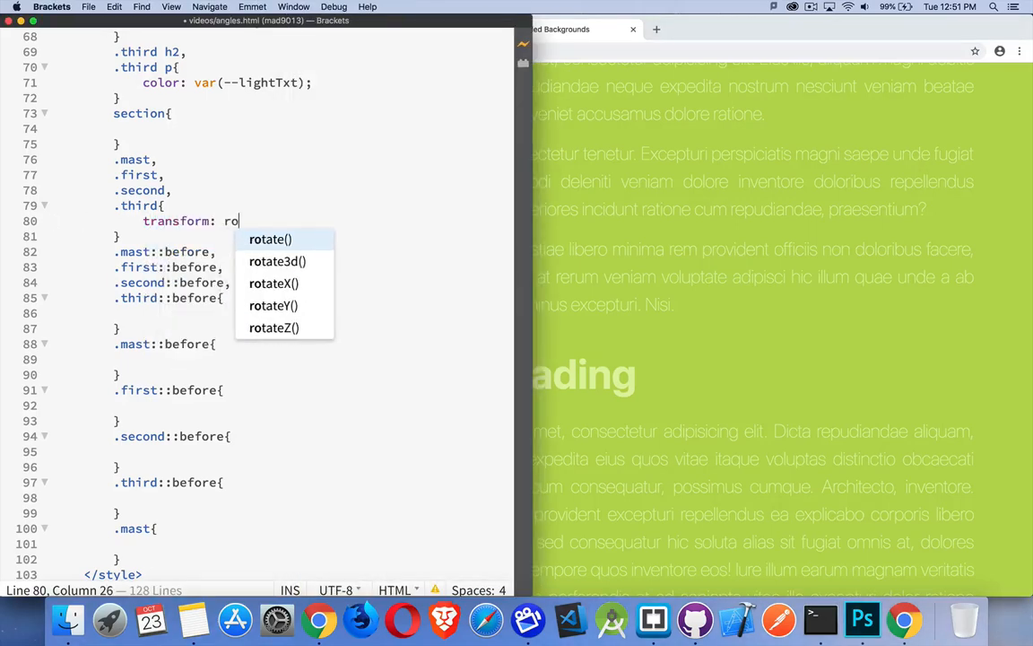
{"action": "type", "text": "tate(3"}
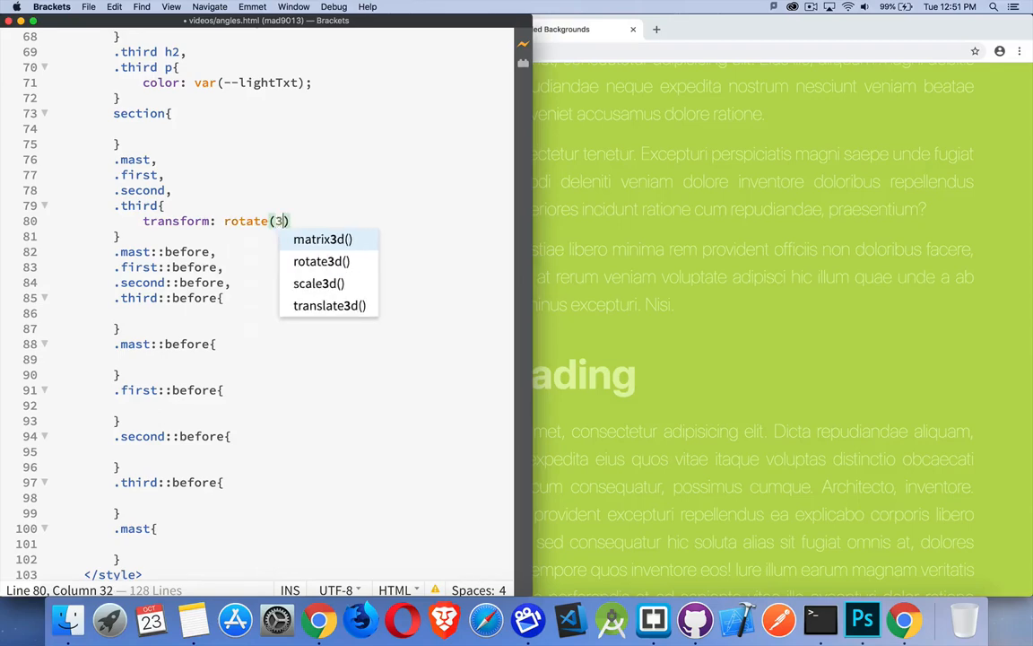
{"action": "type", "text": "deg);"}
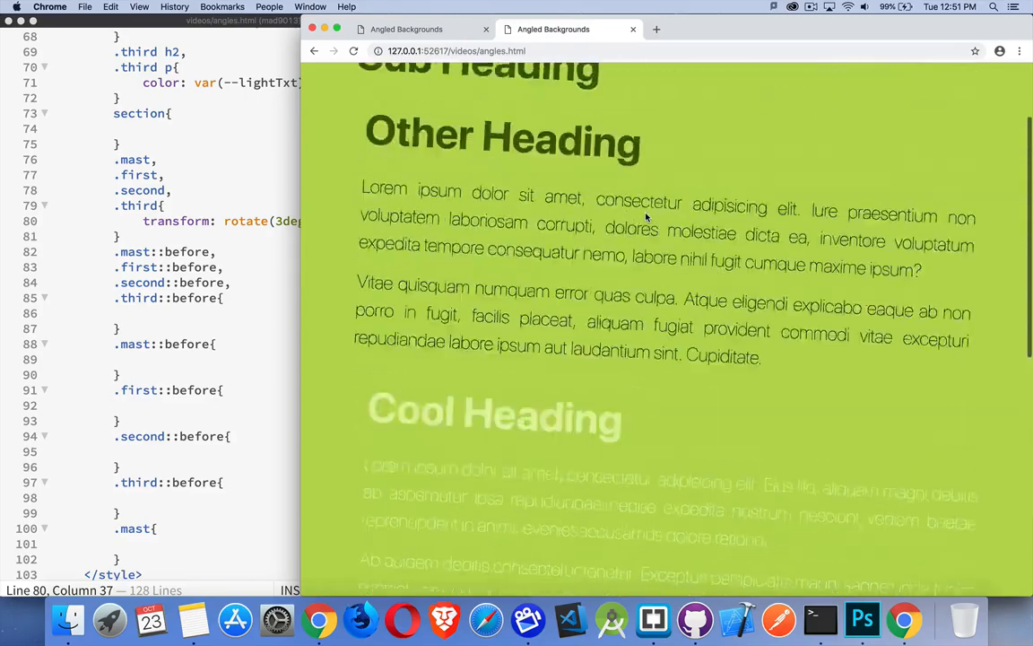
Review the tilted preview, then select the rotation declaration for removal.
{"action": "scroll", "scroll_direction": "up", "scroll_amount": 3}
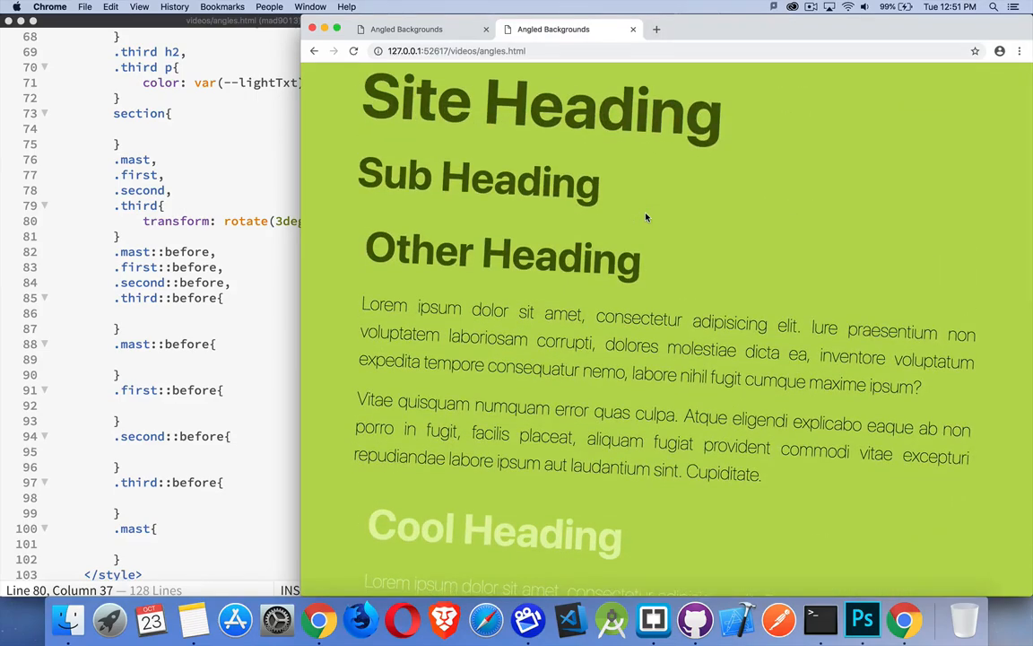
{"action": "scroll", "scroll_direction": "down", "scroll_amount": 3}
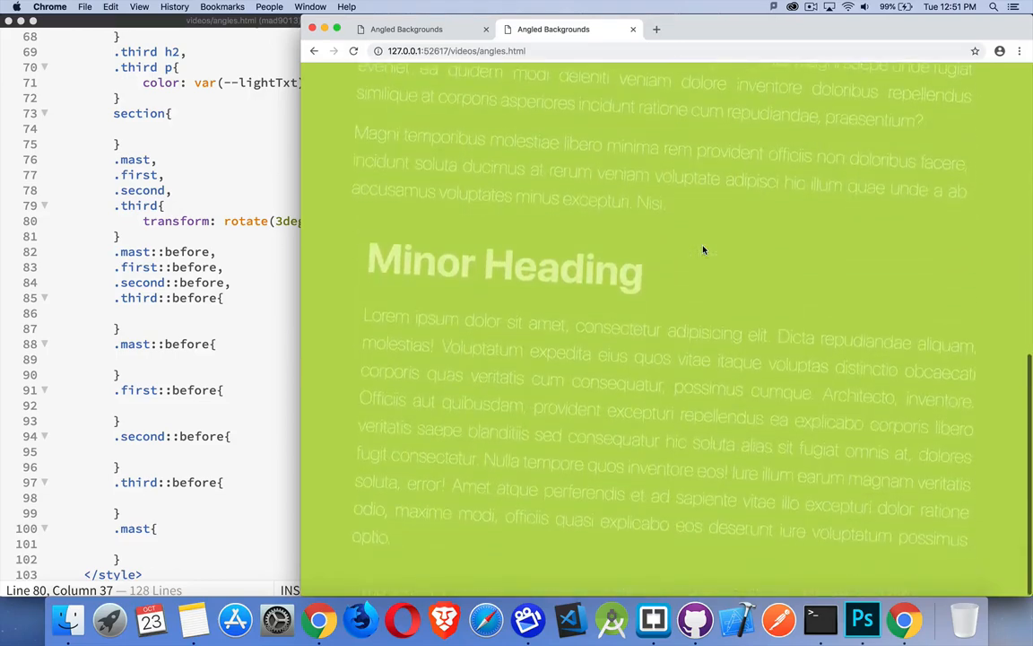
{"action": "scroll", "scroll_direction": "down", "scroll_amount": 3}
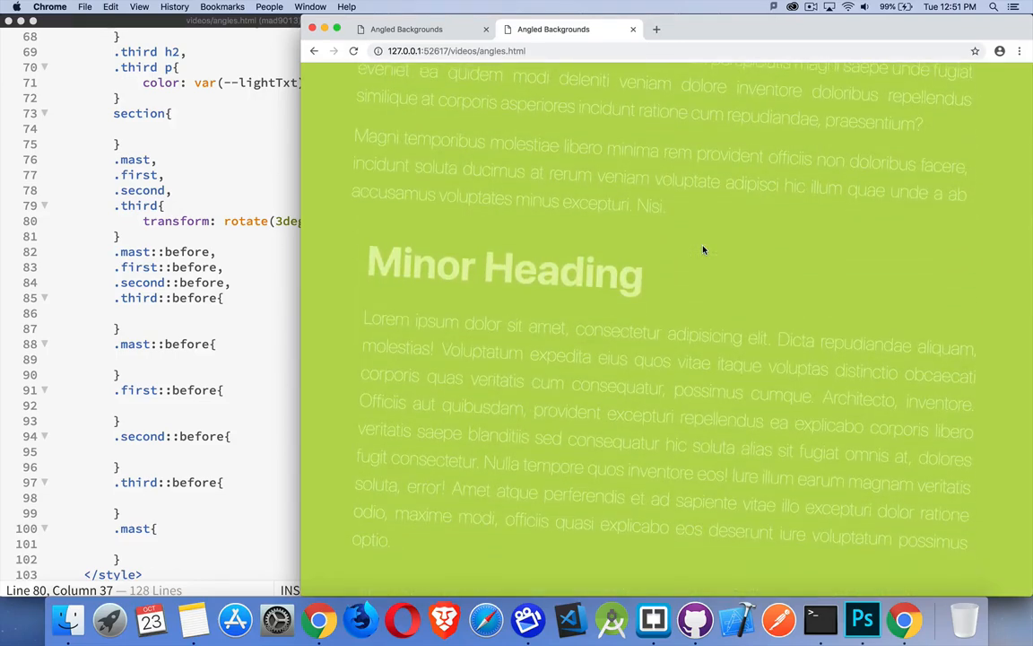
{"action": "scroll", "scroll_direction": "down", "scroll_amount": 3}
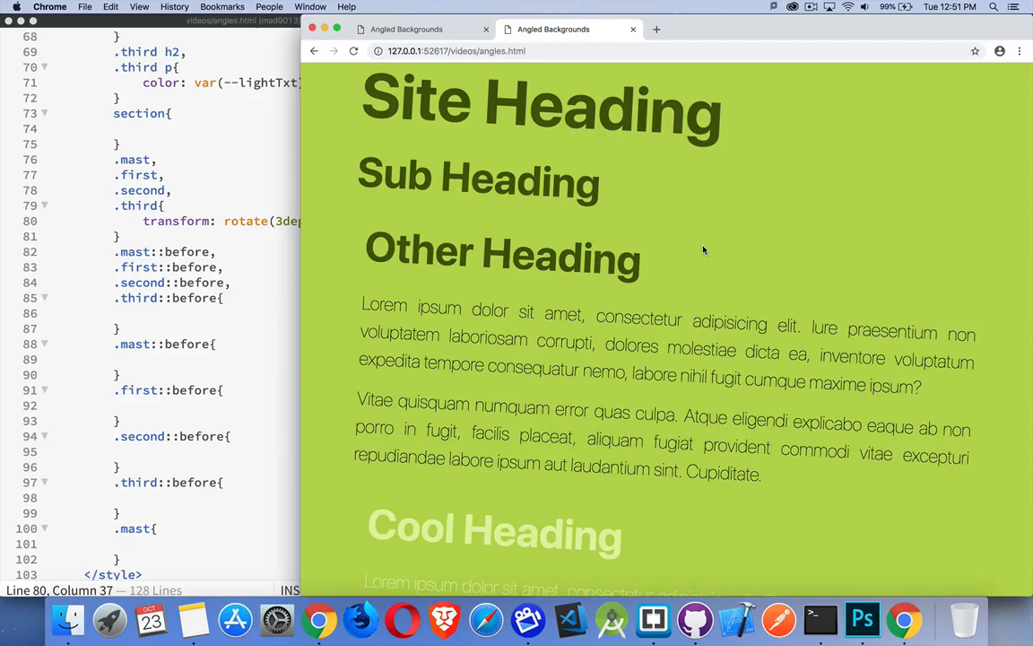
{"action": "mouse_move", "coordinate": [690, 249]}
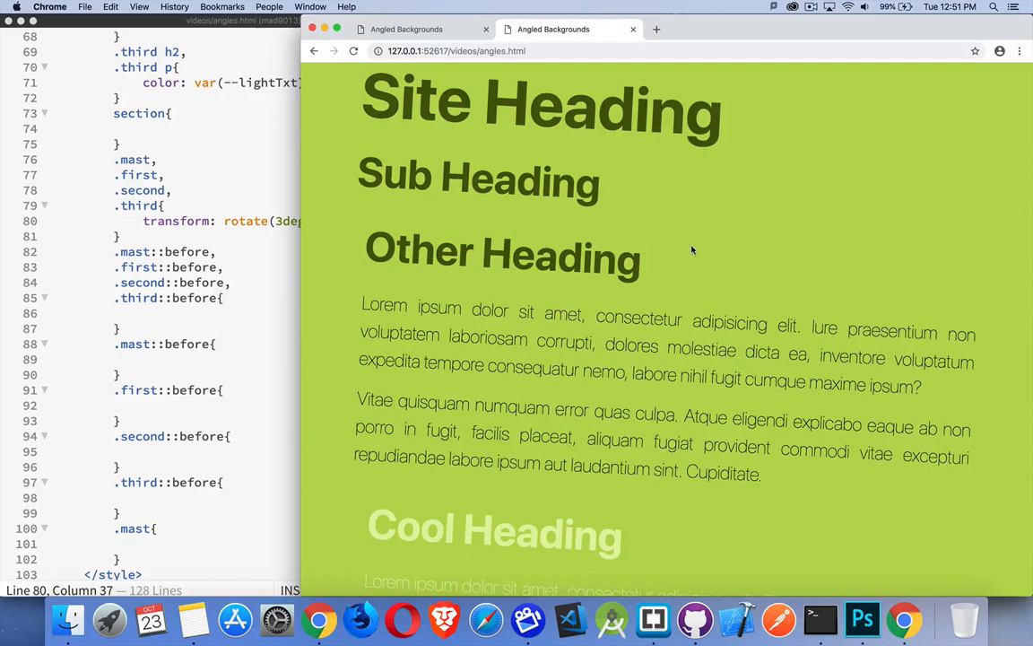
{"action": "mouse_move", "coordinate": [197, 254]}
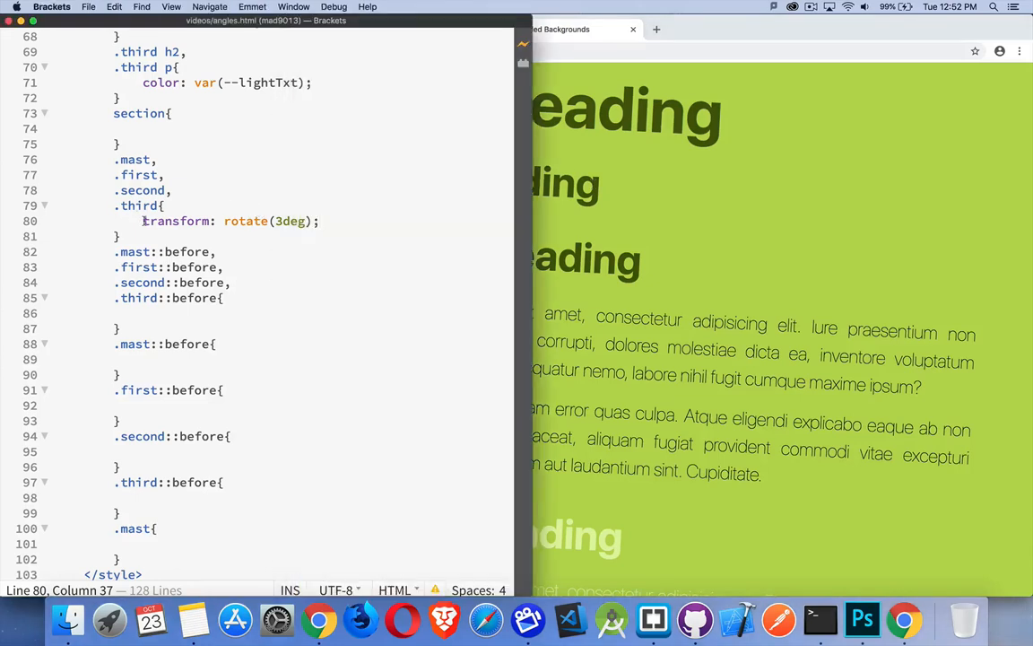
{"action": "left_click_drag", "start_coordinate": [143, 220], "coordinate": [319, 220]}
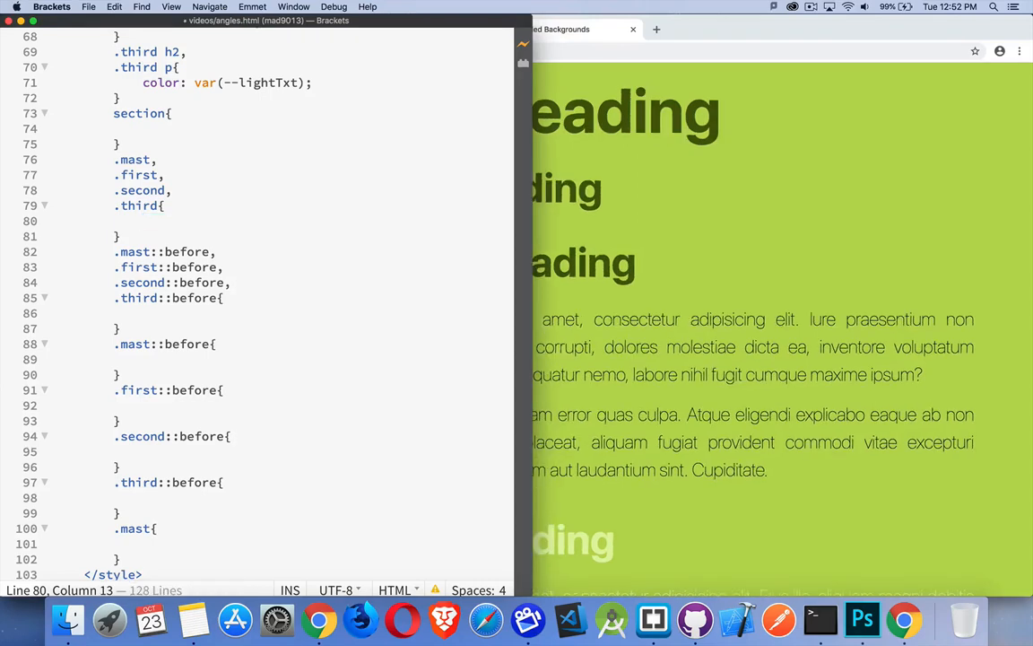
Make the sections position: relative and their ::before pseudo-elements position: absolute.
{"action": "type", "text": "position: relative;"}
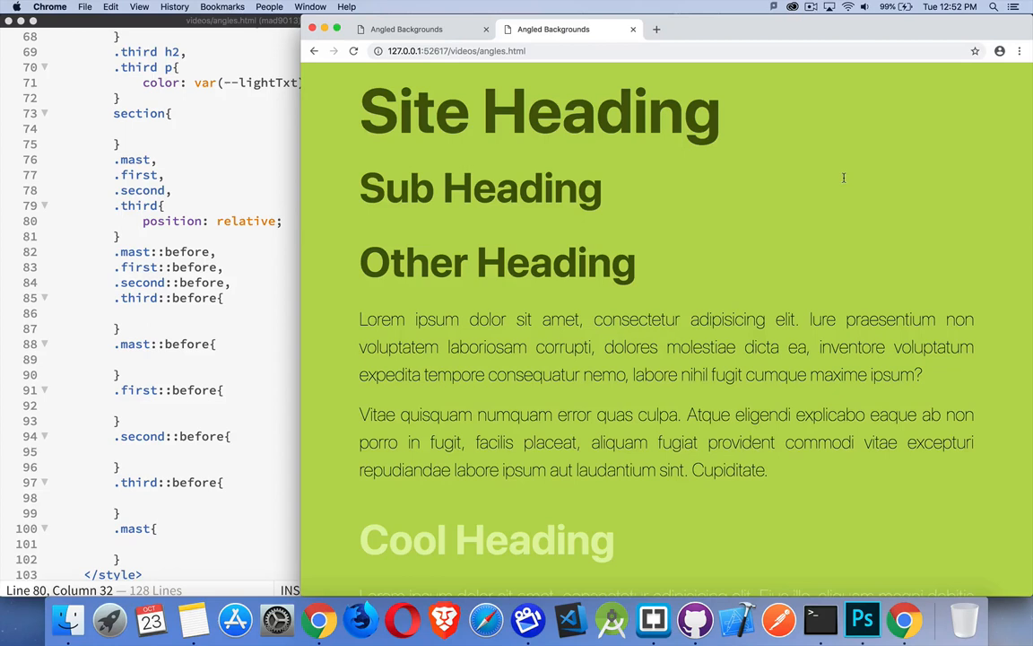
{"action": "mouse_move", "coordinate": [271, 217]}
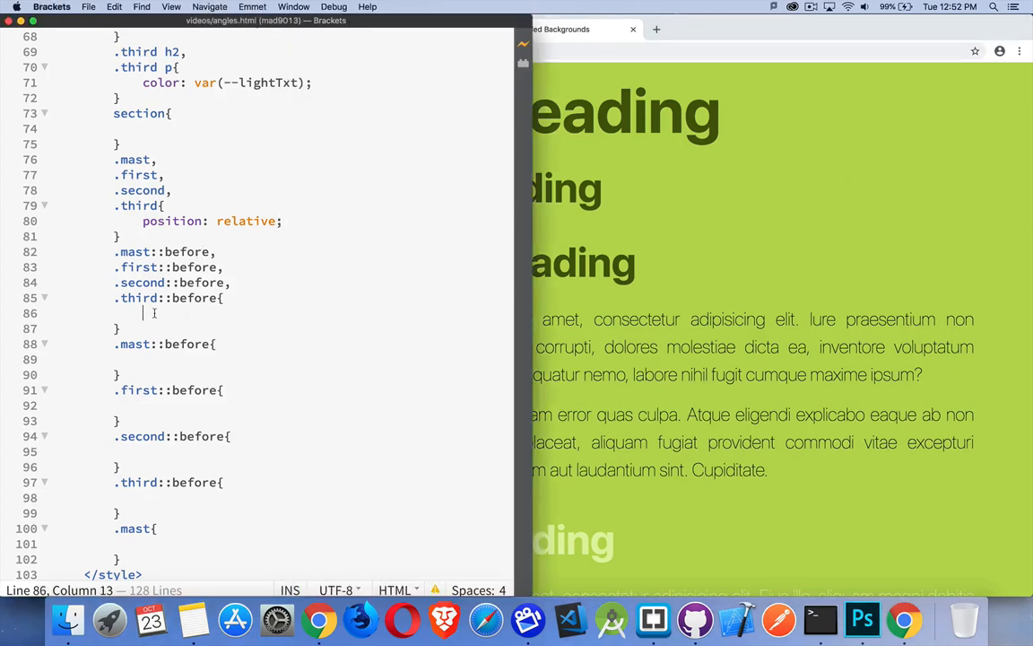
{"action": "type", "text": "position:"}
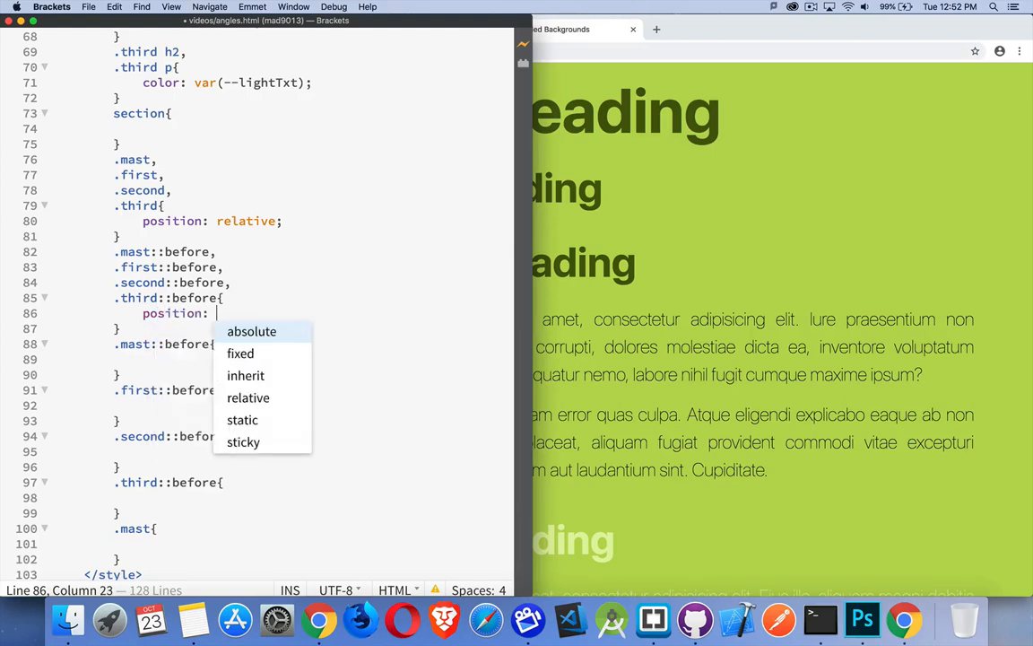
{"action": "left_click", "coordinate": [251, 331]}
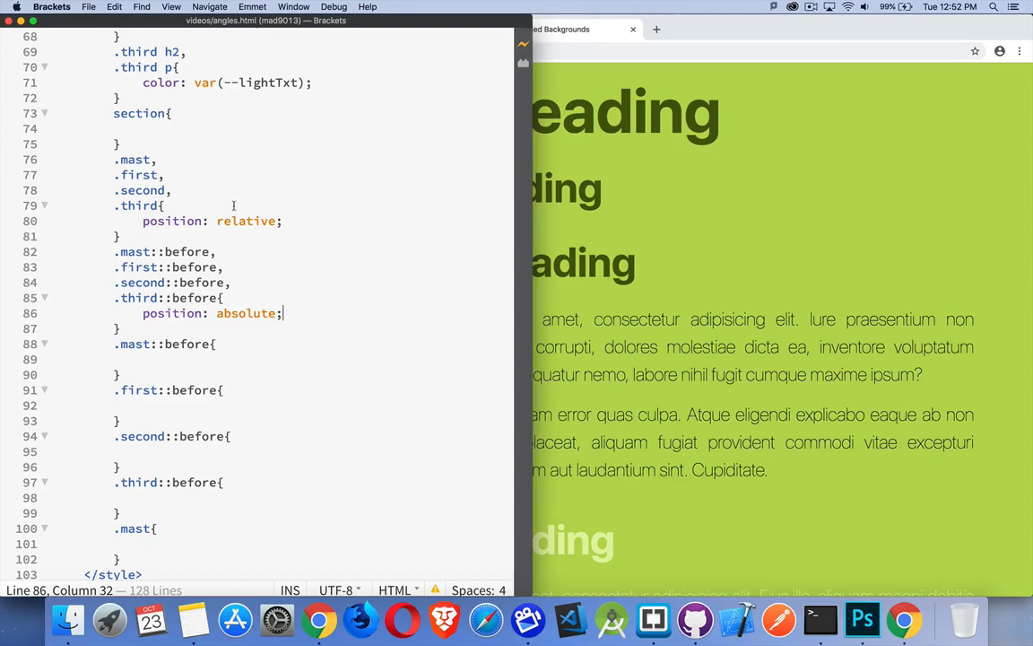
{"action": "mouse_move", "coordinate": [280, 277]}
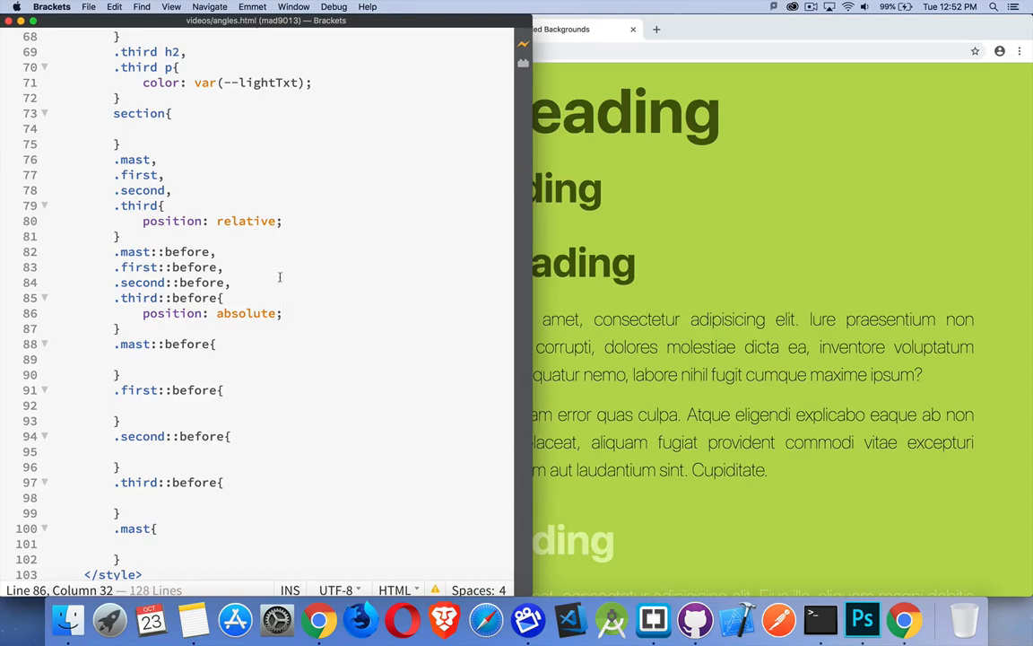
Give the shared ::before rule empty content, display: block and a red background.
{"action": "type", "text": "content: \""}
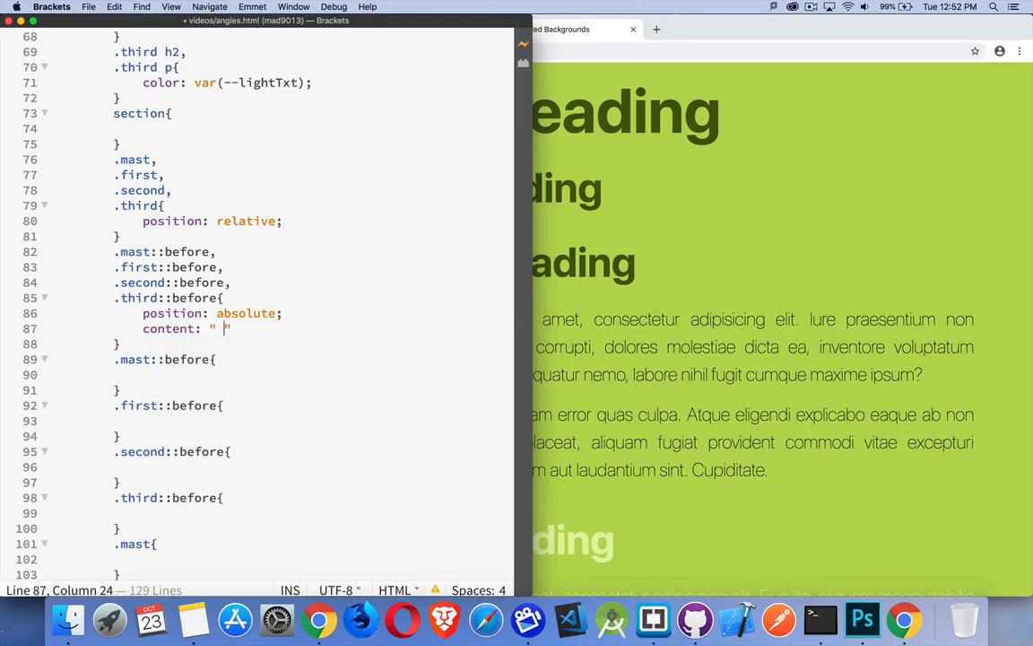
{"action": "type", "text": "disp"}
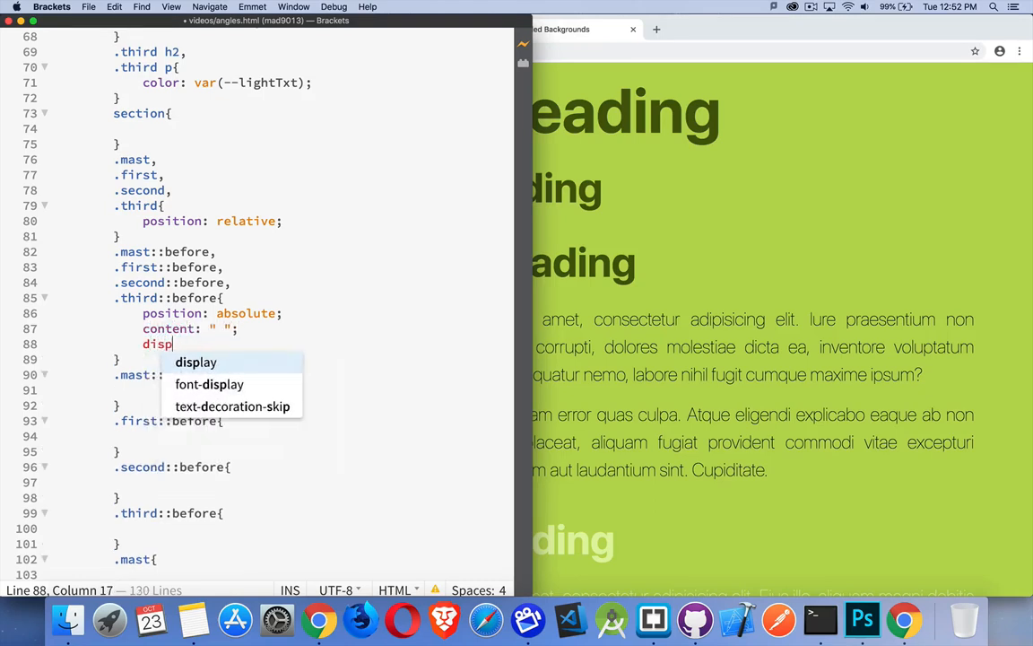
{"action": "type", "text": "lay: block;"}
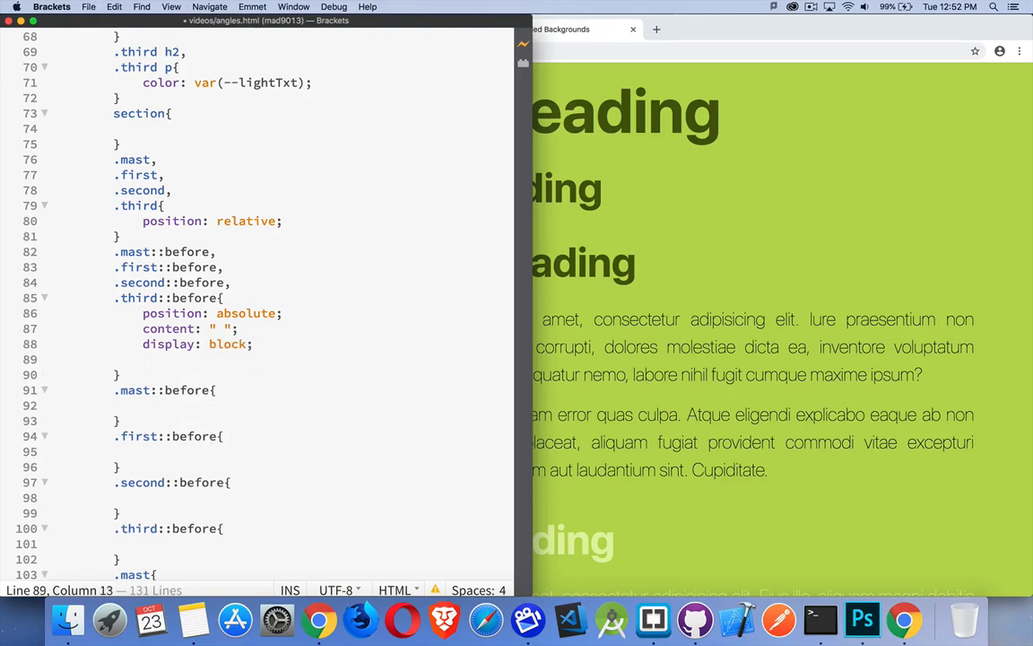
{"action": "type", "text": "background-"}
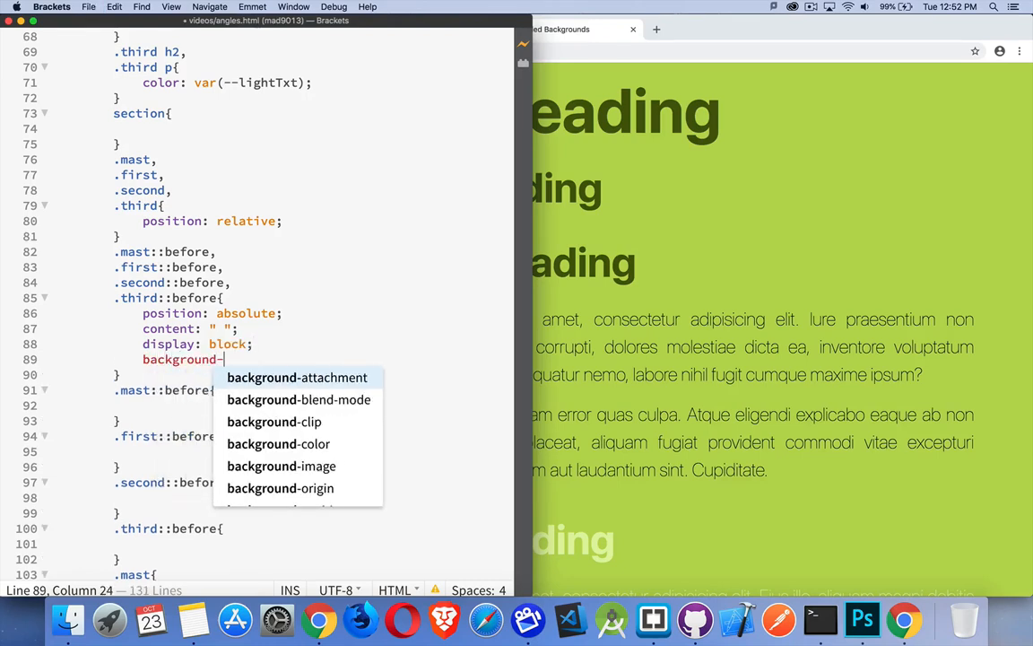
{"action": "type", "text": "color: red"}
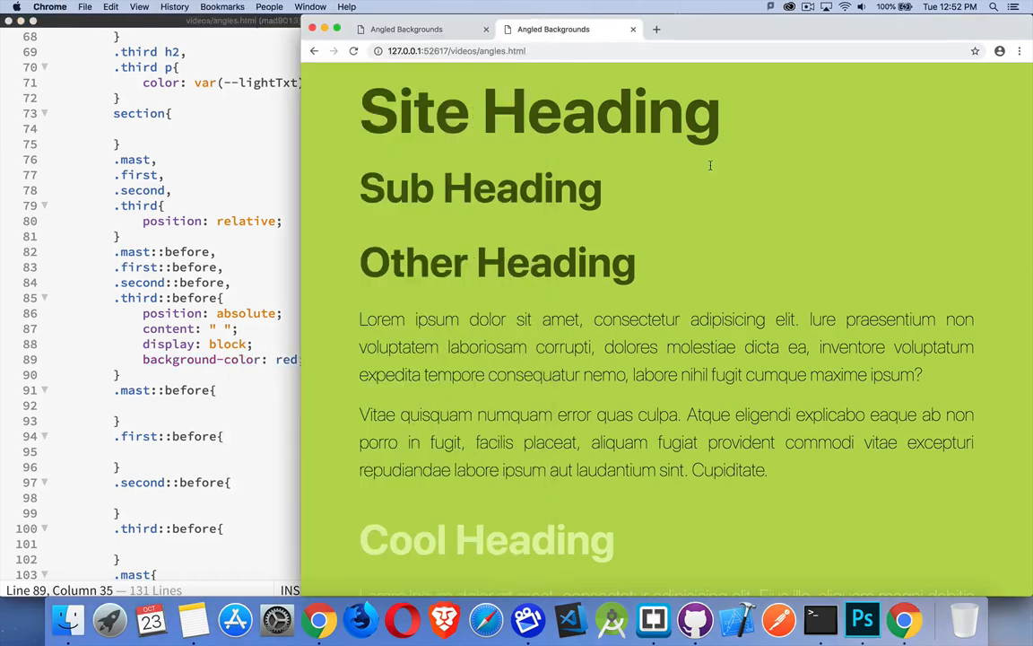
Set the ::before offsets top, left, right and bottom to 0.
{"action": "scroll", "scroll_direction": "down", "scroll_amount": 3}
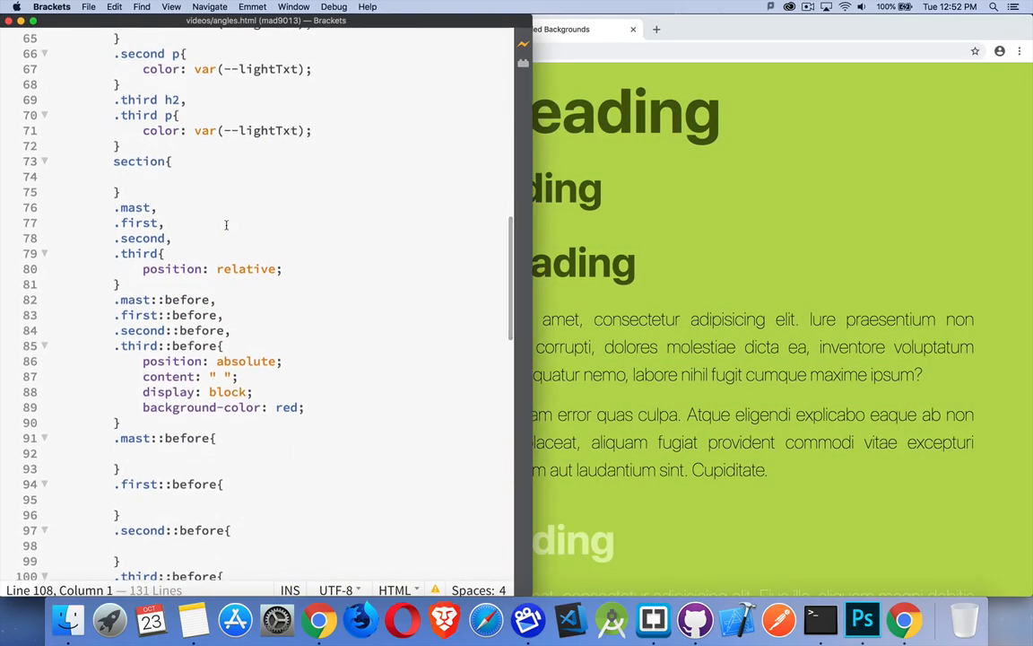
{"action": "scroll", "scroll_direction": "down", "scroll_amount": 3}
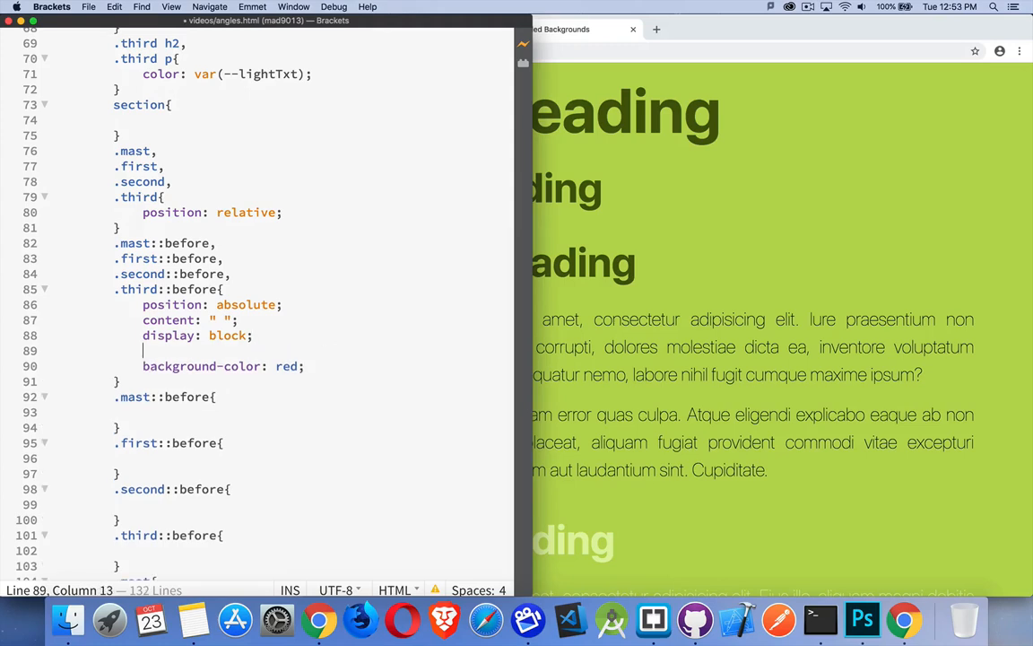
{"action": "type", "text": "top: 0;"}
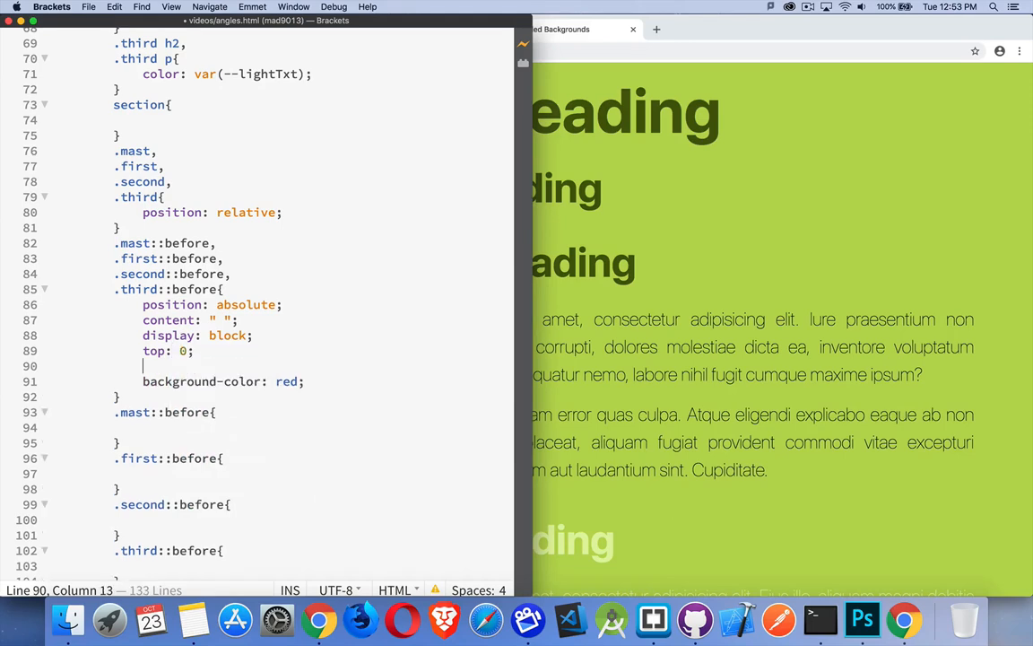
{"action": "type", "text": "left: 0;"}
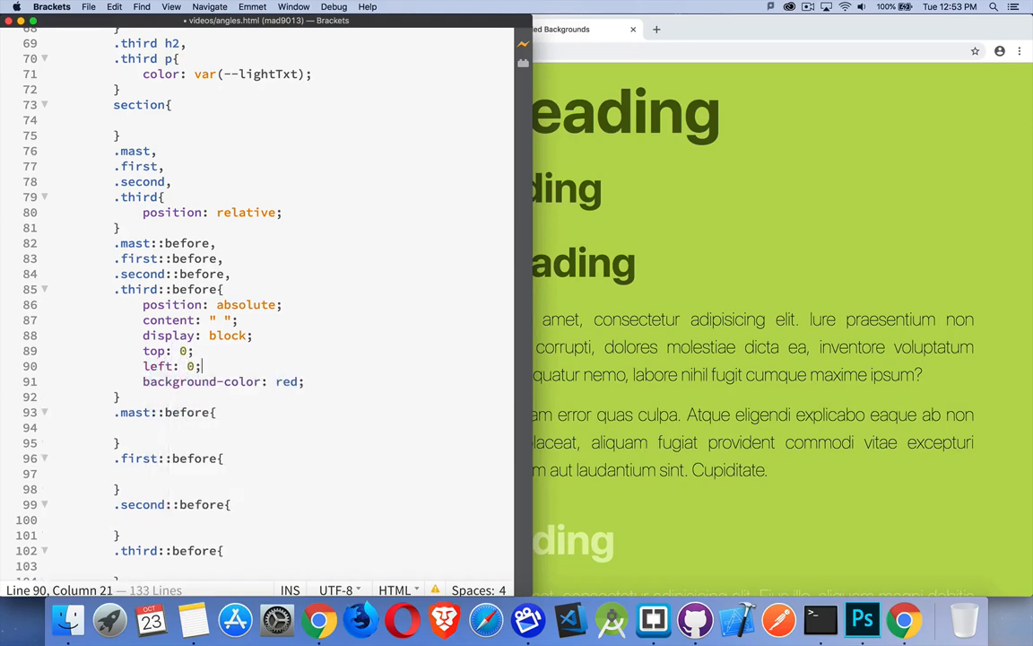
{"action": "type", "text": "right: 0;"}
{"action": "type", "text": "bottom: 0;"}
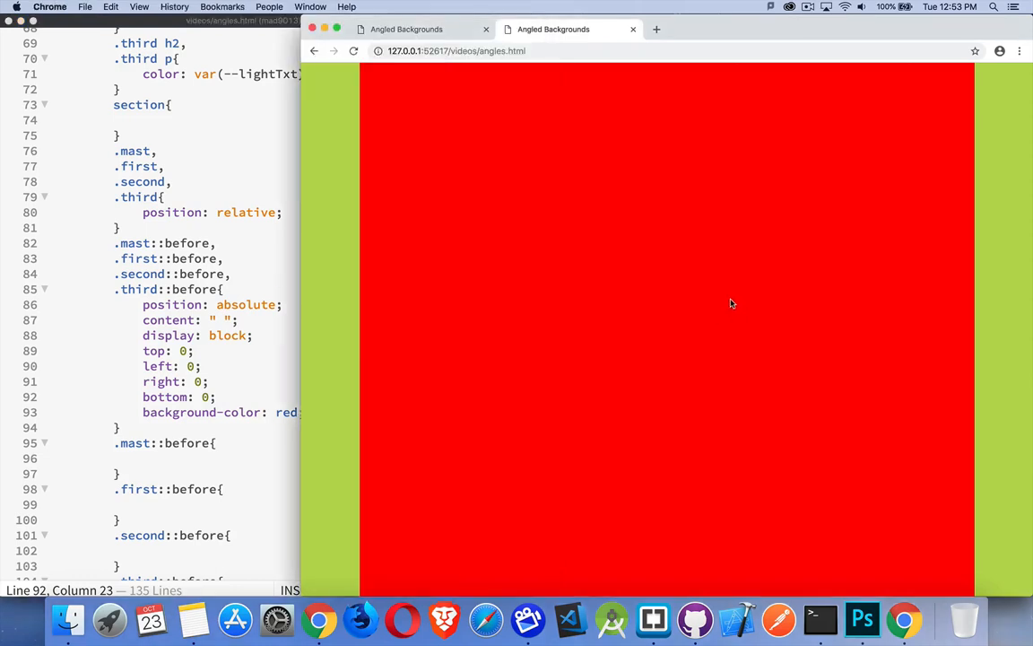
{"action": "mouse_move", "coordinate": [211, 339]}
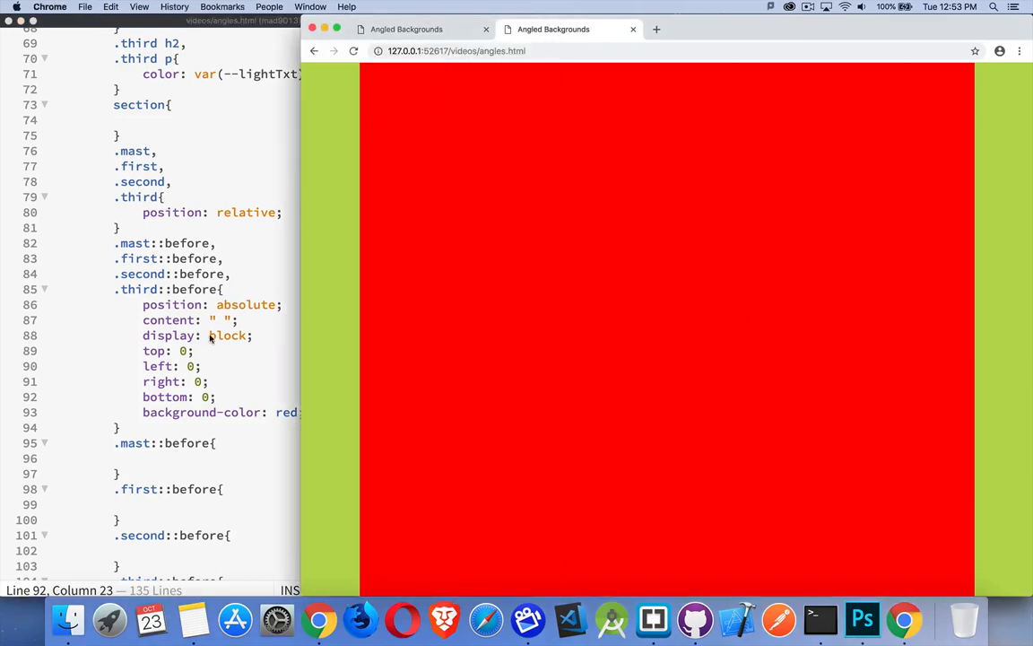
{"action": "mouse_move", "coordinate": [145, 354]}
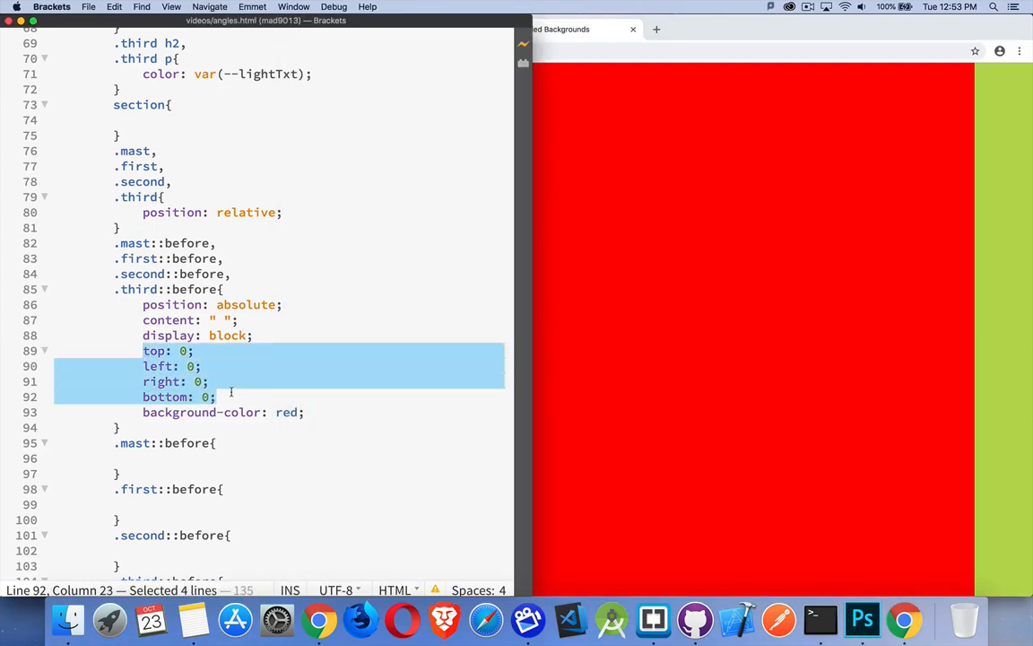
{"action": "mouse_move", "coordinate": [565, 129]}
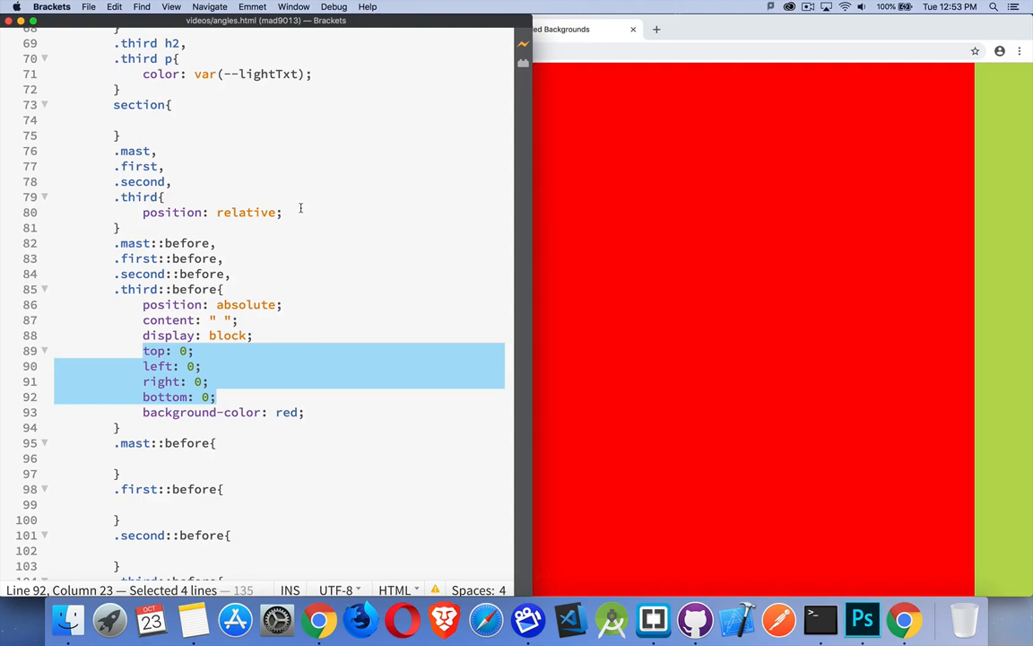
Give the sections z-index: 2 and their ::before pseudo-elements z-index: -1.
{"action": "type", "text": "z-"}
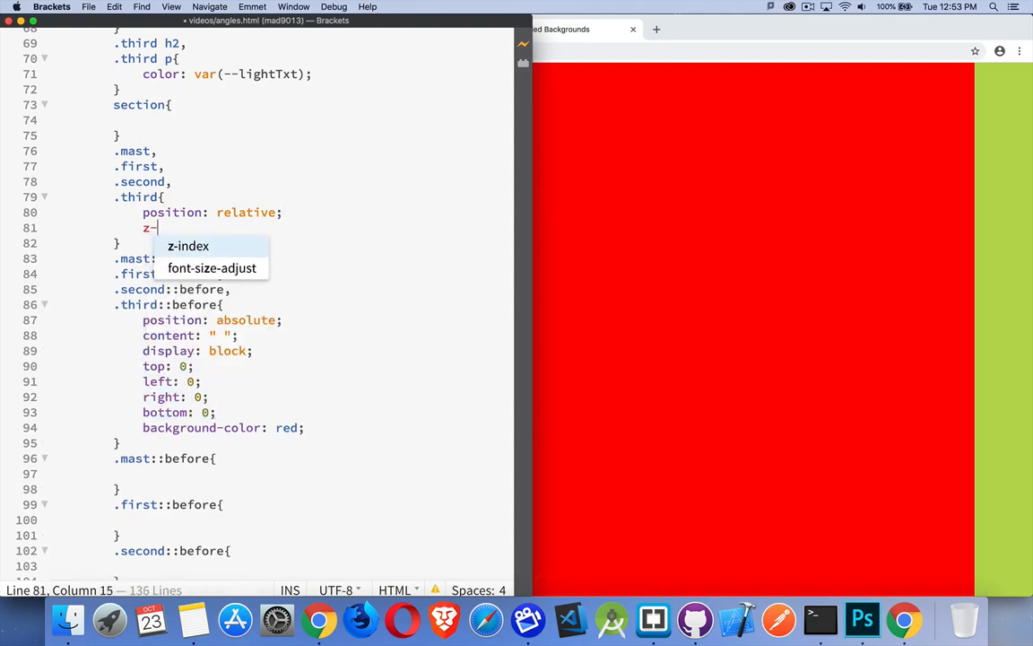
{"action": "type", "text": "index: 2;"}
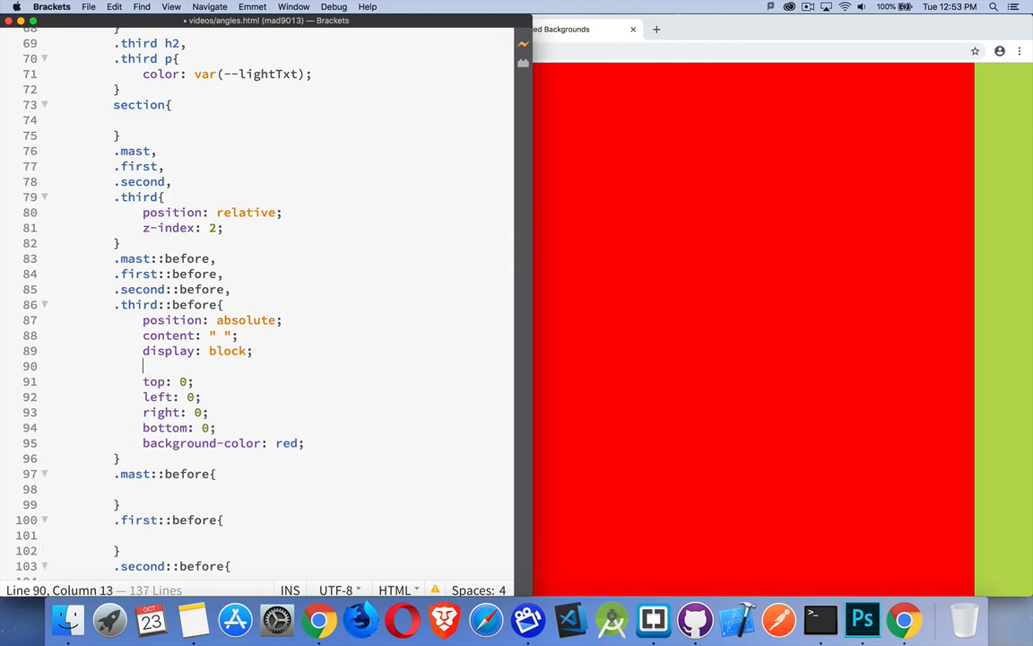
{"action": "type", "text": "z-index"}
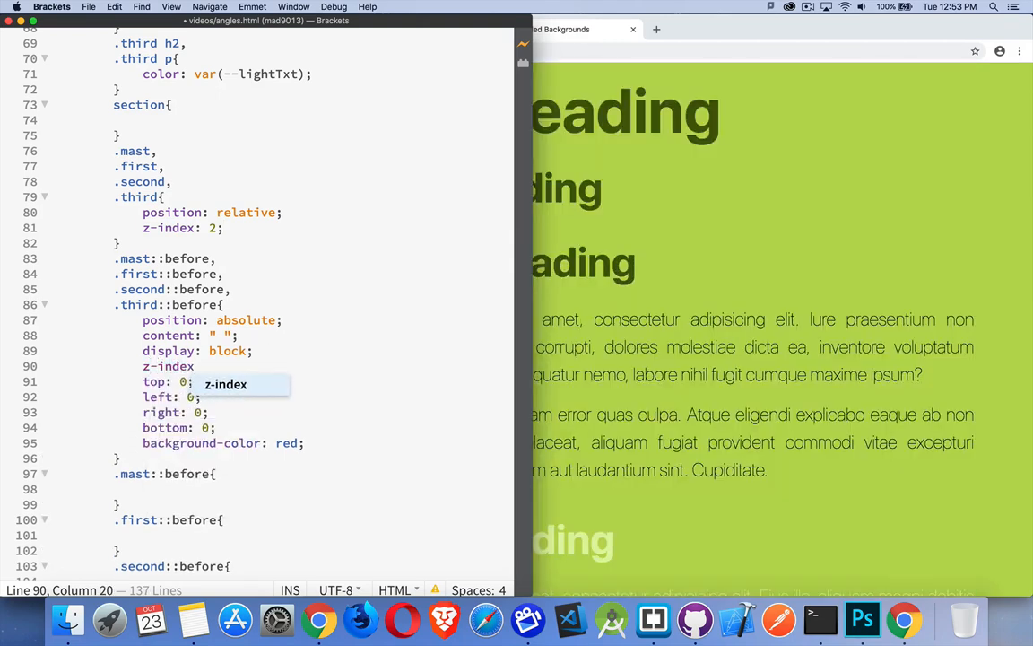
{"action": "type", "text": "-1;"}
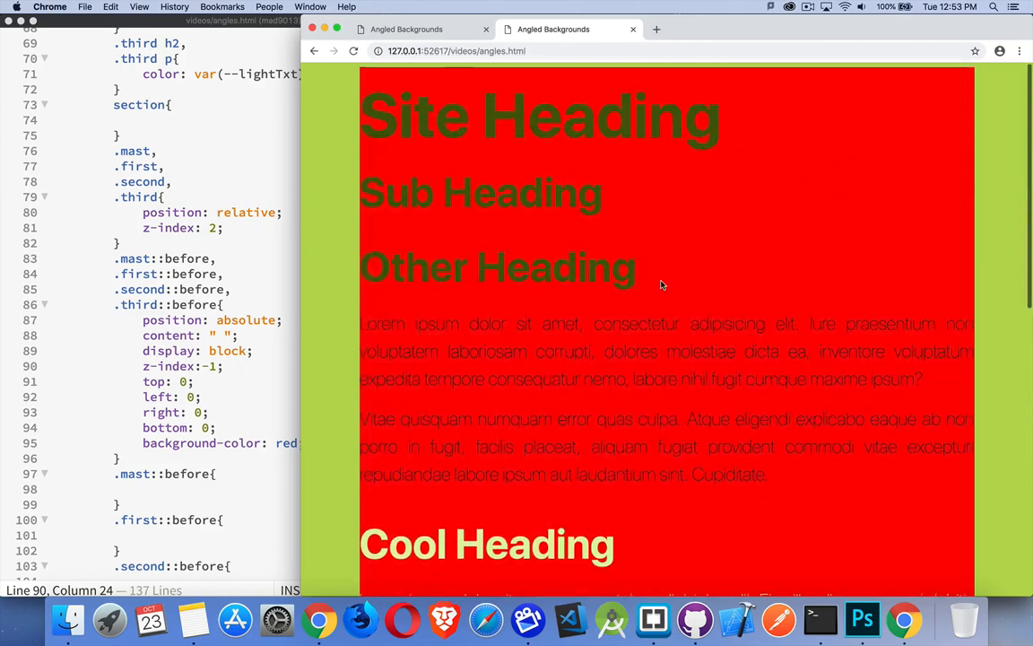
{"action": "scroll", "scroll_direction": "down", "scroll_amount": 3}
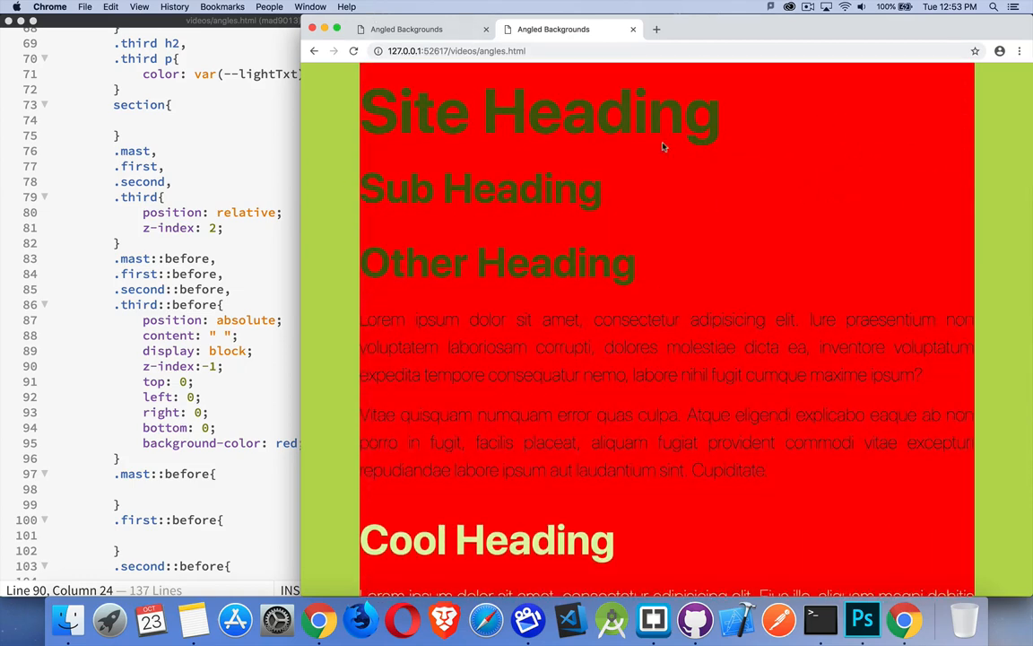
{"action": "mouse_move", "coordinate": [239, 231]}
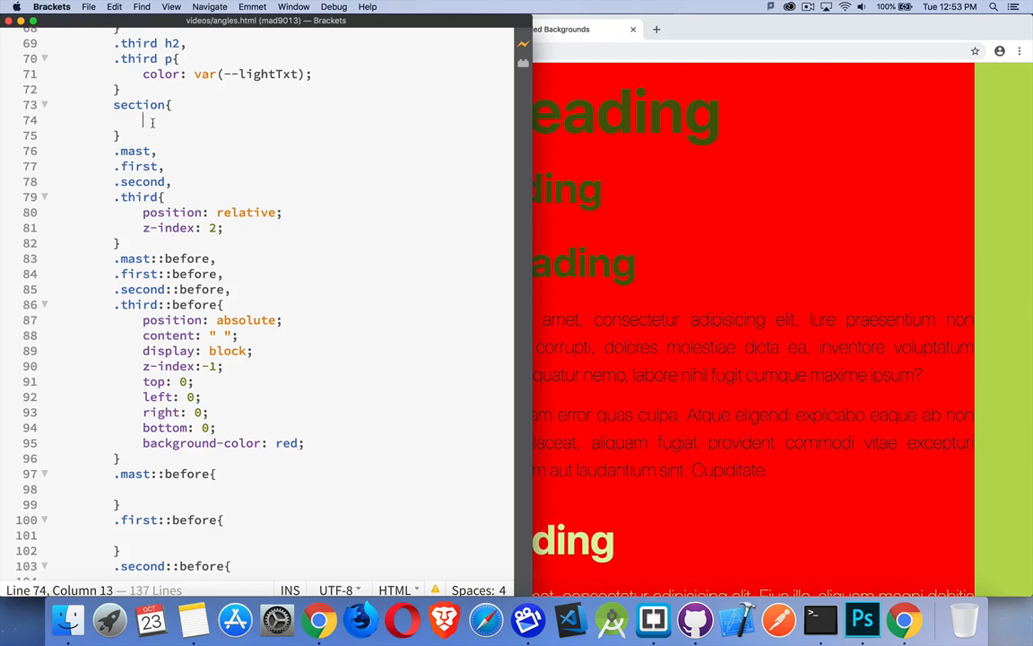
Add margin-top: 3rem to the sections and check the gaps in Chrome.
{"action": "type", "text": "margin-top: 3rem"}
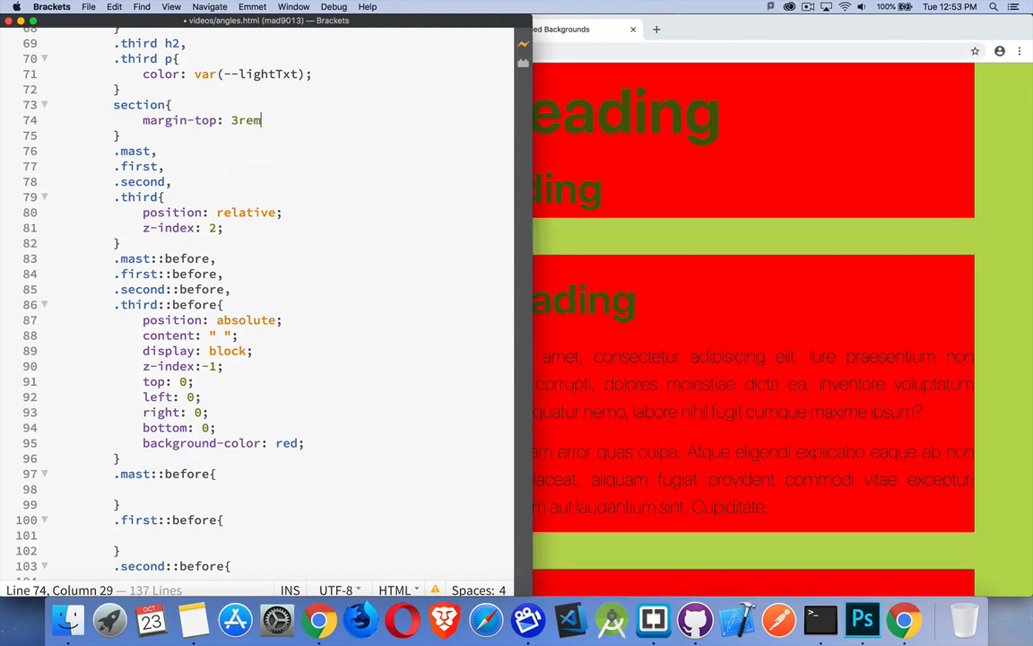
{"action": "left_click", "coordinate": [553, 29]}
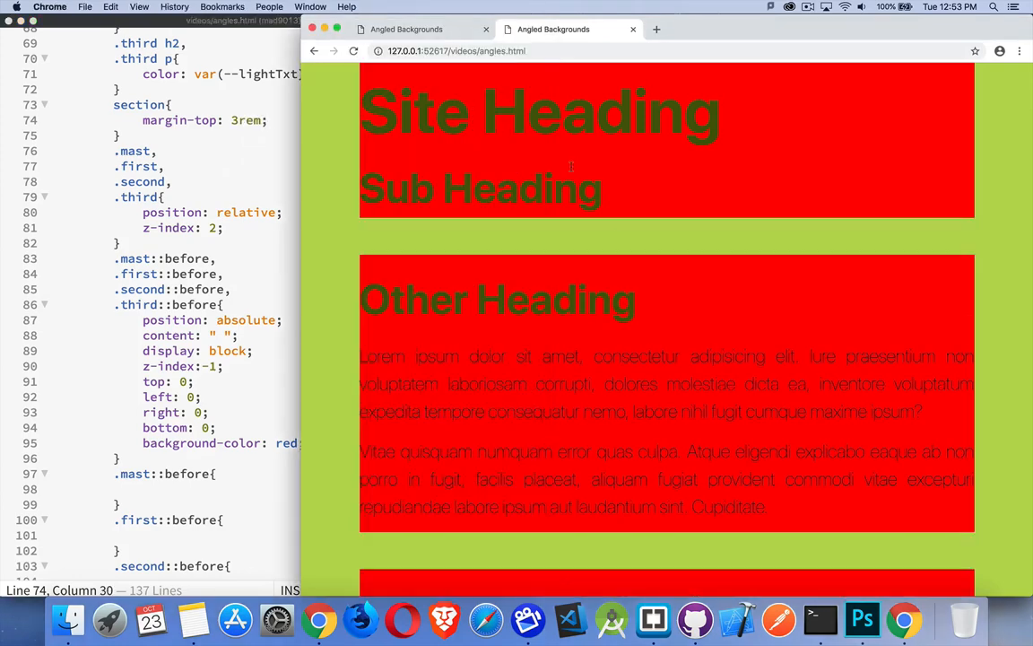
{"action": "mouse_move", "coordinate": [653, 195]}
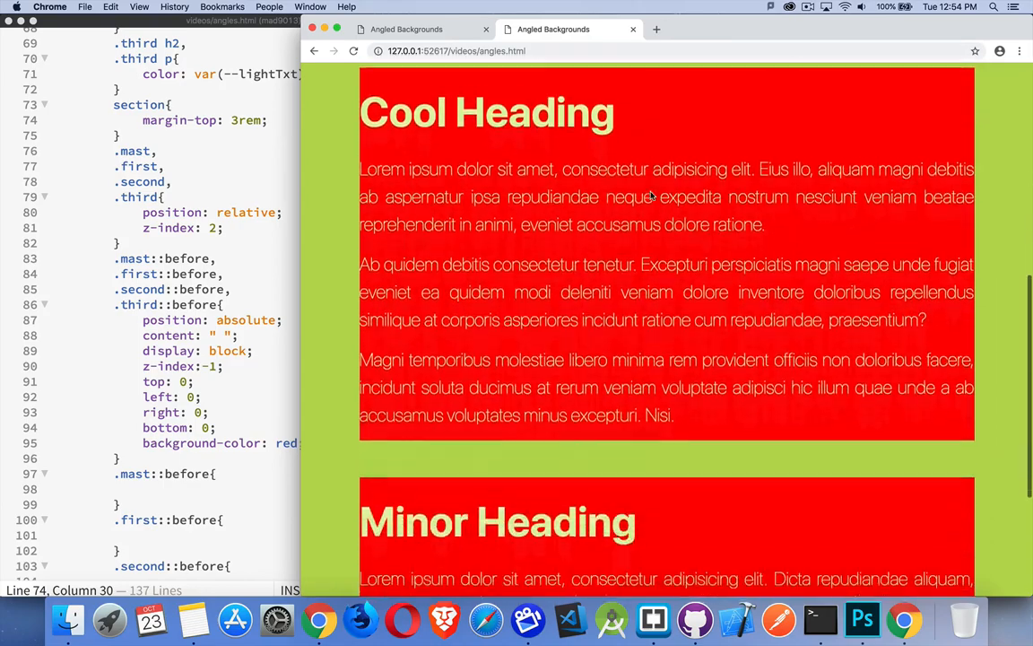
{"action": "scroll", "scroll_direction": "down", "scroll_amount": 3}
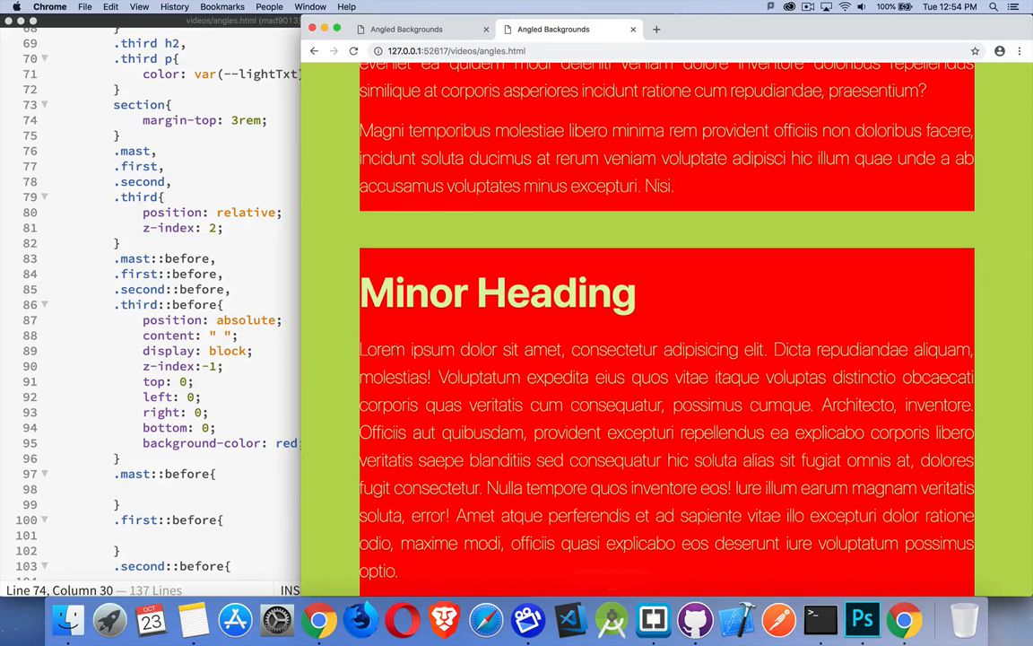
{"action": "mouse_move", "coordinate": [328, 213]}
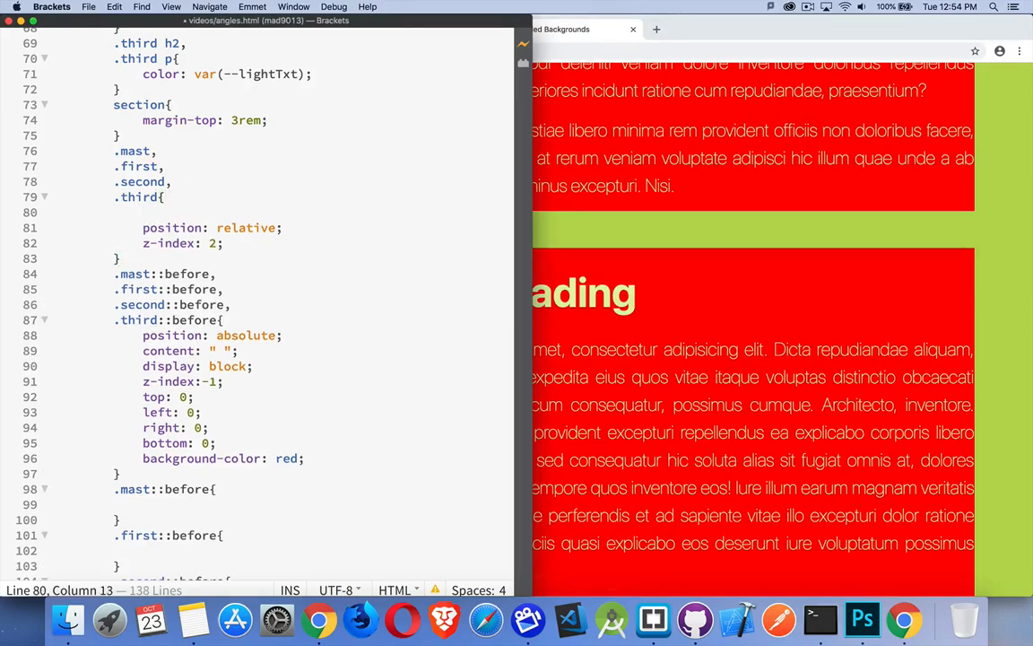
Add padding: 3rem 2rem 5rem; to the .mast, .first, .second, .third rule.
{"action": "type", "text": "padding"}
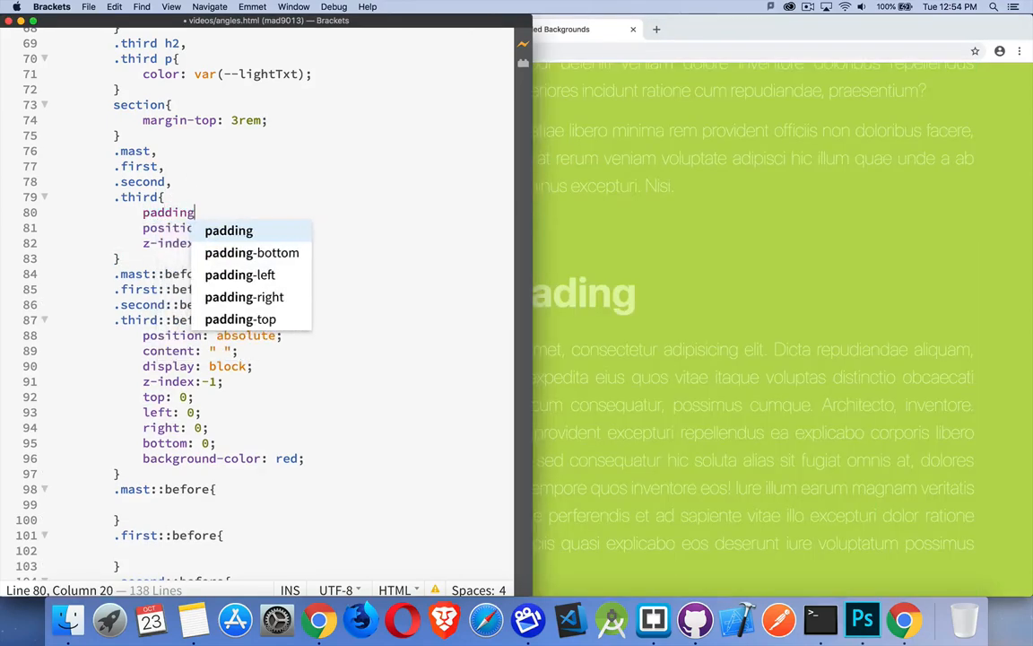
{"action": "type", "text": ": 3"}
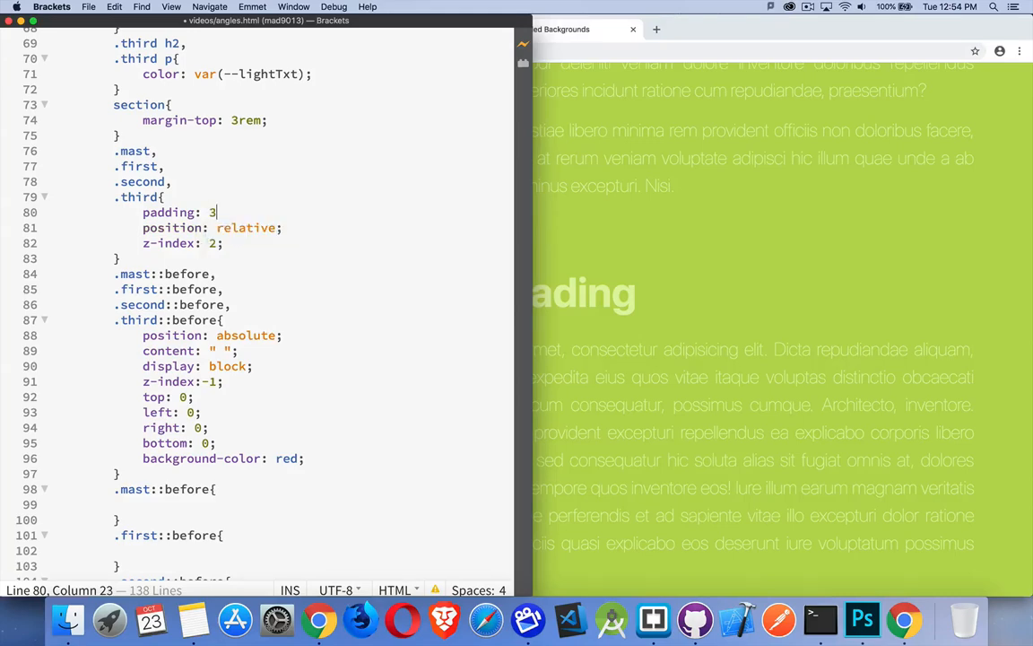
{"action": "type", "text": "rem"}
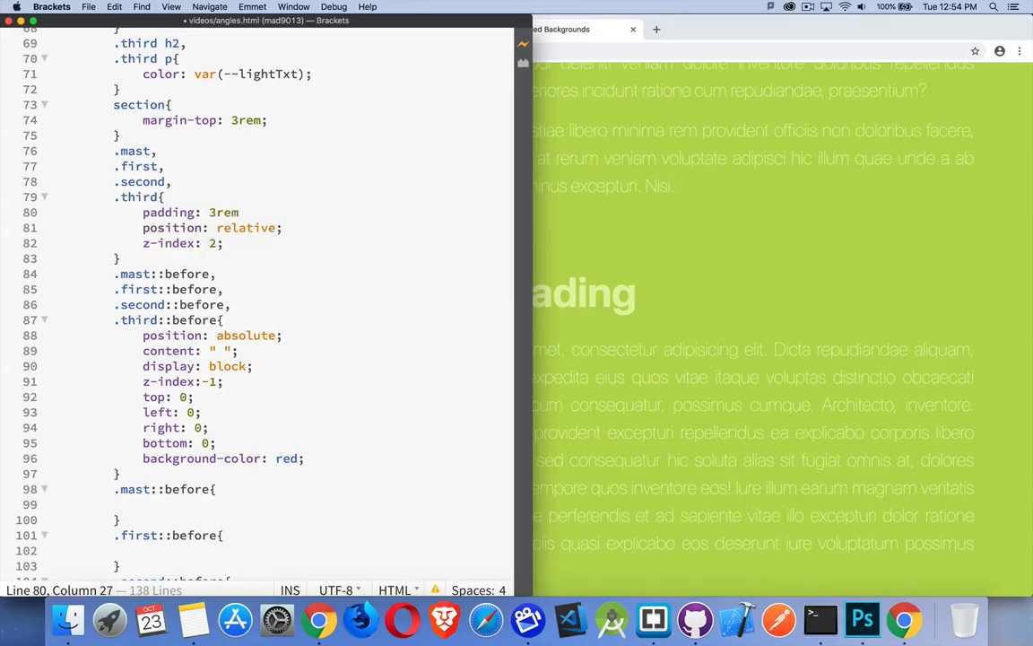
{"action": "type", "text": "2rem 5"}
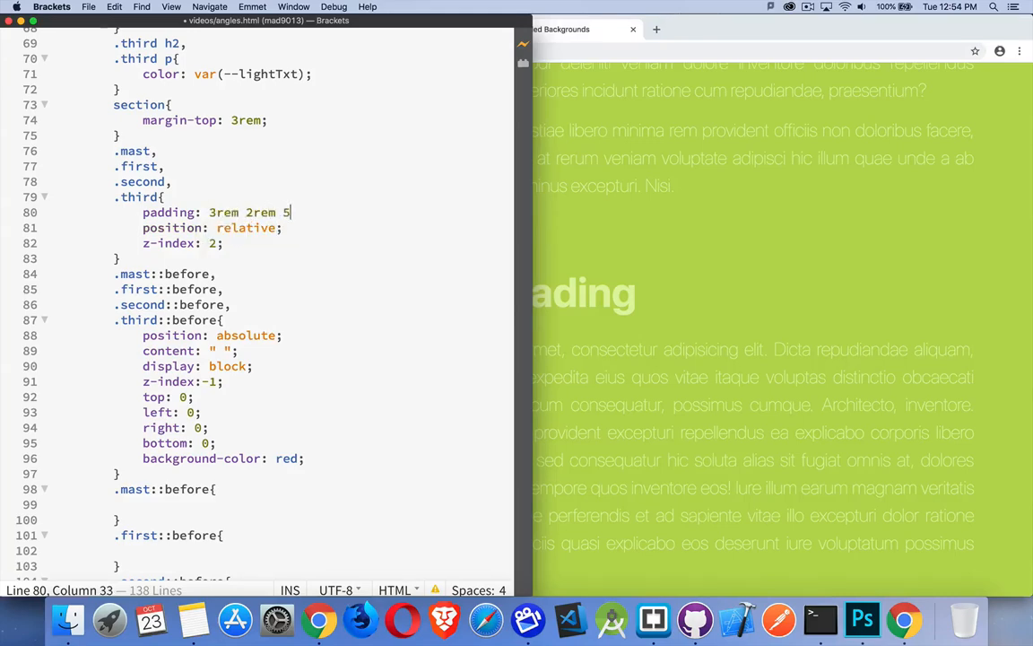
{"action": "type", "text": "rem"}
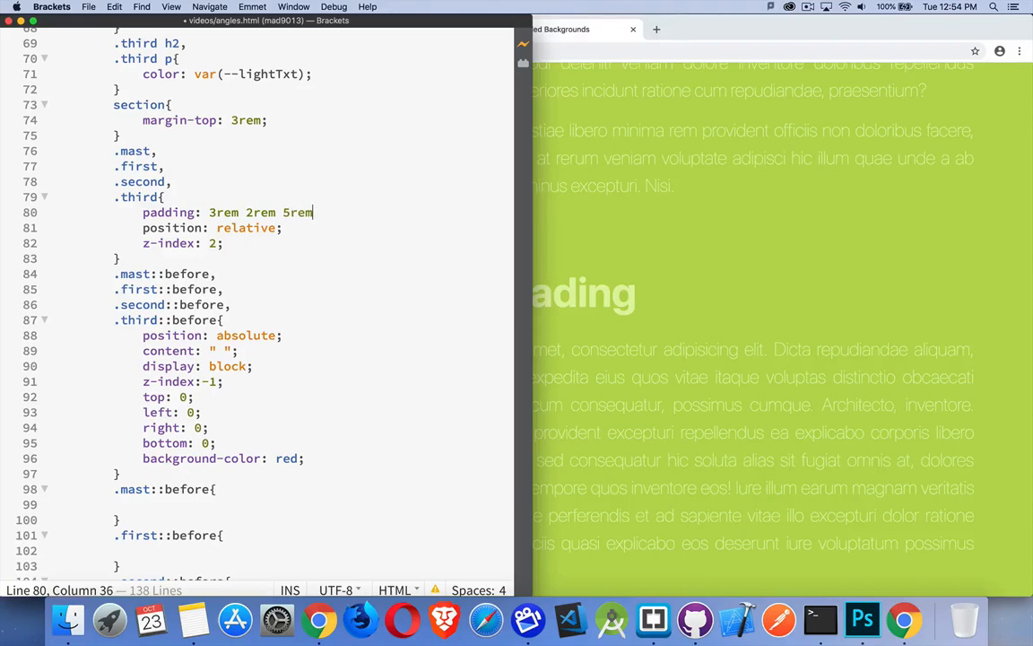
{"action": "type", "text": ";"}
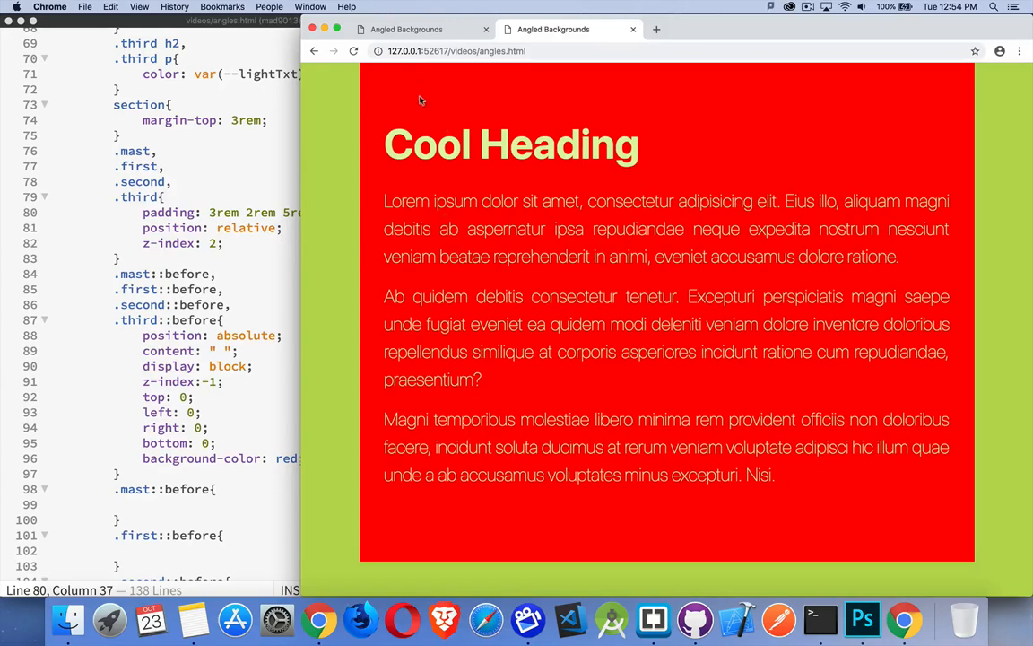
{"action": "scroll", "scroll_direction": "down", "scroll_amount": 3}
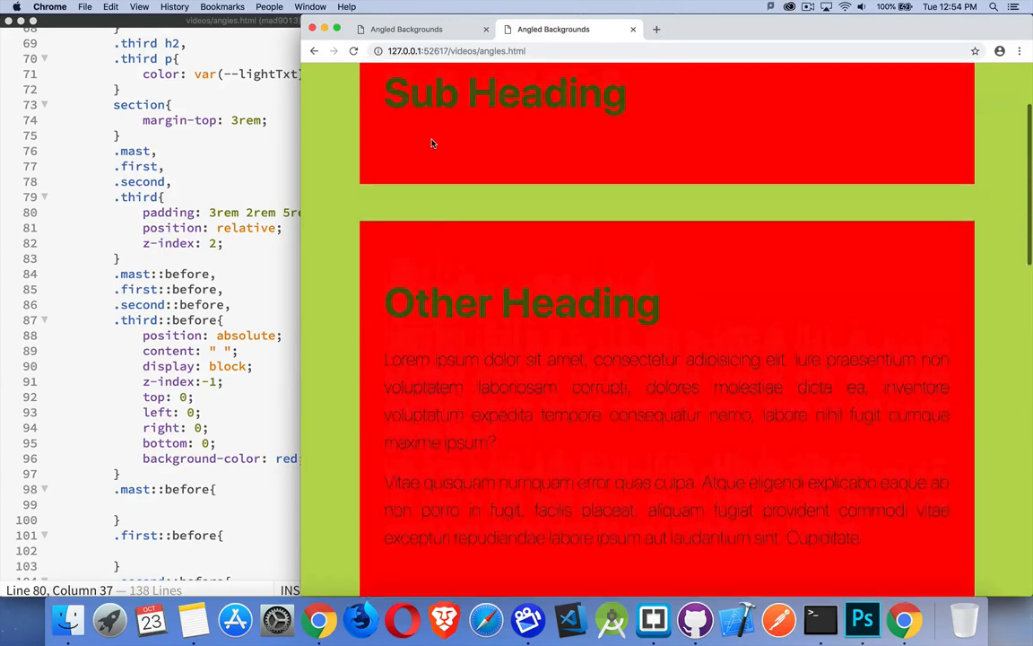
{"action": "scroll", "scroll_direction": "up", "scroll_amount": 3}
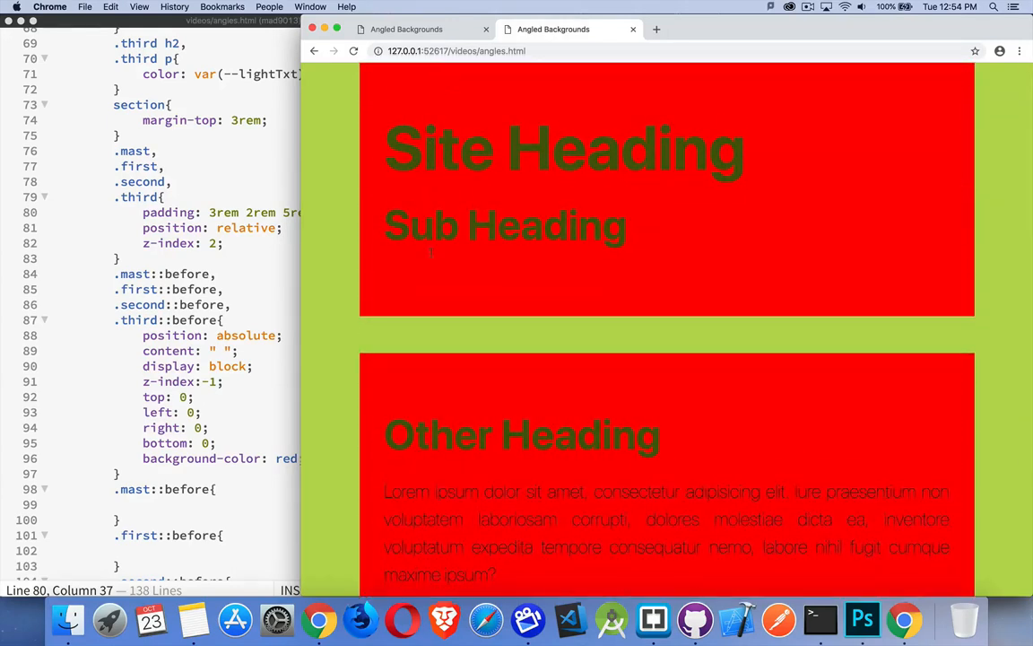
{"action": "mouse_move", "coordinate": [470, 157]}
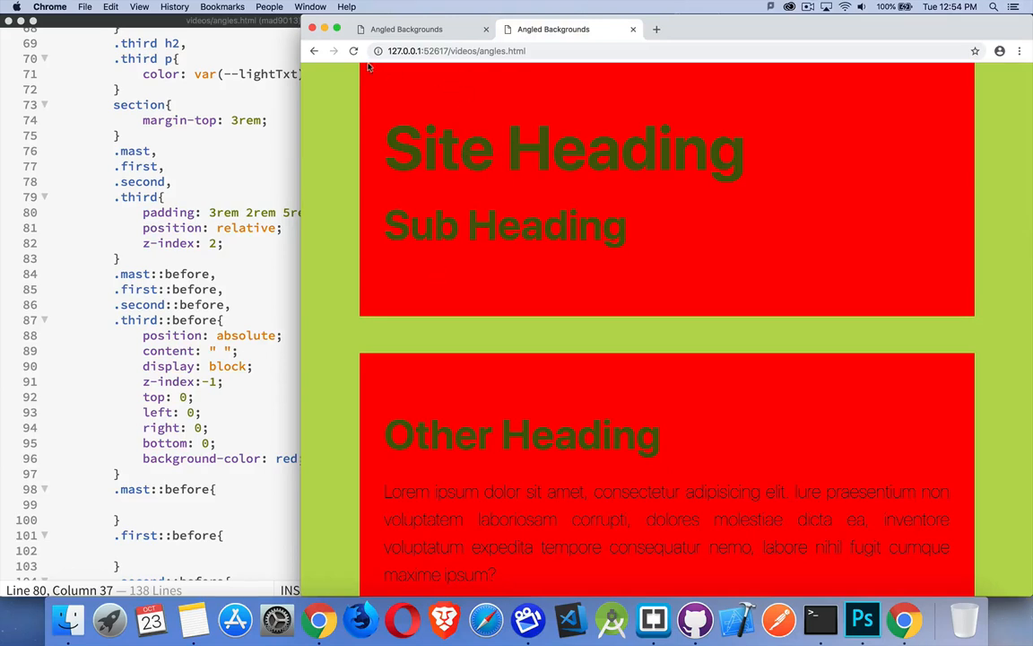
{"action": "mouse_move", "coordinate": [390, 82]}
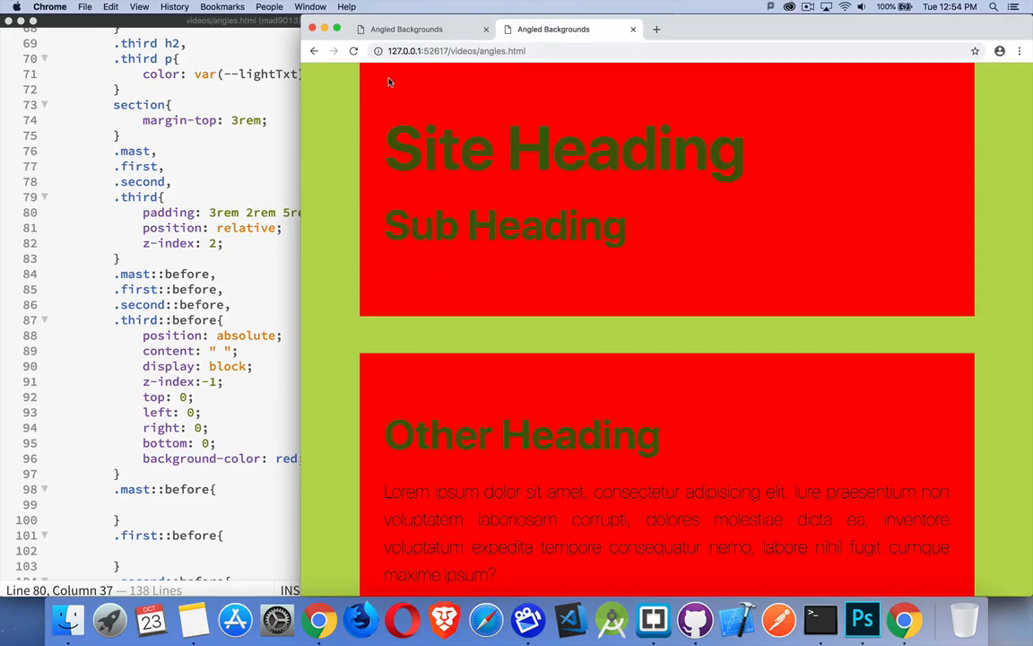
{"action": "mouse_move", "coordinate": [908, 77]}
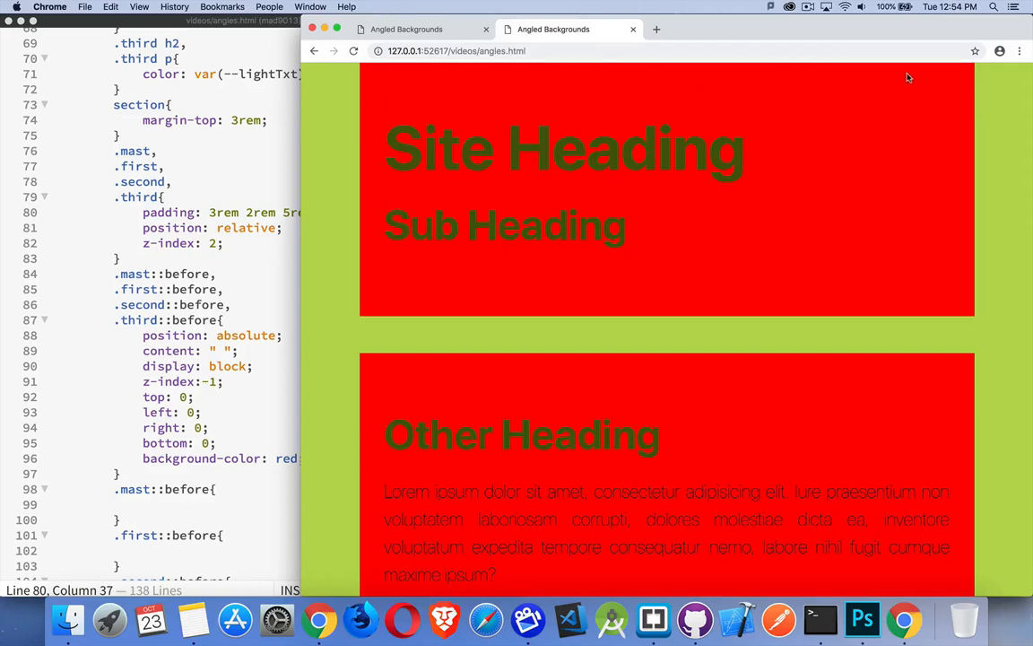
{"action": "mouse_move", "coordinate": [400, 275]}
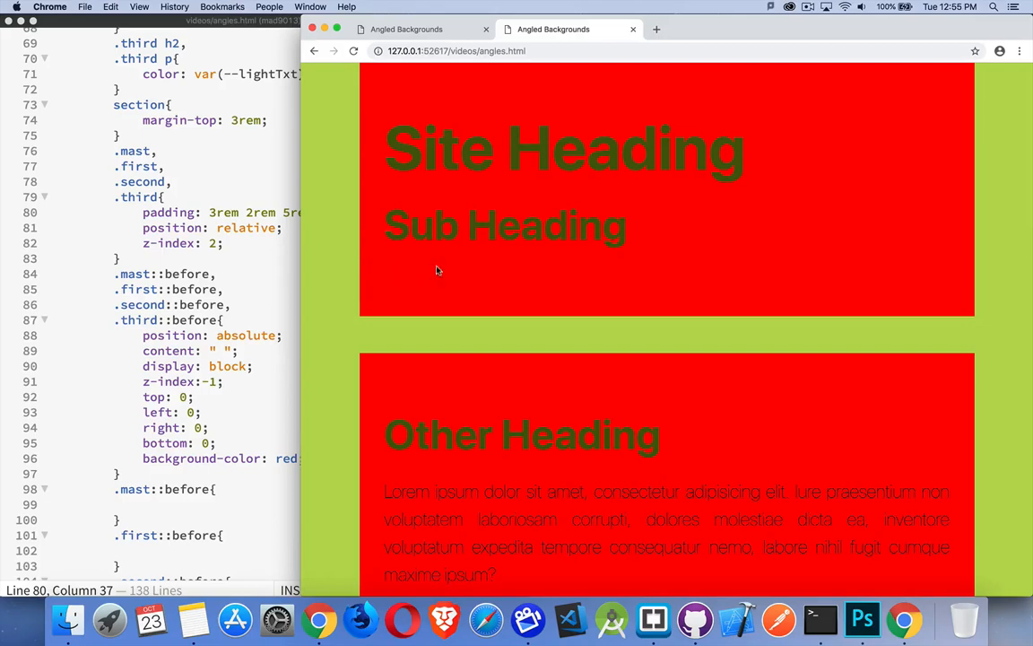
{"action": "mouse_move", "coordinate": [366, 267]}
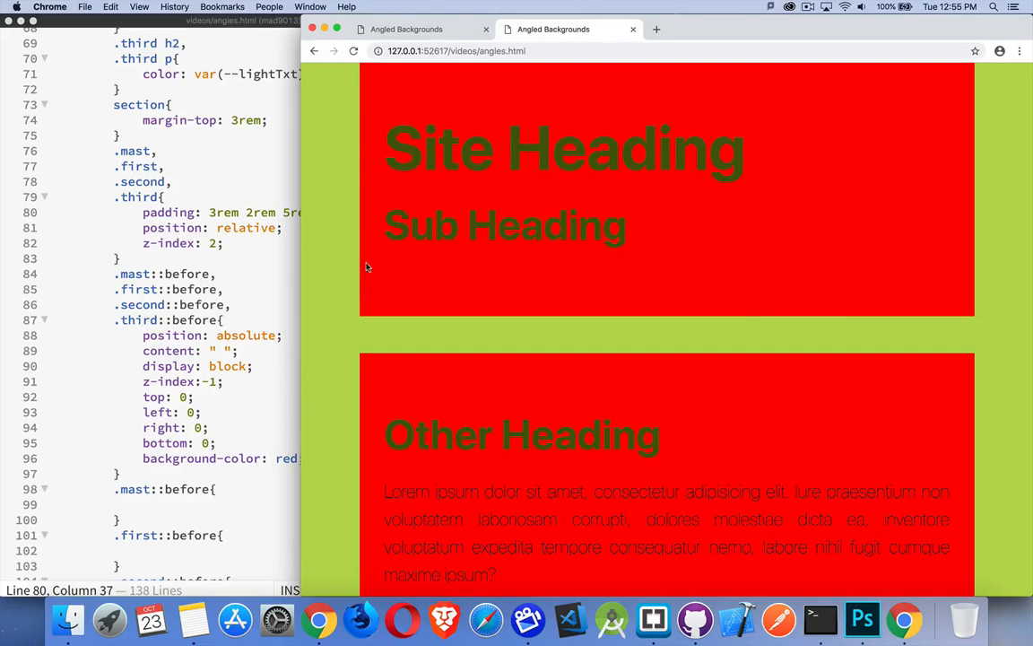
{"action": "mouse_move", "coordinate": [413, 320]}
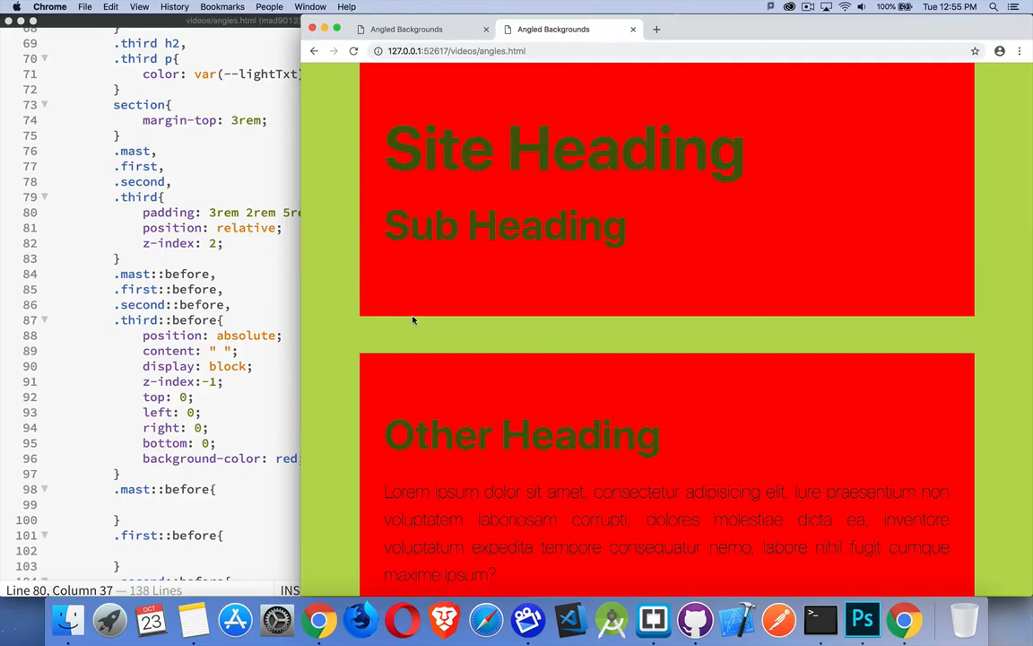
{"action": "mouse_move", "coordinate": [328, 228]}
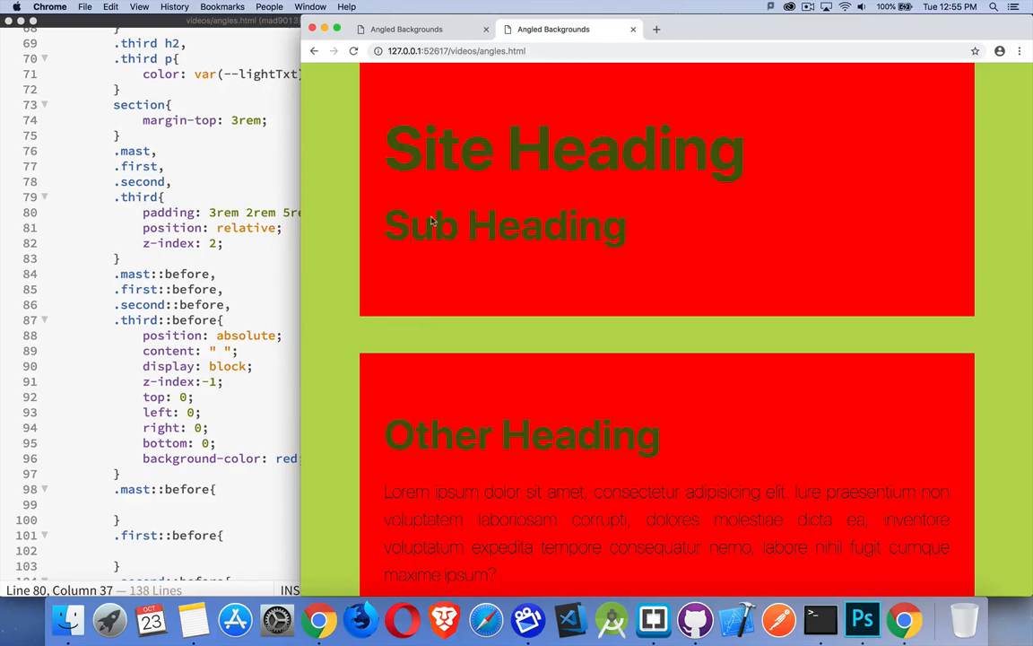
{"action": "mouse_move", "coordinate": [431, 221]}
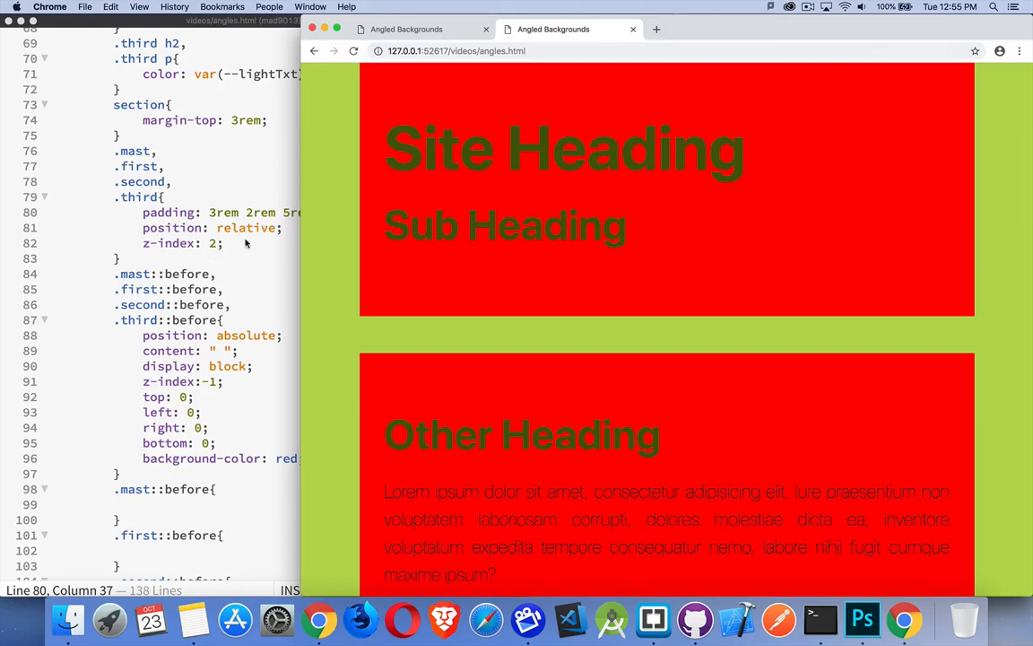
{"action": "left_click", "coordinate": [246, 253]}
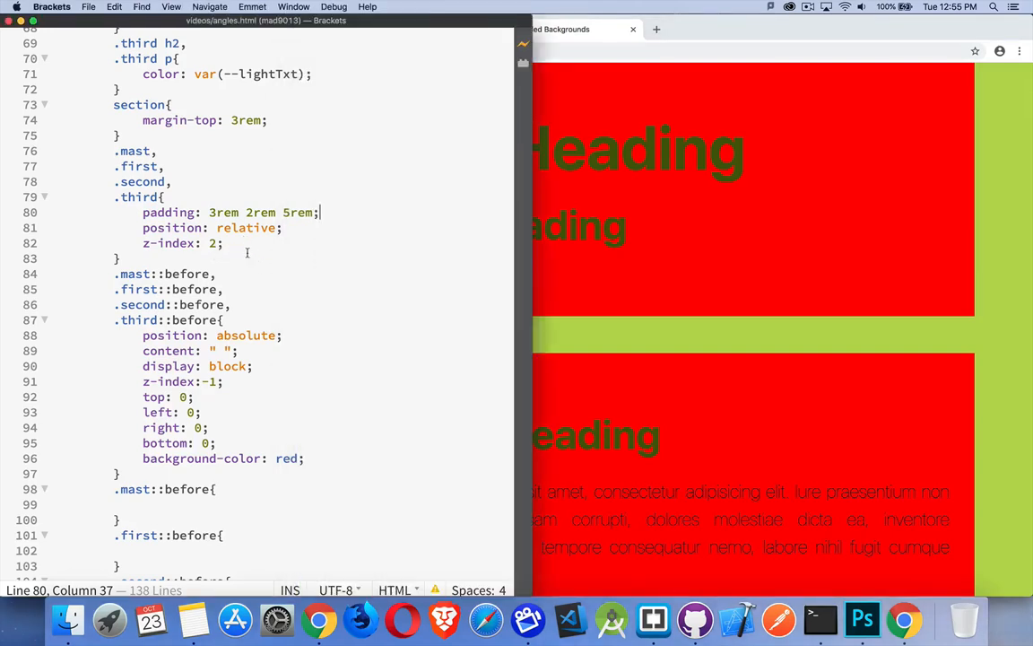
Replace the red with per-section variables --mastC, --firstC, --secondC, --thirdC in each ::before rule.
{"action": "left_click", "coordinate": [215, 443]}
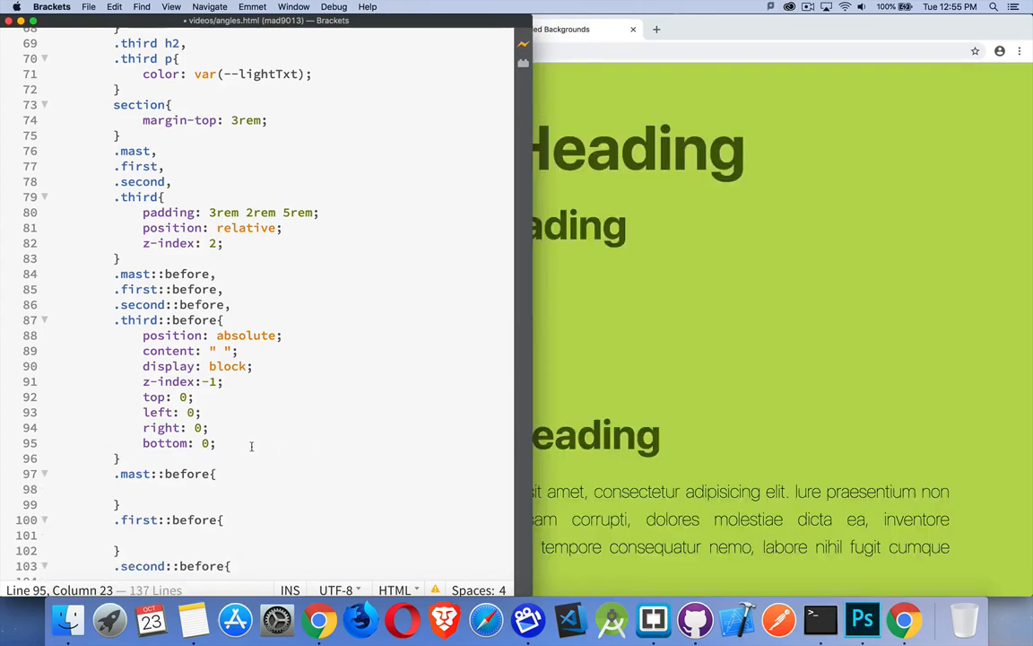
{"action": "scroll", "scroll_direction": "down", "scroll_amount": 3}
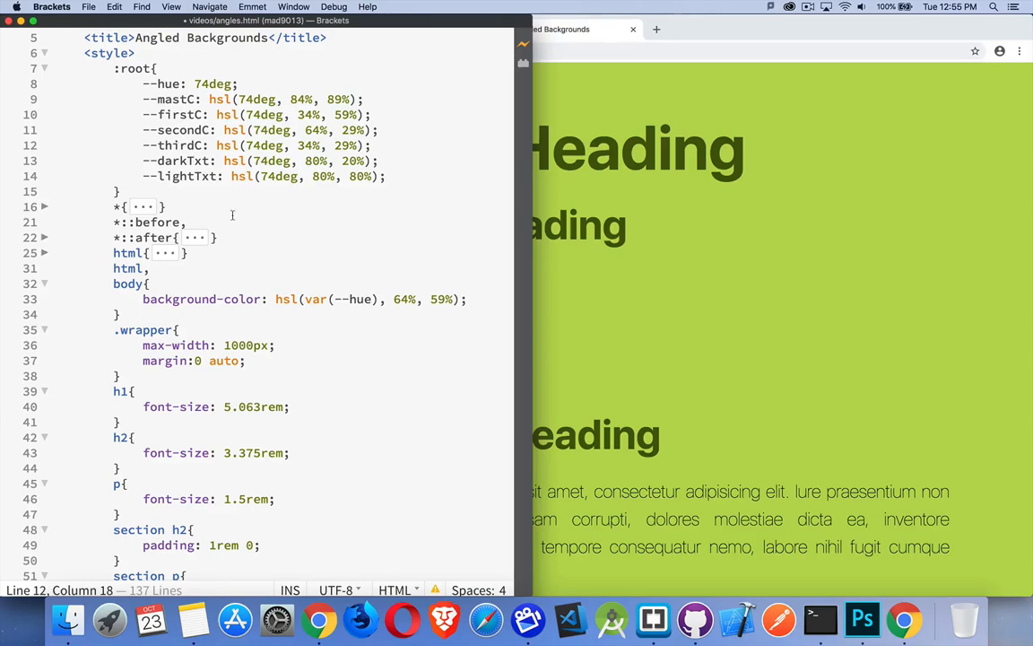
{"action": "scroll", "scroll_direction": "down", "scroll_amount": 3}
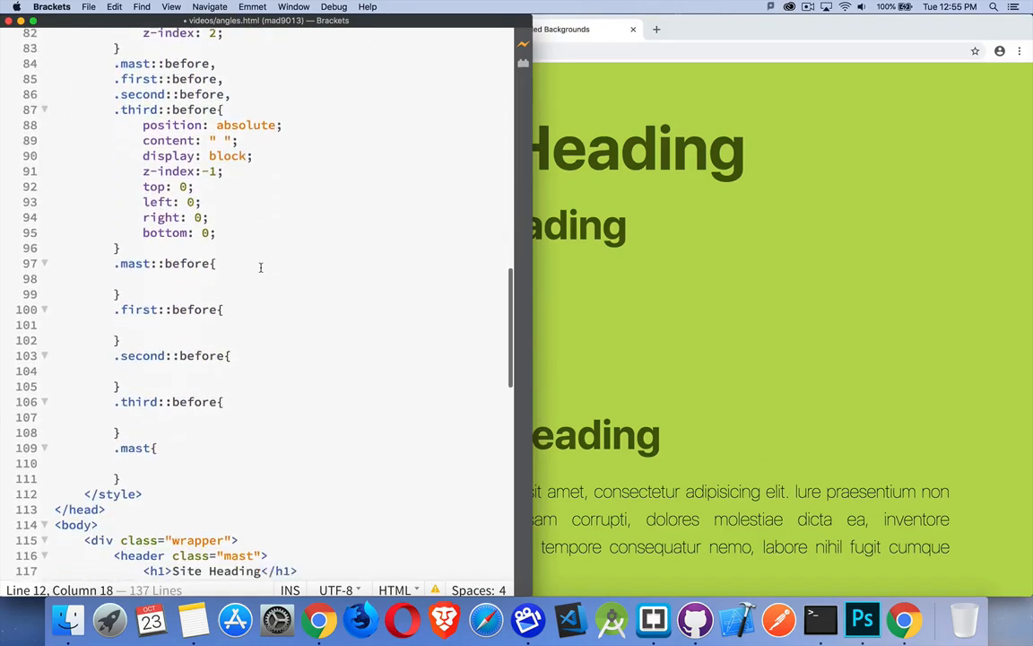
{"action": "type", "text": "background-color:"}
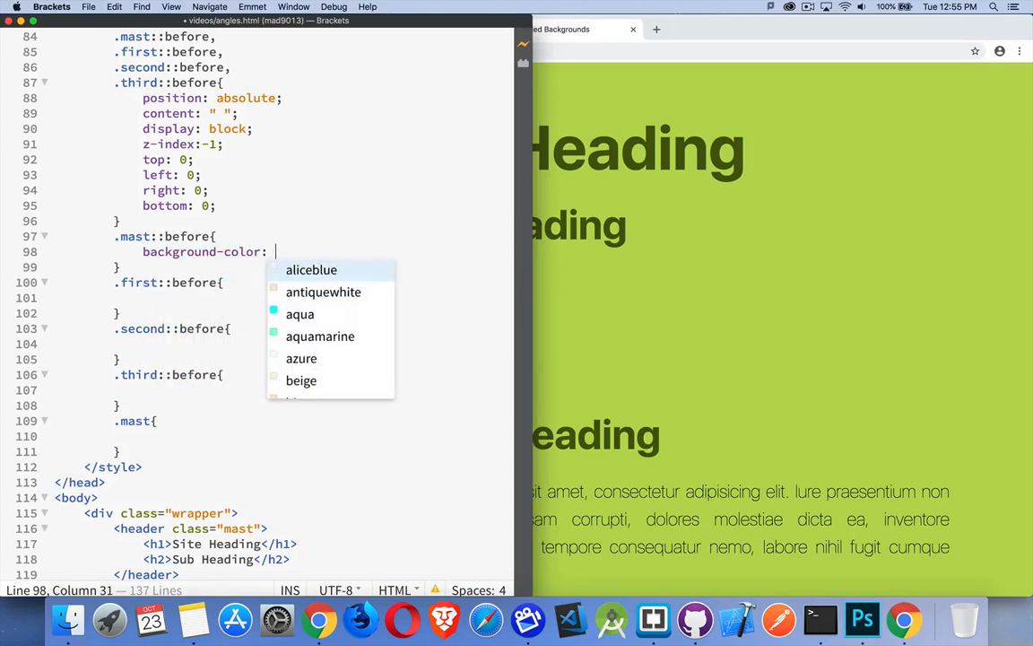
{"action": "type", "text": "var(--mastC);"}
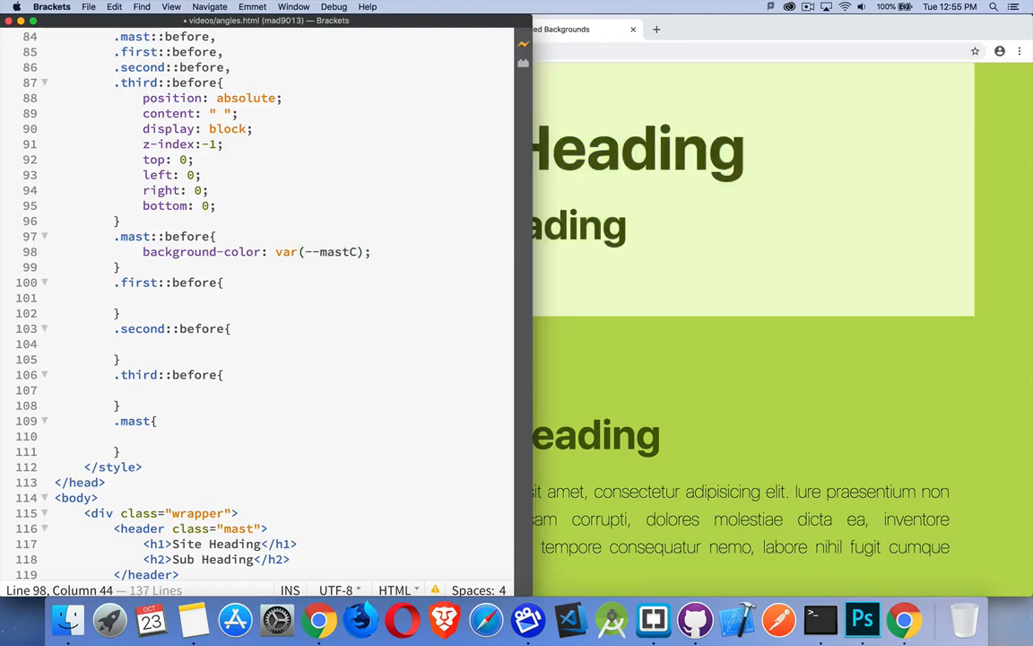
{"action": "left_click_drag", "start_coordinate": [223, 282], "coordinate": [141, 297]}
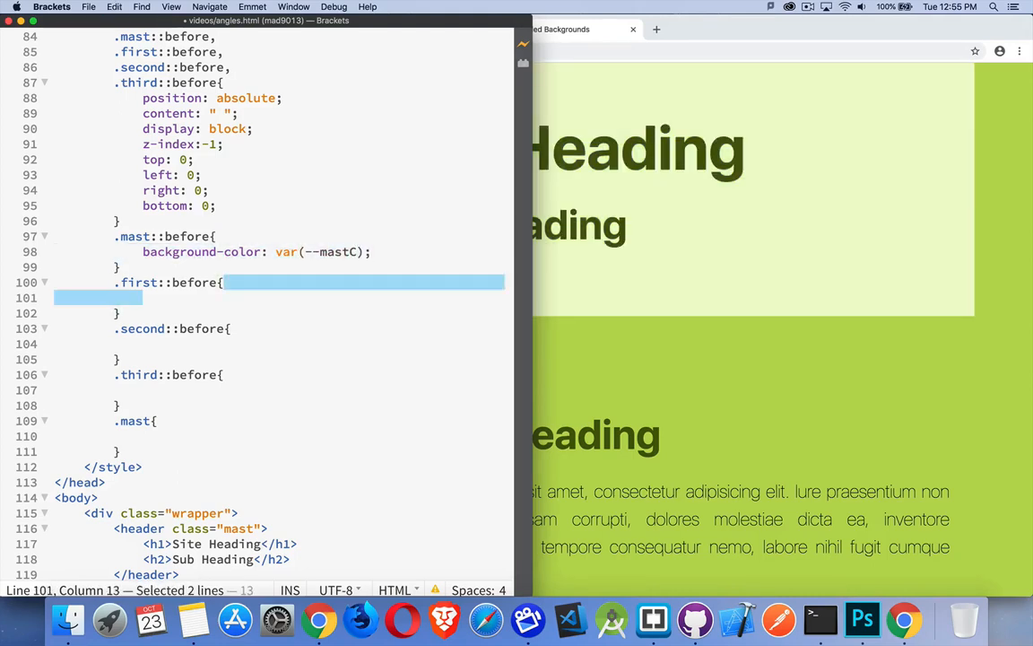
{"action": "type", "text": "background-color: var(--mastC);"}
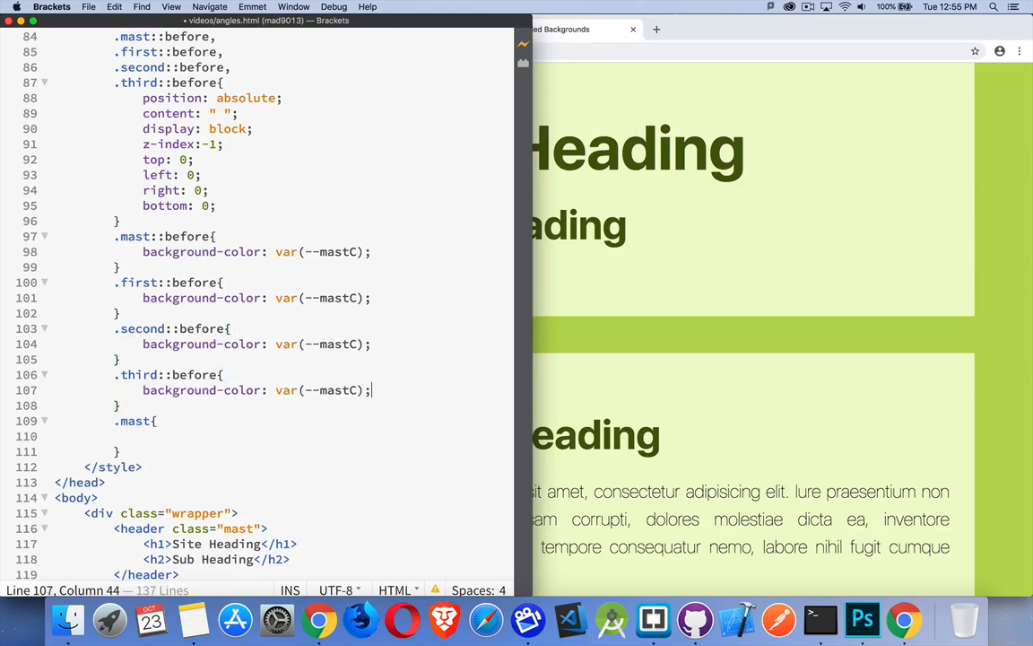
{"action": "double_click", "coordinate": [333, 298]}
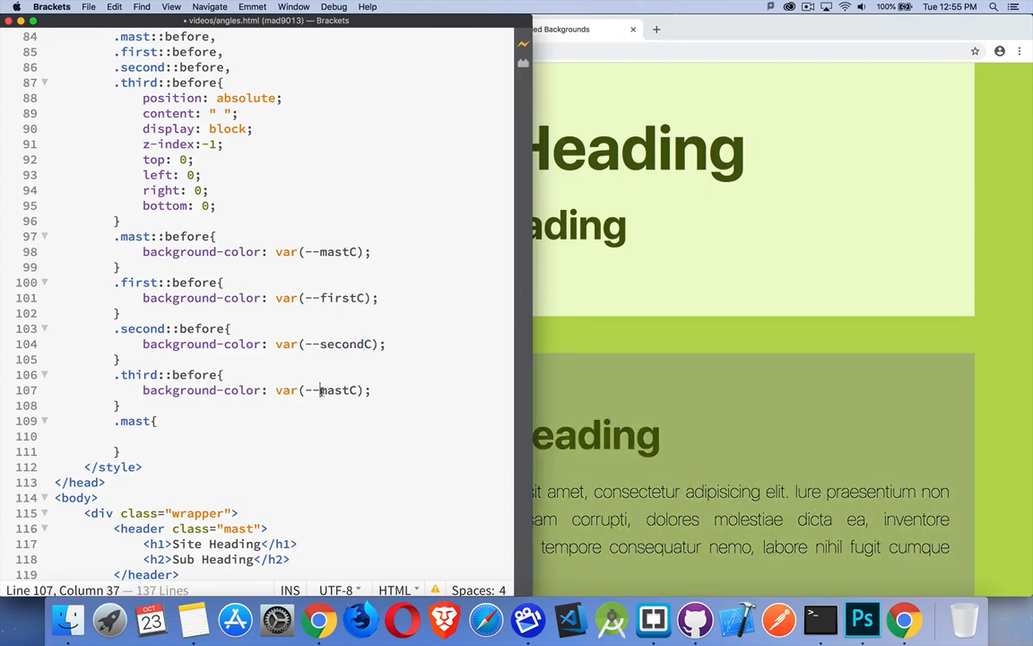
{"action": "type", "text": "third"}
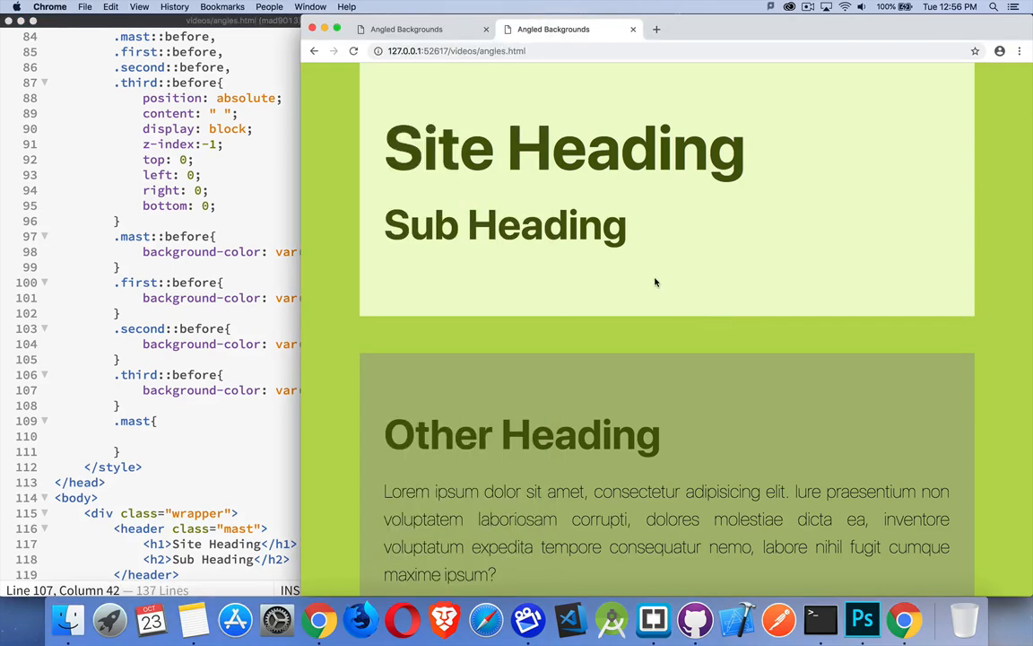
{"action": "scroll", "scroll_direction": "down", "scroll_amount": 3}
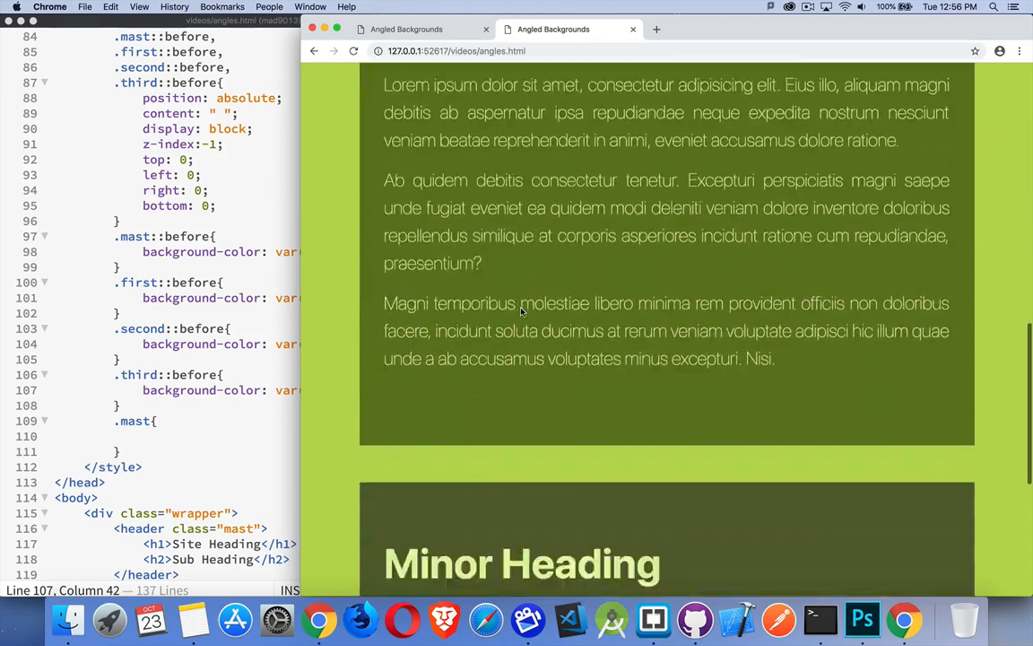
{"action": "scroll", "scroll_direction": "down", "scroll_amount": 3}
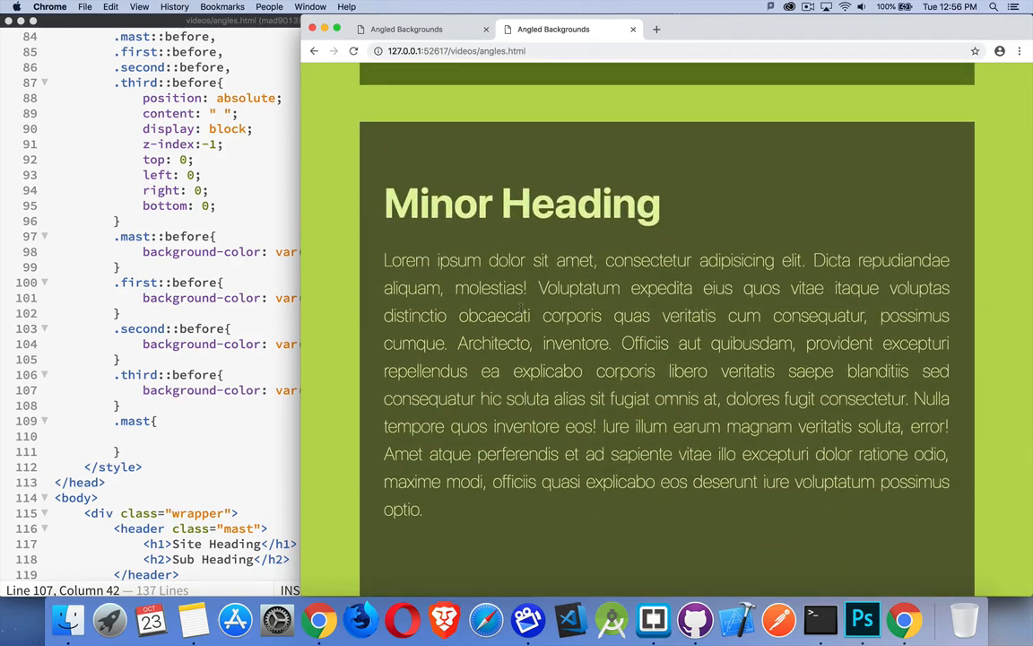
{"action": "mouse_move", "coordinate": [535, 336]}
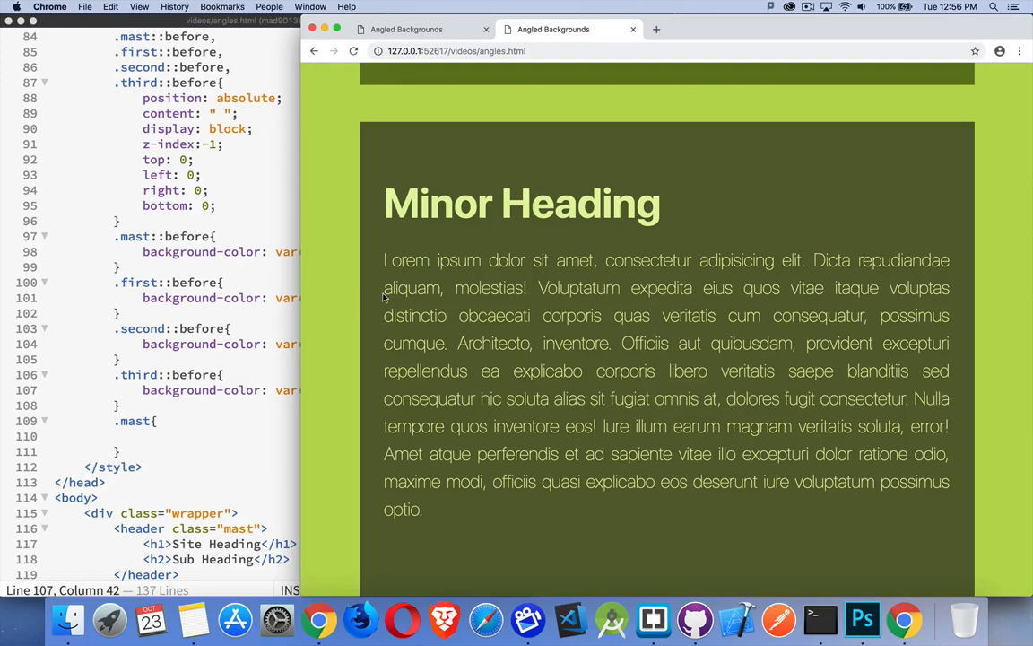
{"action": "mouse_move", "coordinate": [359, 296]}
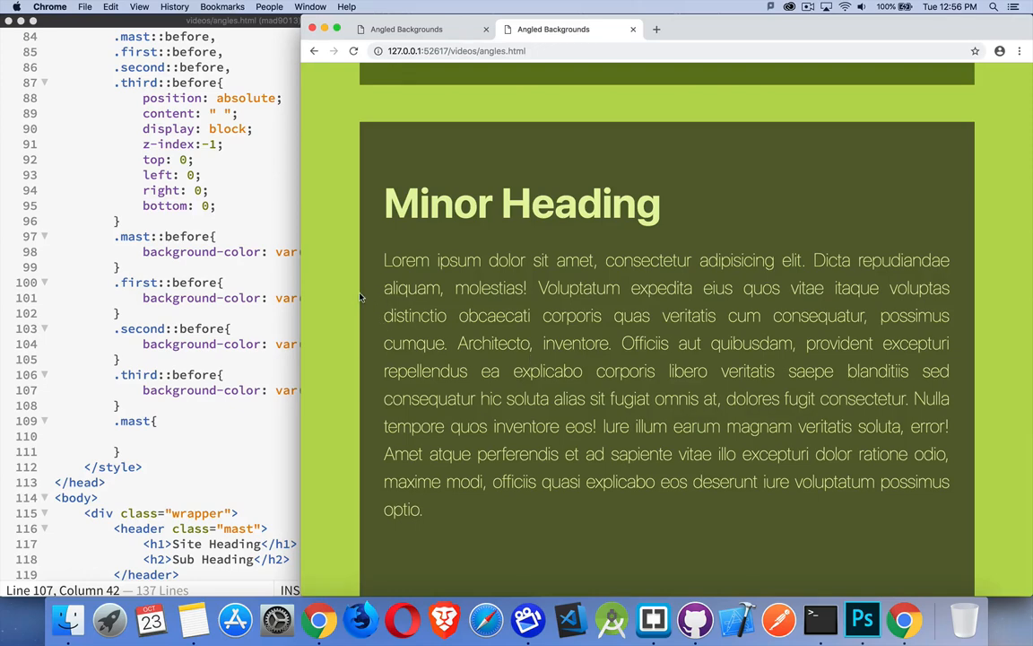
{"action": "mouse_move", "coordinate": [326, 295]}
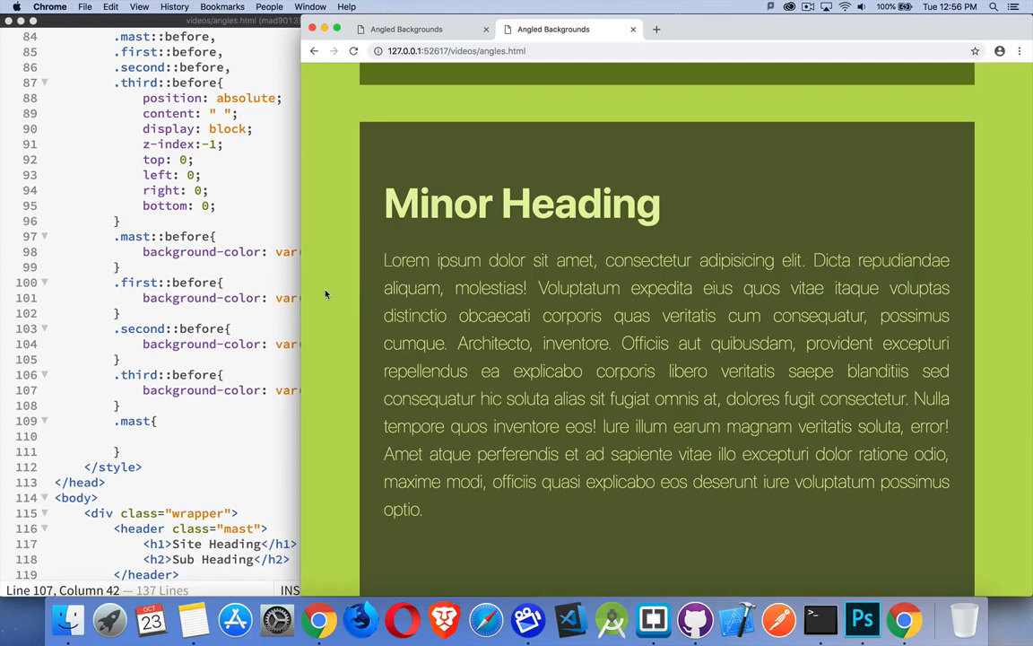
{"action": "mouse_move", "coordinate": [319, 322]}
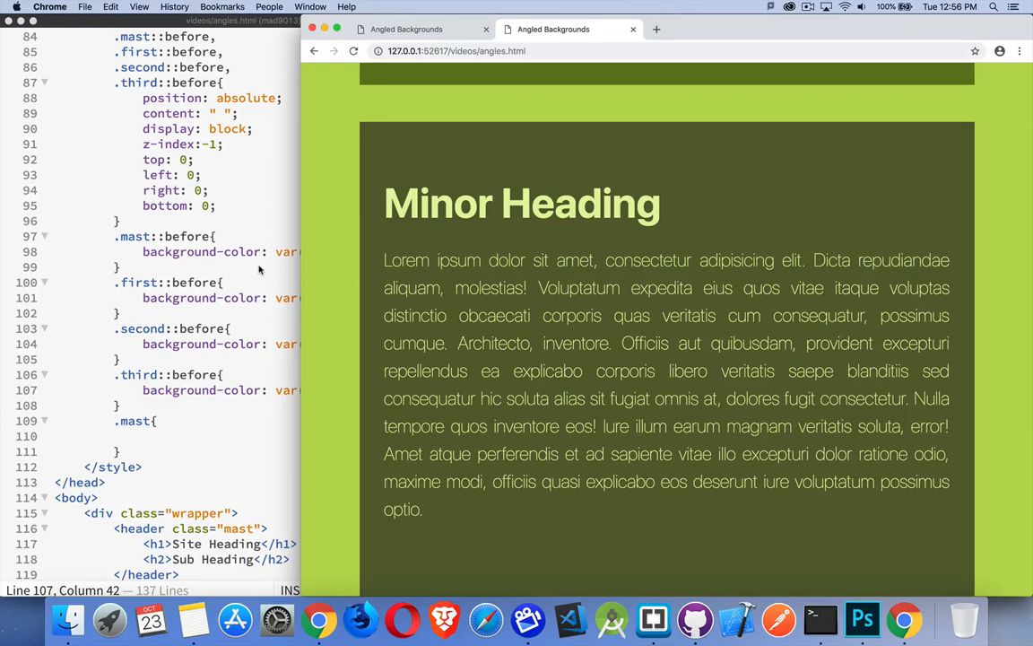
{"action": "mouse_move", "coordinate": [197, 175]}
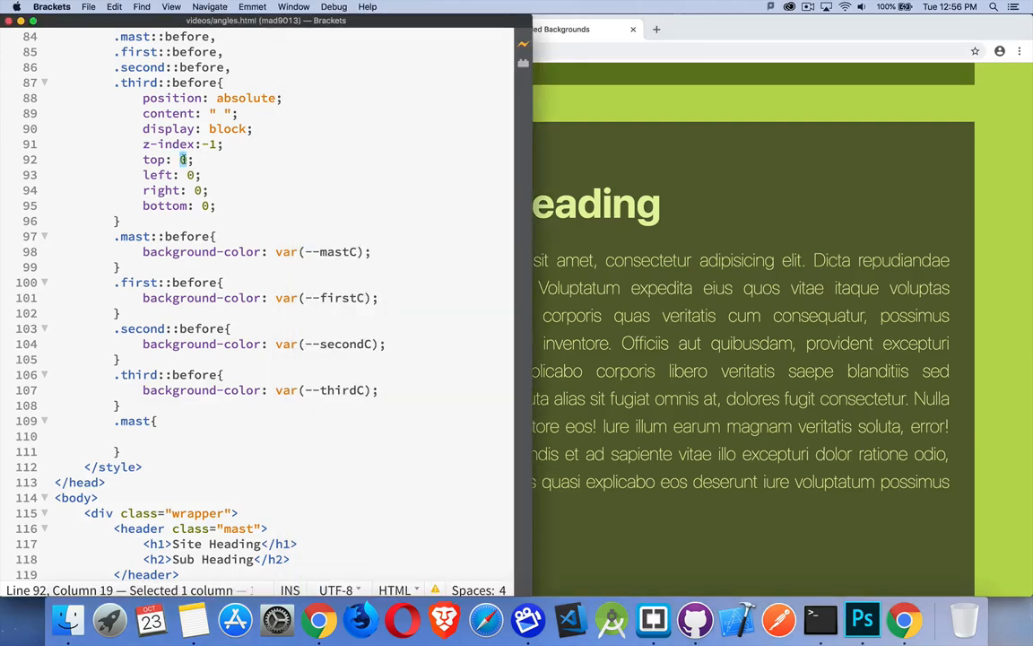
Set the shared ::before offsets to top 2rem, left -2rem, right -2rem, bottom 2rem.
{"action": "type", "text": "2rem"}
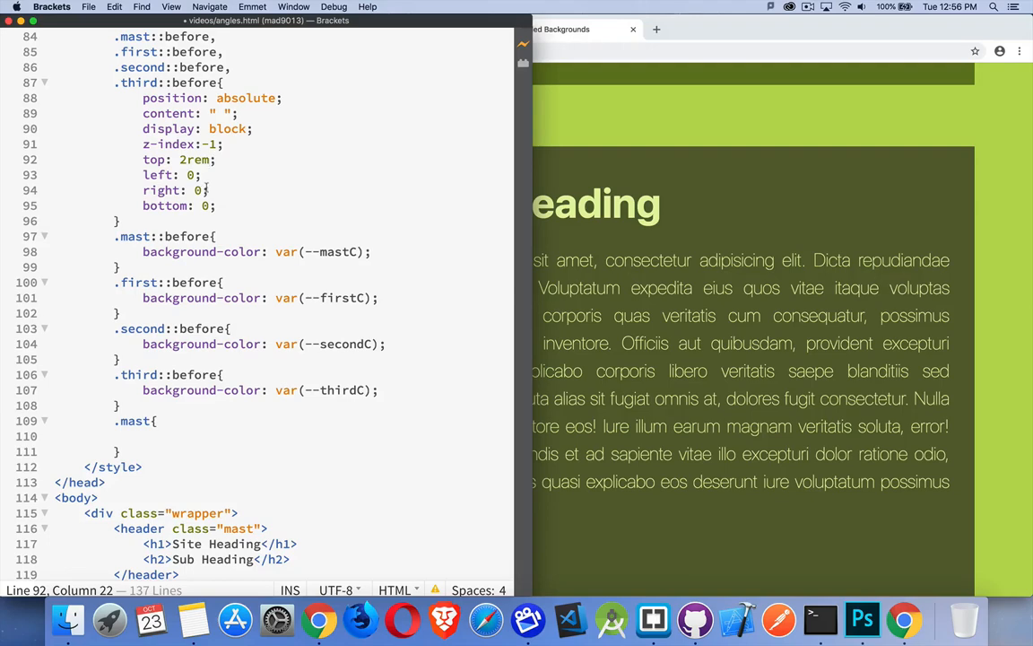
{"action": "type", "text": "-"}
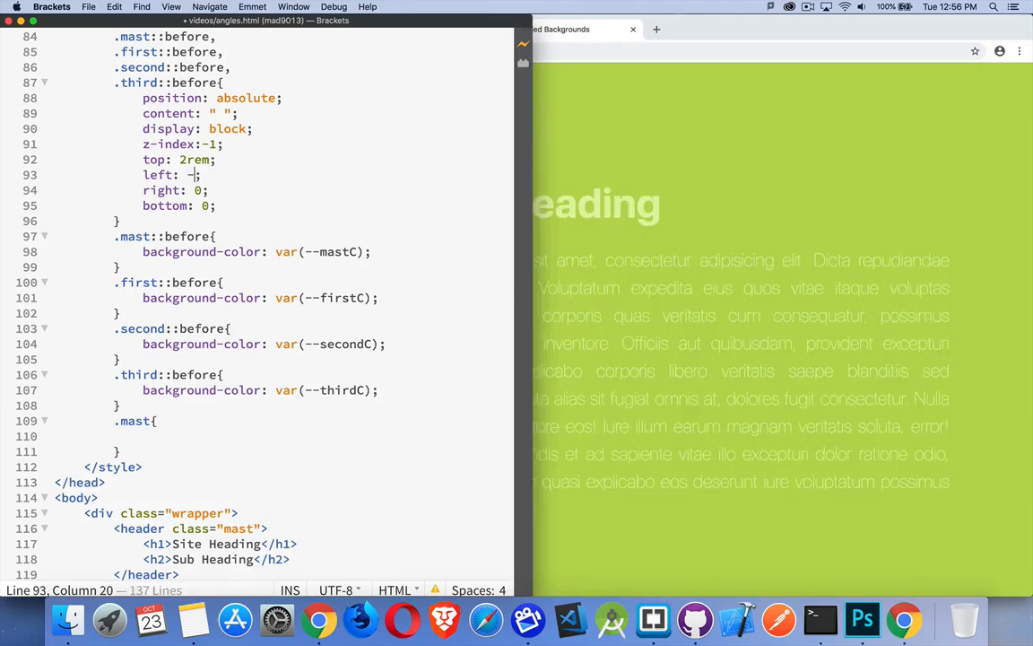
{"action": "type", "text": "2rem"}
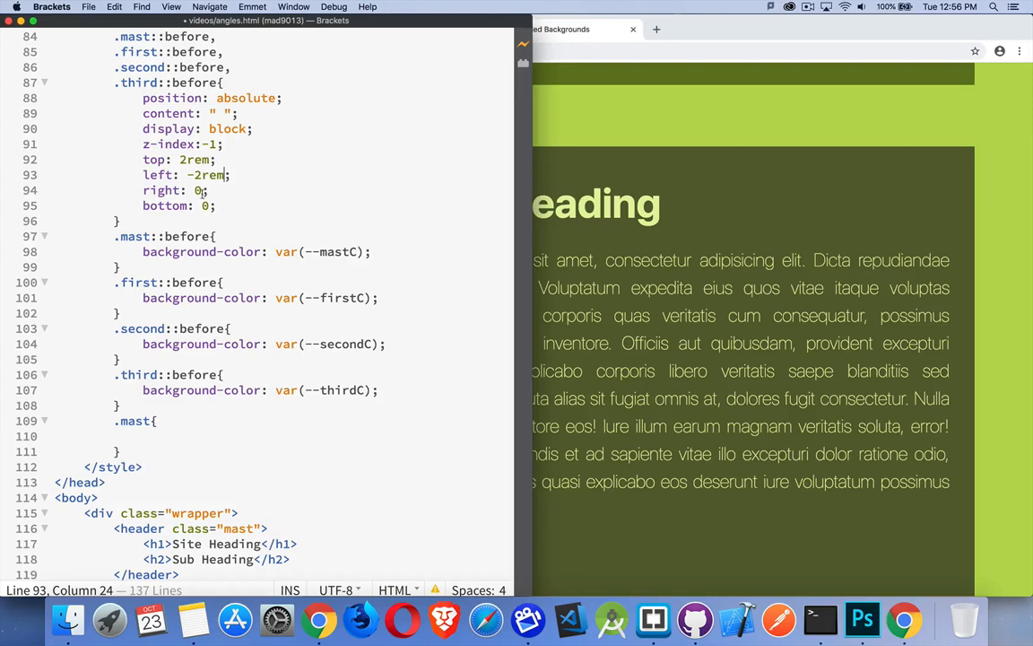
{"action": "type", "text": "-2rem"}
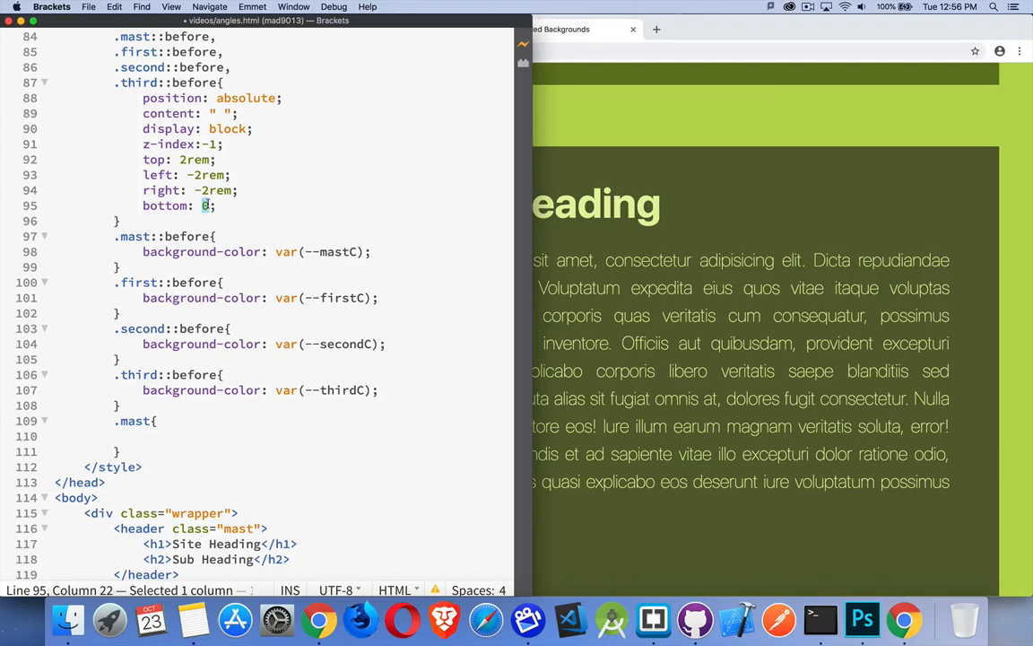
{"action": "type", "text": "2rem"}
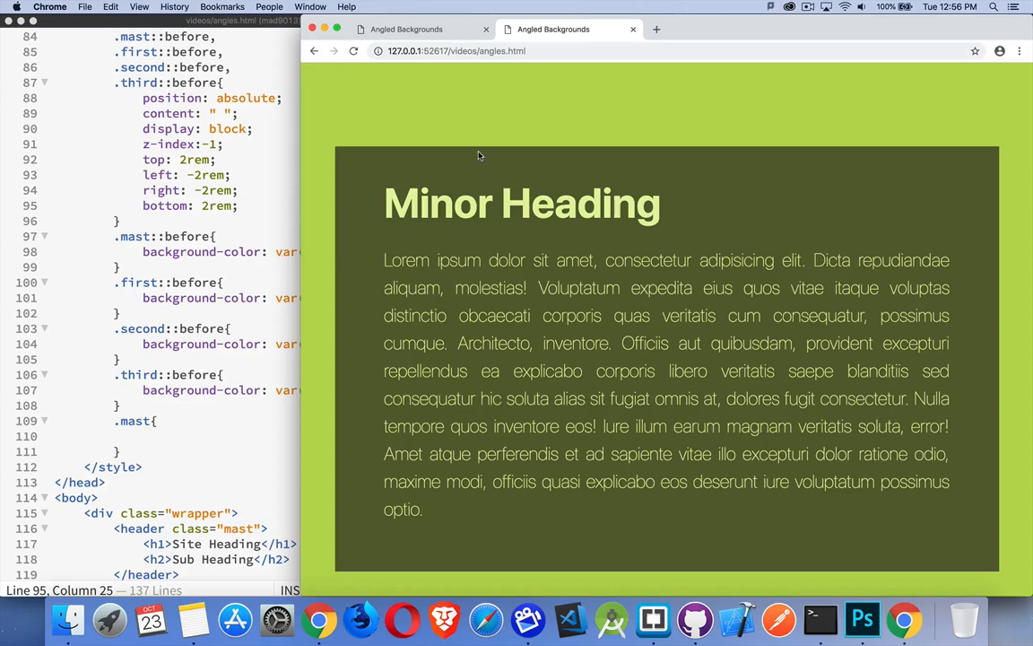
{"action": "mouse_move", "coordinate": [405, 176]}
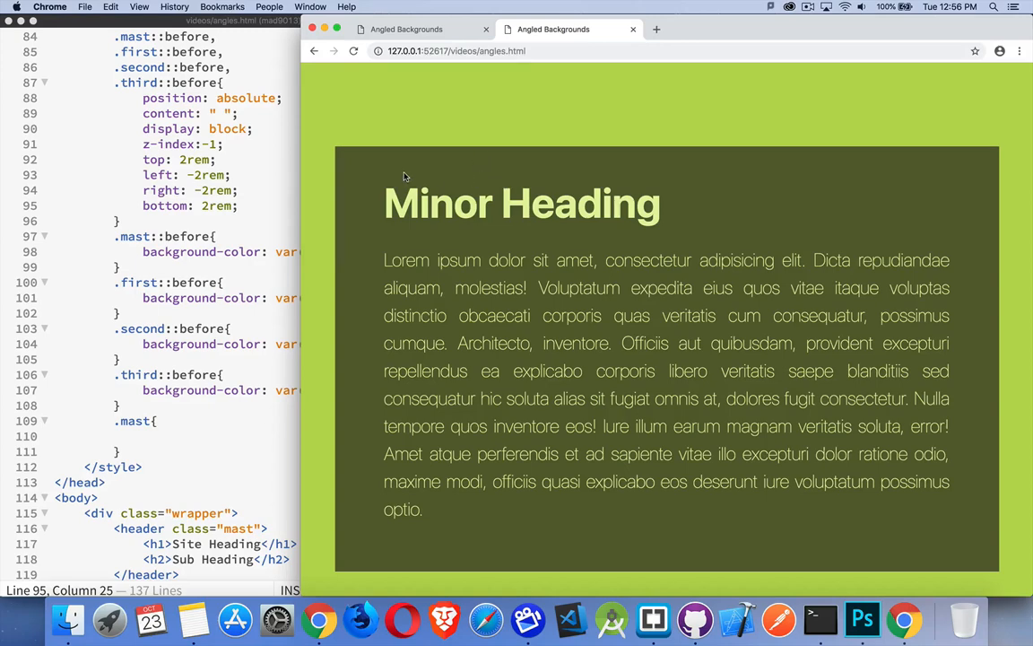
{"action": "mouse_move", "coordinate": [398, 117]}
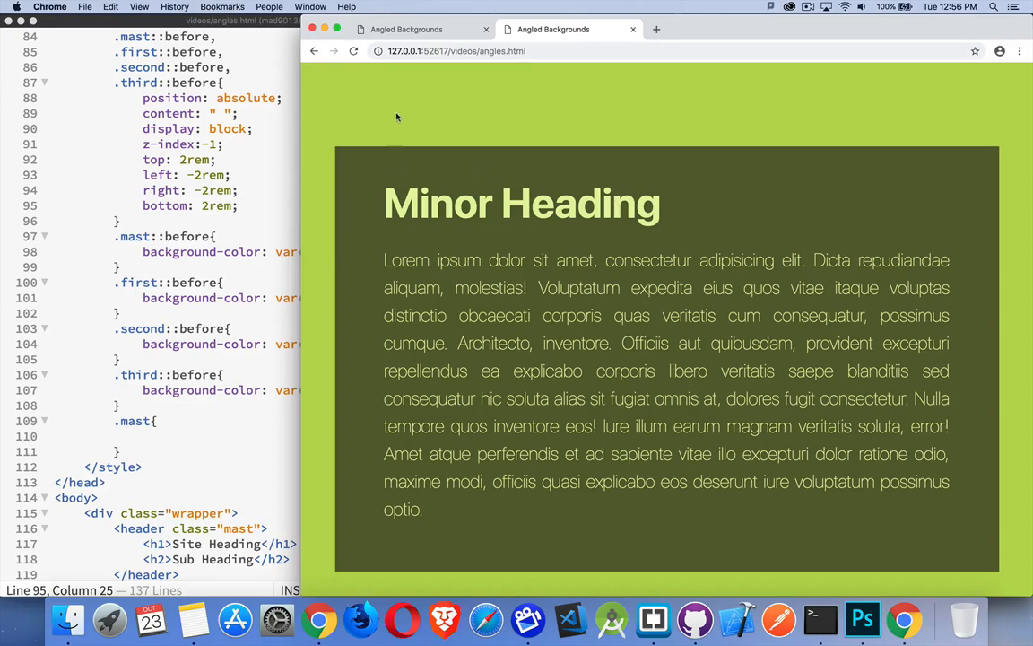
{"action": "mouse_move", "coordinate": [392, 114]}
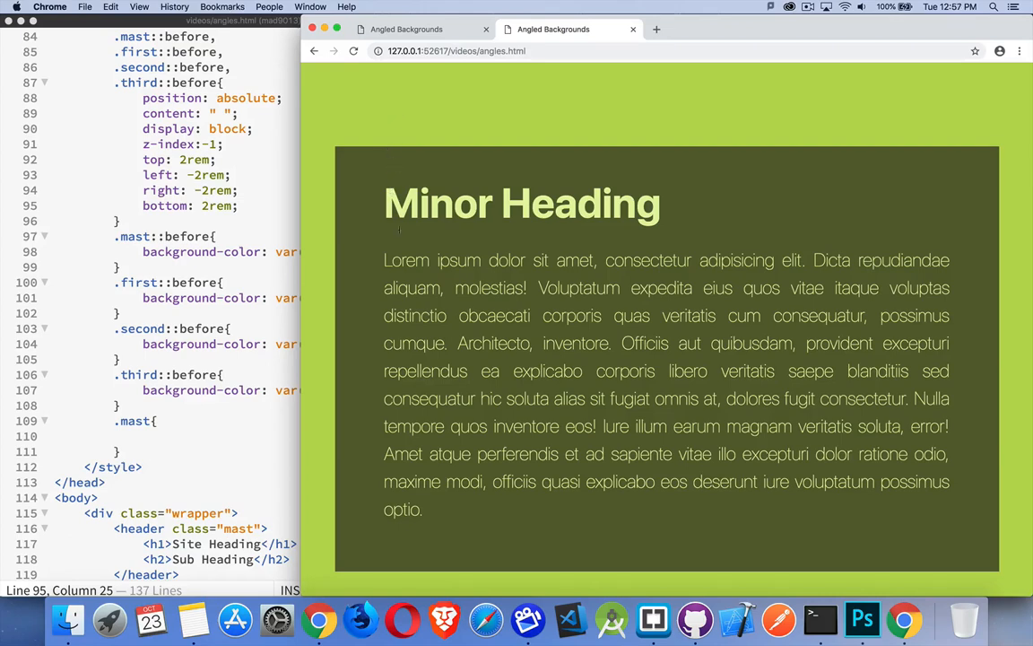
{"action": "mouse_move", "coordinate": [392, 590]}
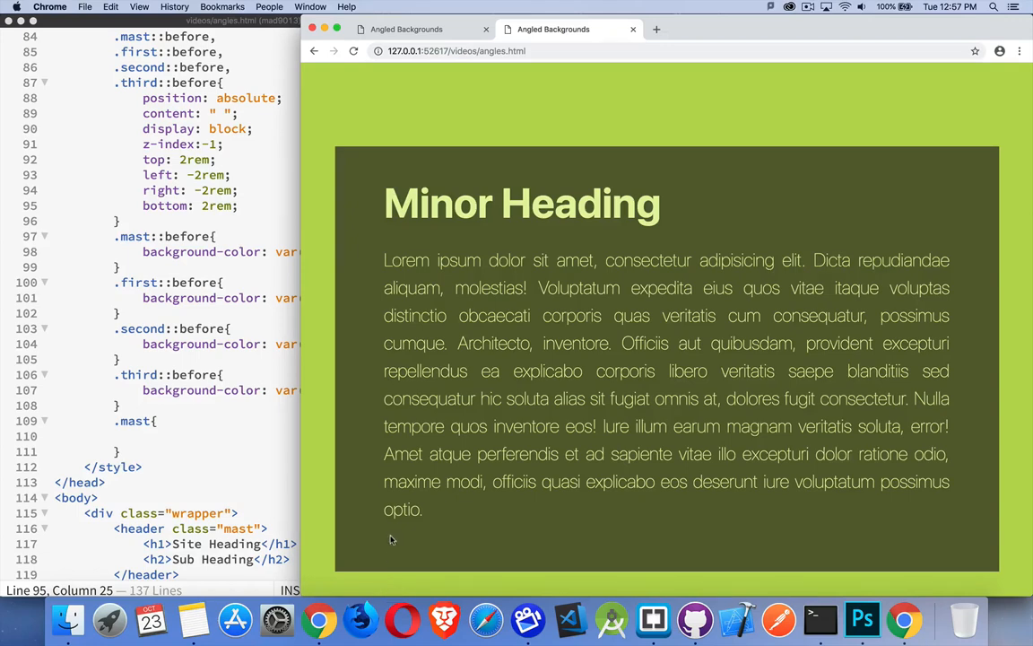
{"action": "mouse_move", "coordinate": [391, 588]}
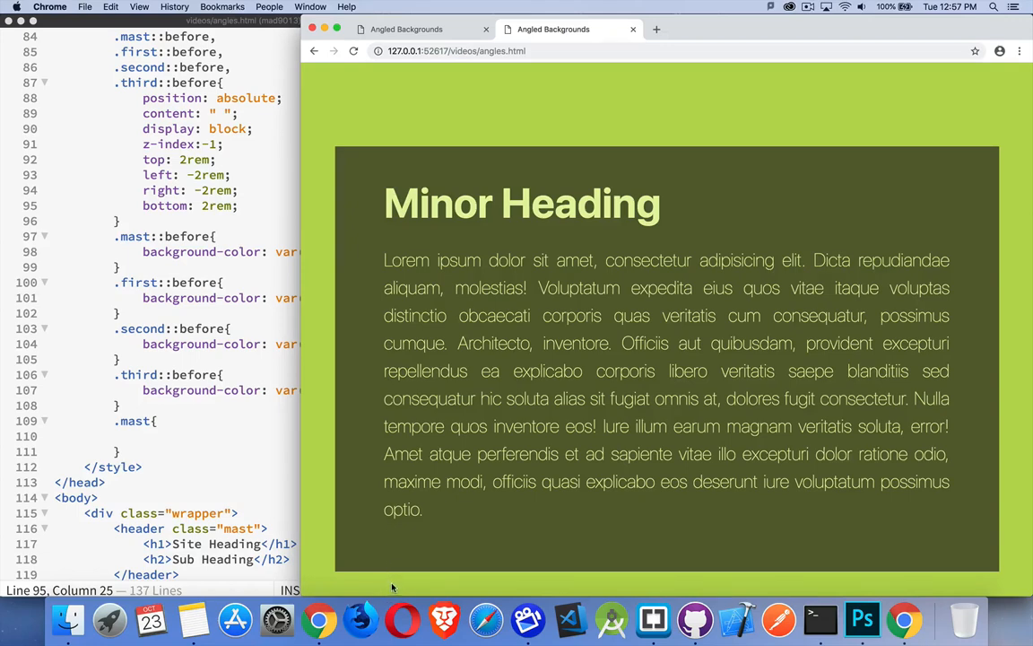
{"action": "mouse_move", "coordinate": [402, 619]}
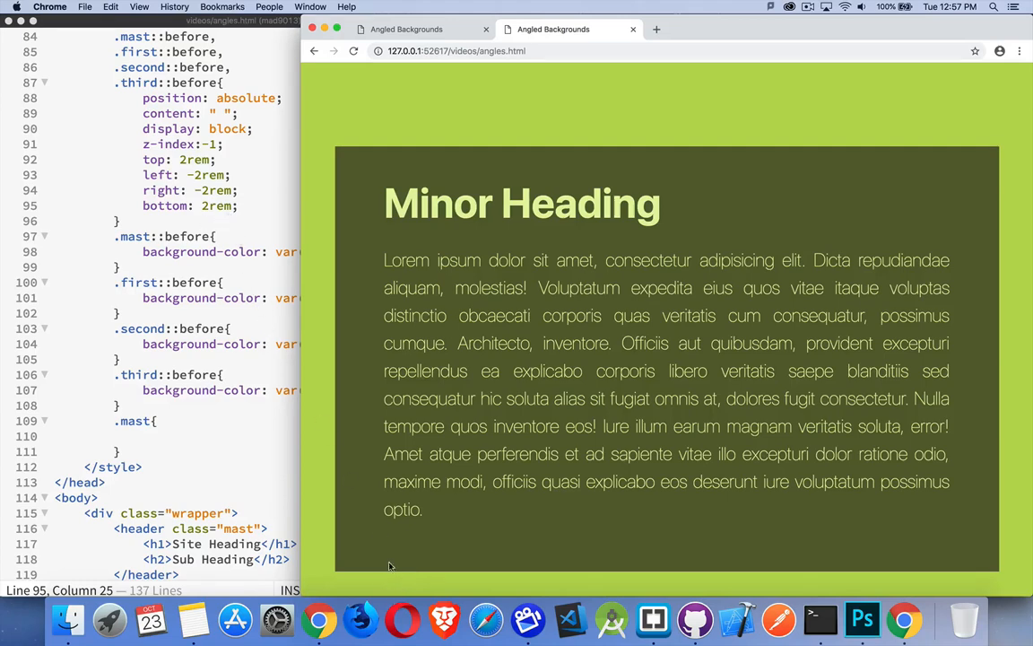
{"action": "mouse_move", "coordinate": [399, 565]}
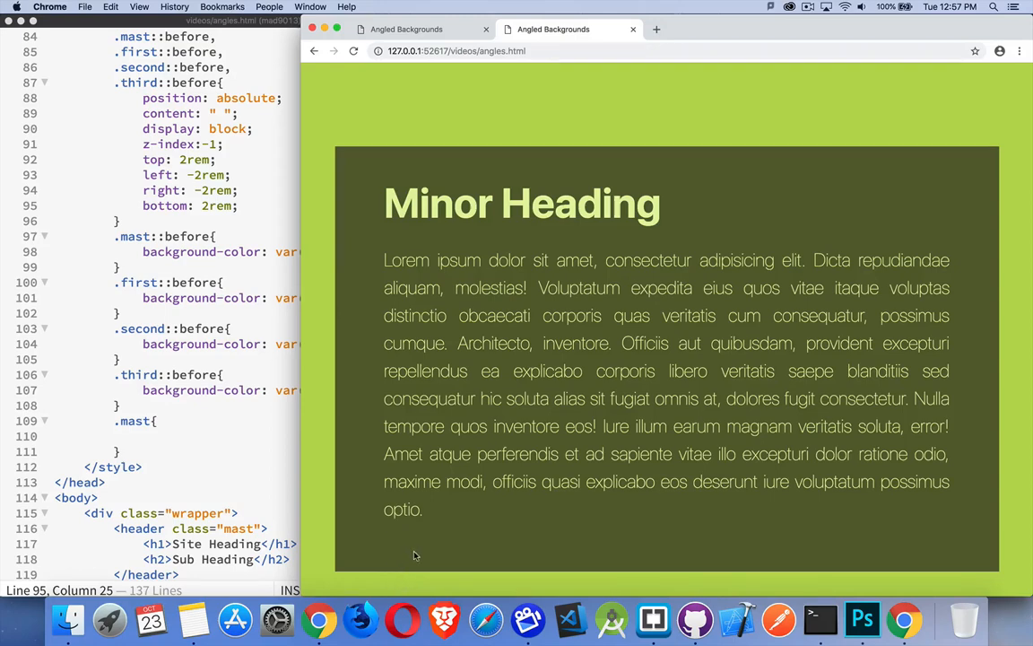
{"action": "mouse_move", "coordinate": [935, 540]}
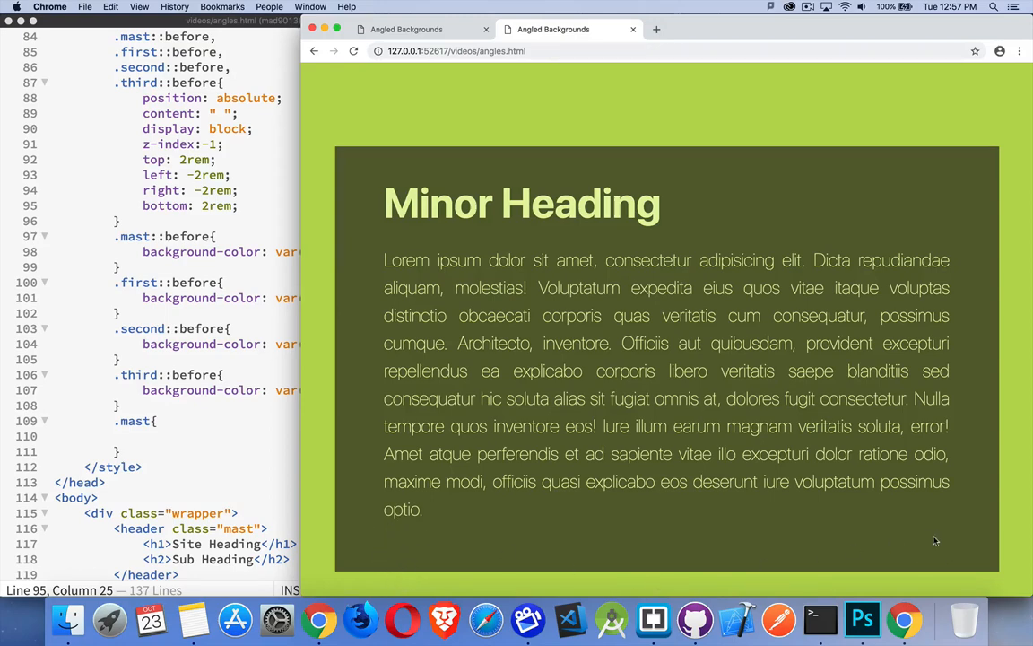
{"action": "mouse_move", "coordinate": [945, 586]}
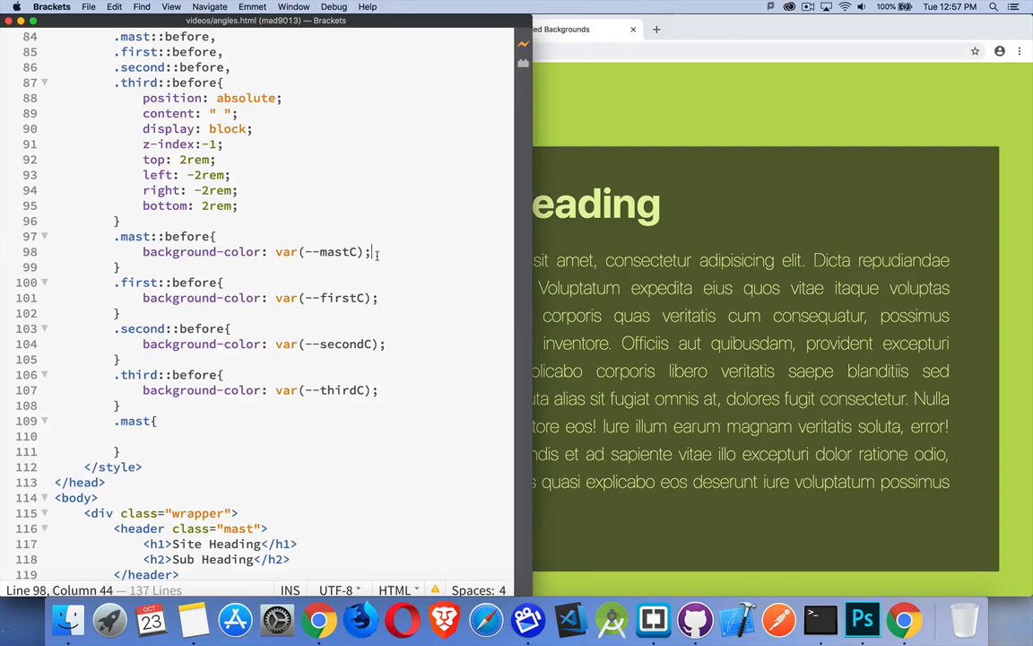
Add a rotate transform to .mast::before to tilt the masthead background.
{"action": "scroll", "scroll_direction": "down", "scroll_amount": 3}
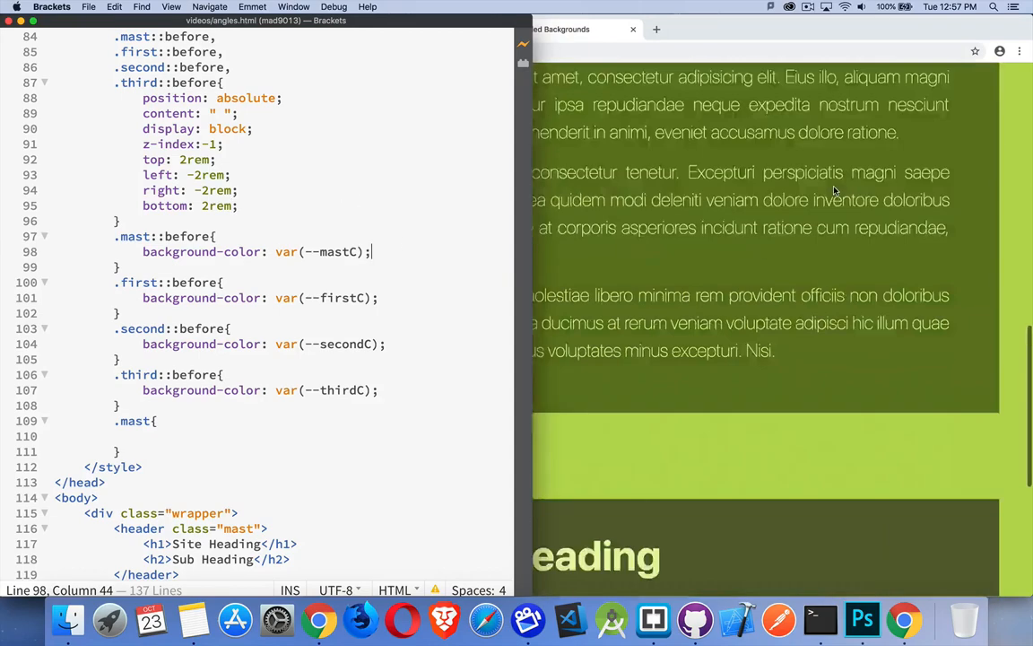
{"action": "scroll", "scroll_direction": "down", "scroll_amount": 3}
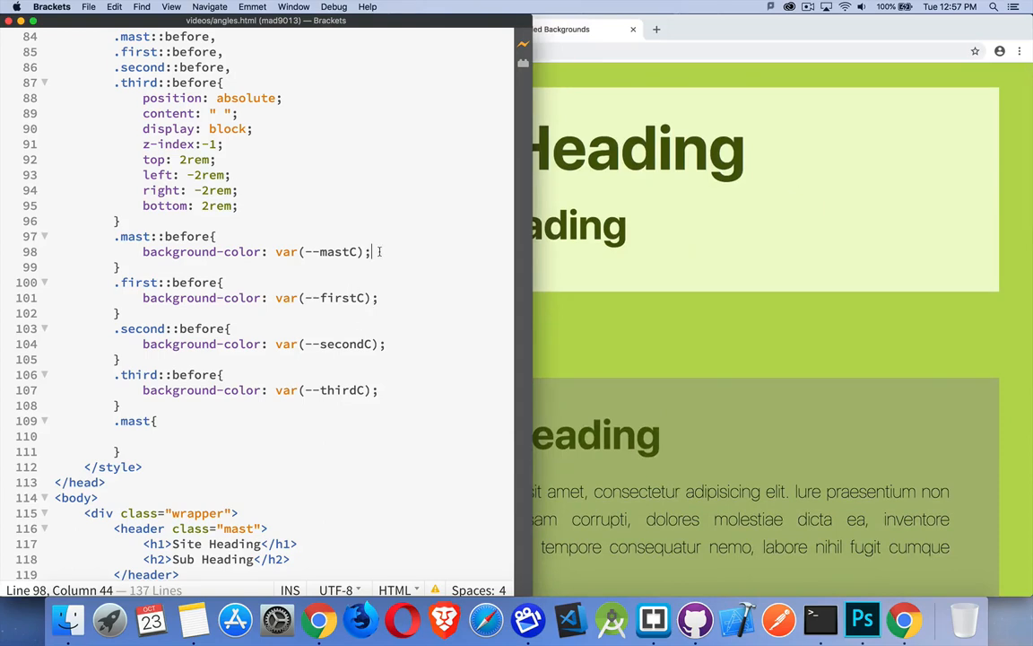
{"action": "type", "text": "transform:"}
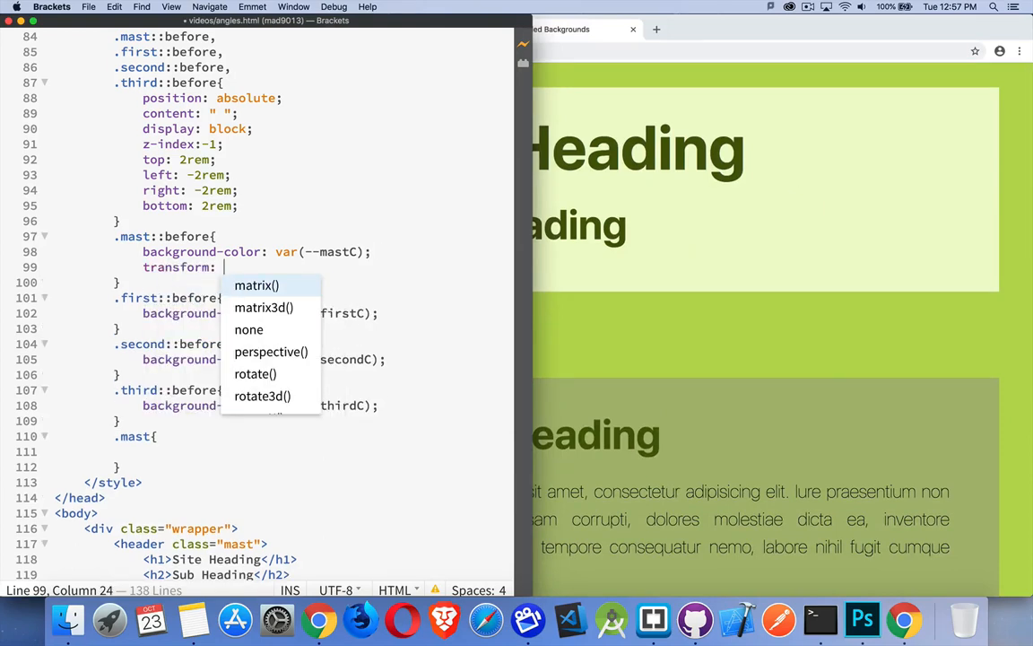
{"action": "type", "text": "rotate(("}
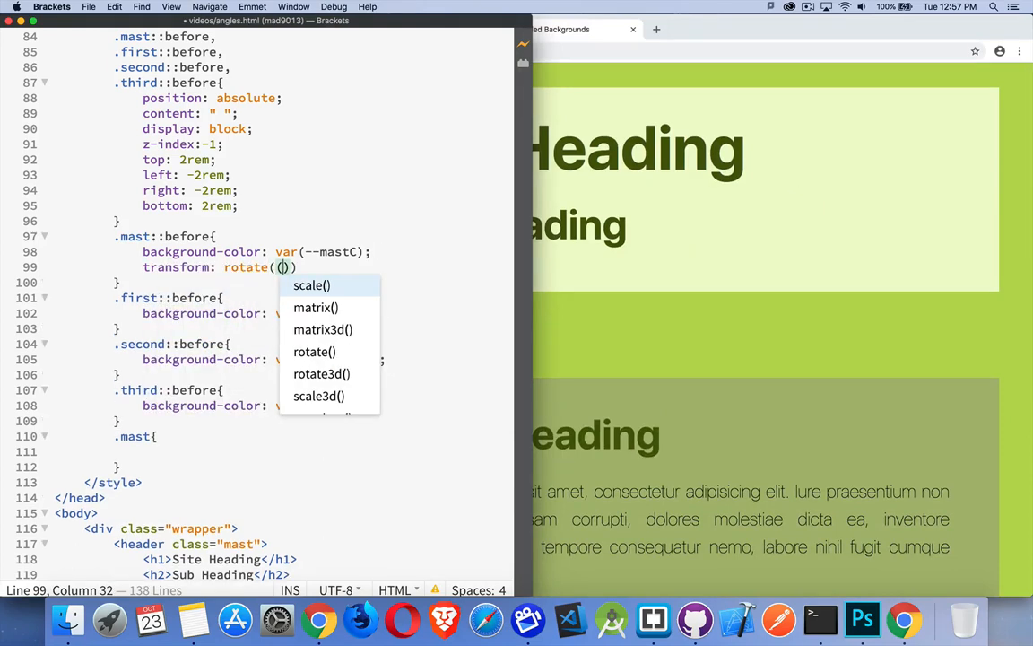
{"action": "key", "text": "Backspace"}
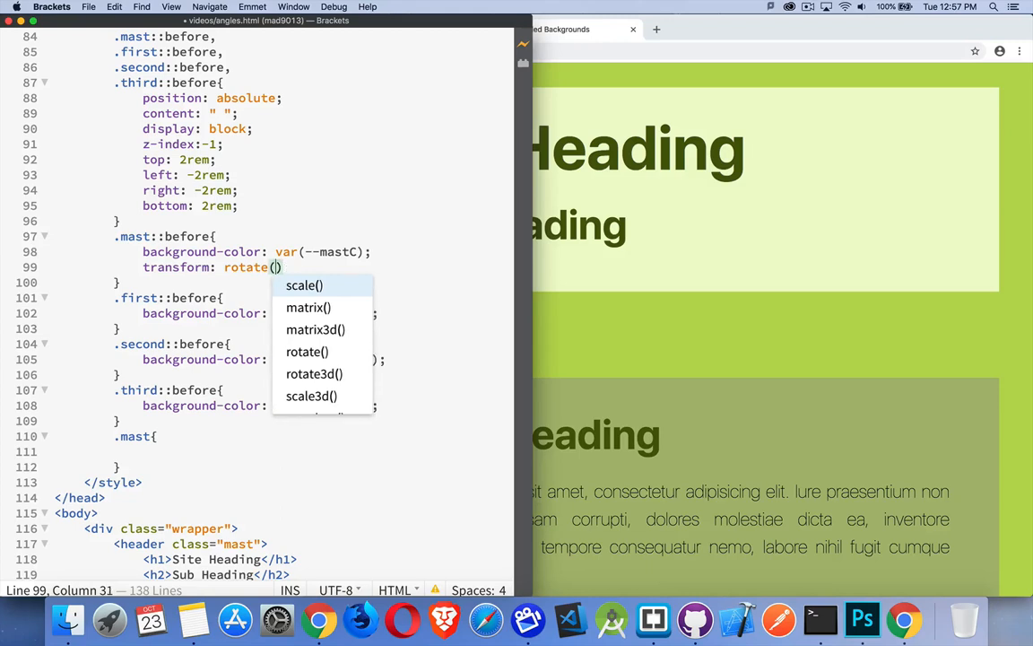
{"action": "type", "text": "15"}
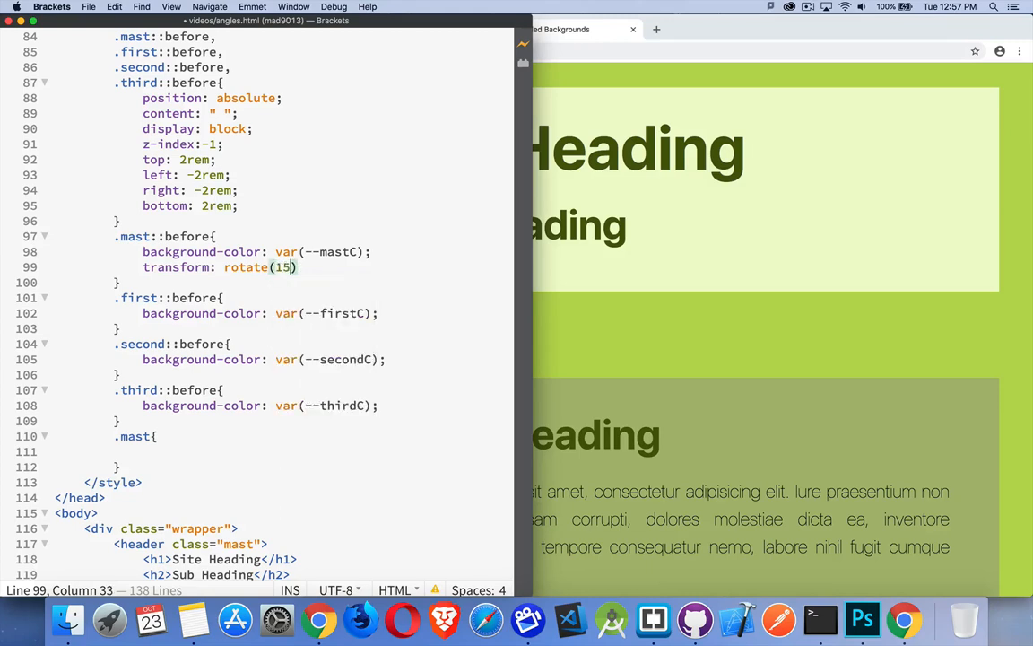
{"action": "type", "text": "deg"}
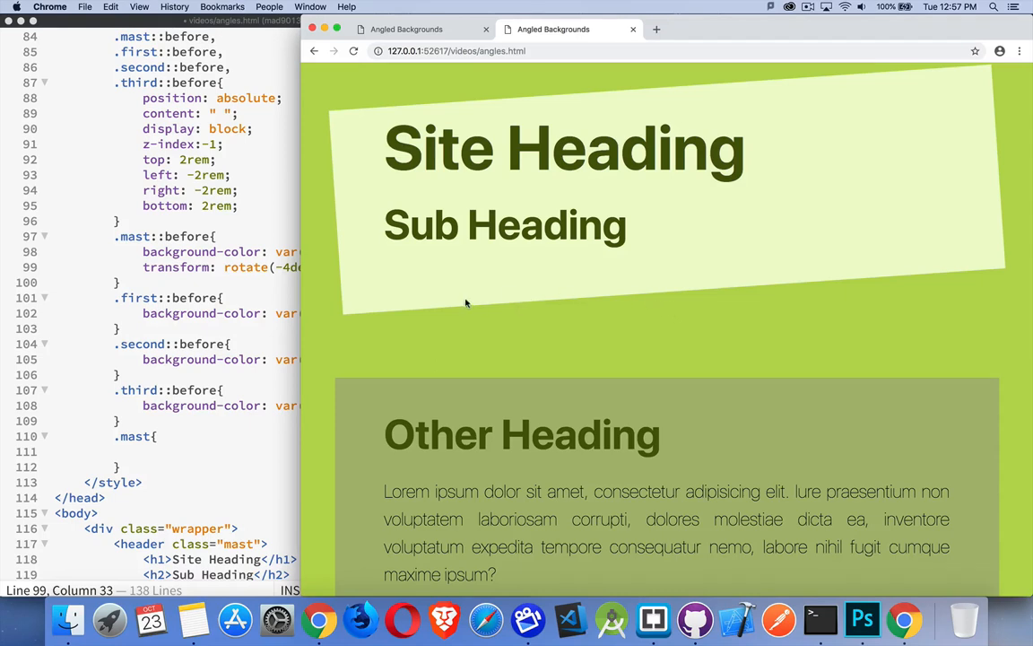
{"action": "mouse_move", "coordinate": [743, 275]}
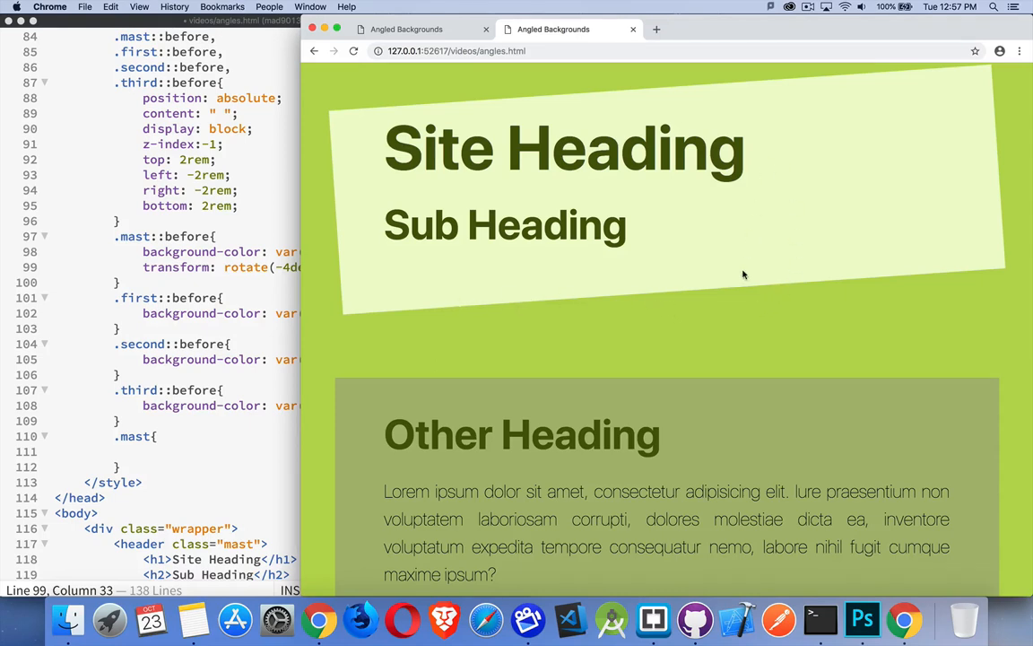
{"action": "mouse_move", "coordinate": [451, 408]}
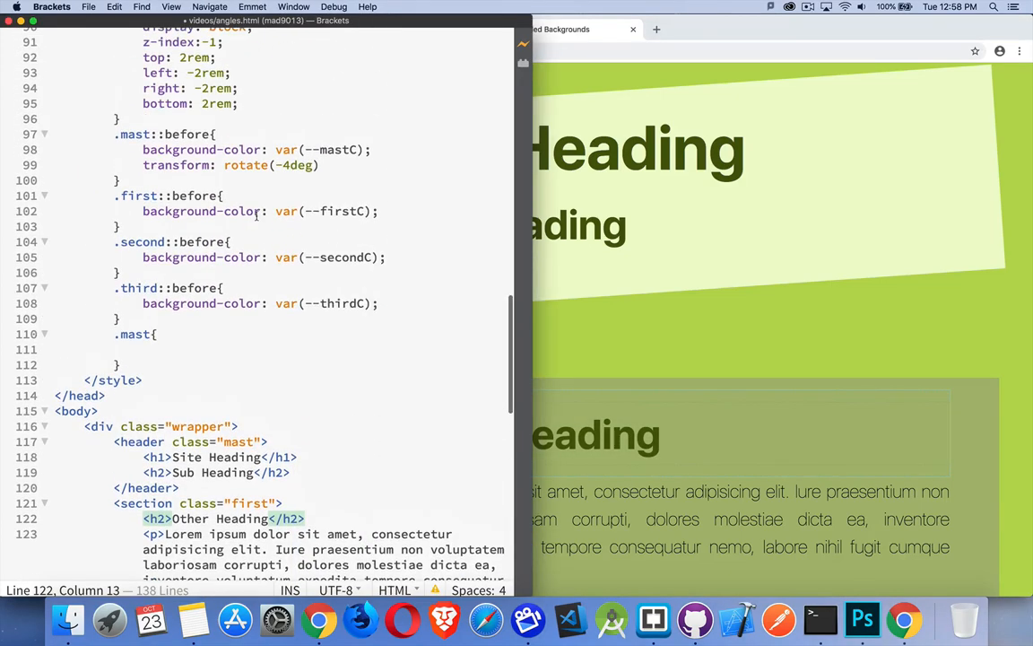
Add transform: rotate(3deg) to .first::before and begin the opposite rotation on .second::before.
{"action": "left_click", "coordinate": [380, 211]}
{"action": "type", "text": "transform:"}
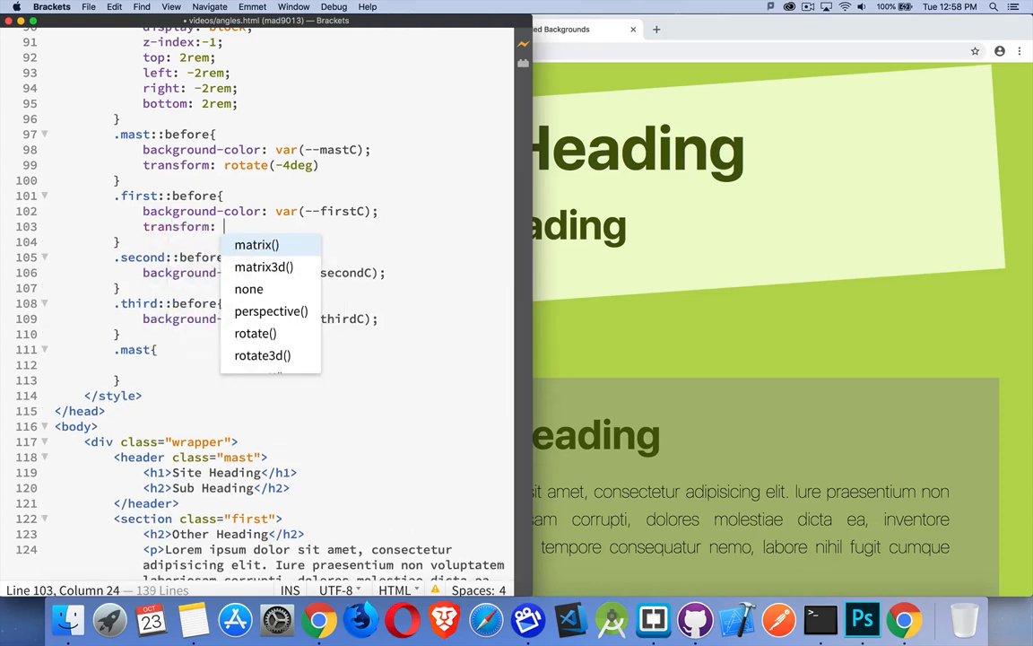
{"action": "type", "text": "rotate(3"}
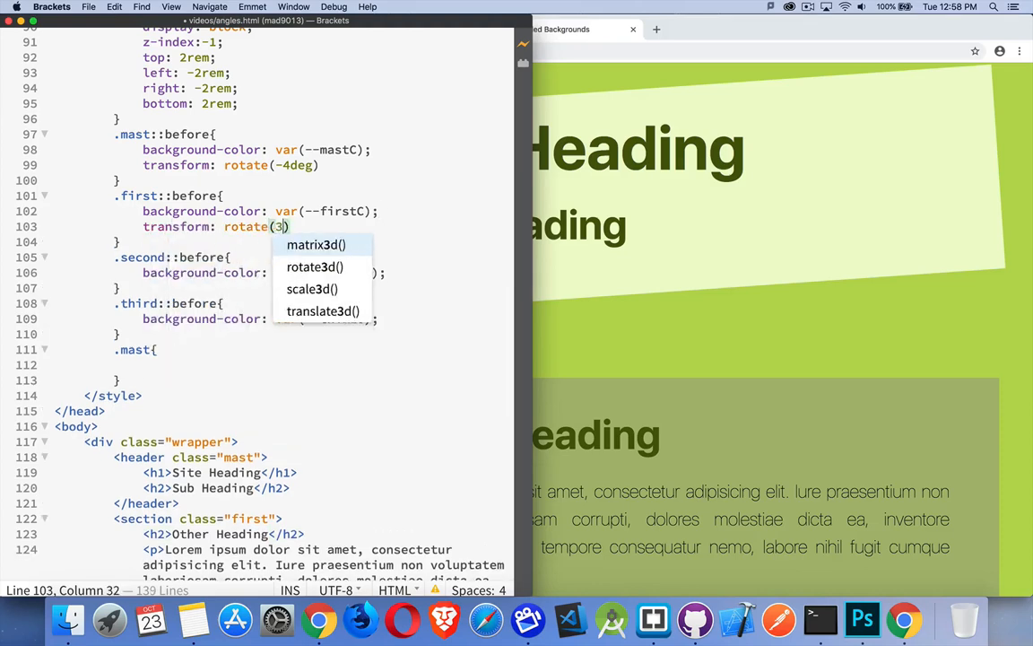
{"action": "type", "text": "deg)"}
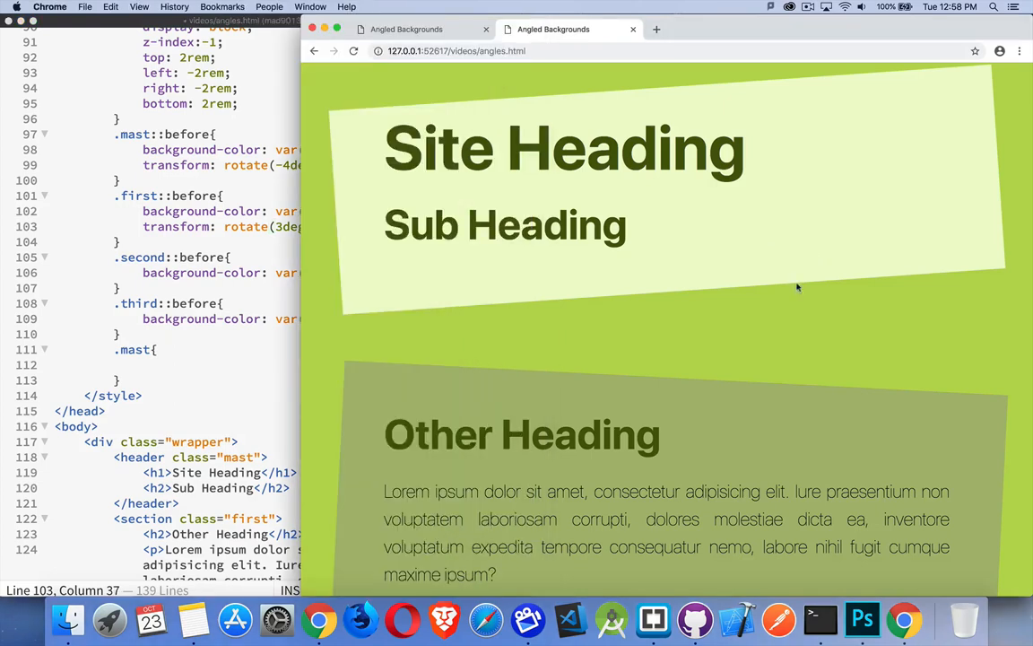
{"action": "scroll", "scroll_direction": "down", "scroll_amount": 3}
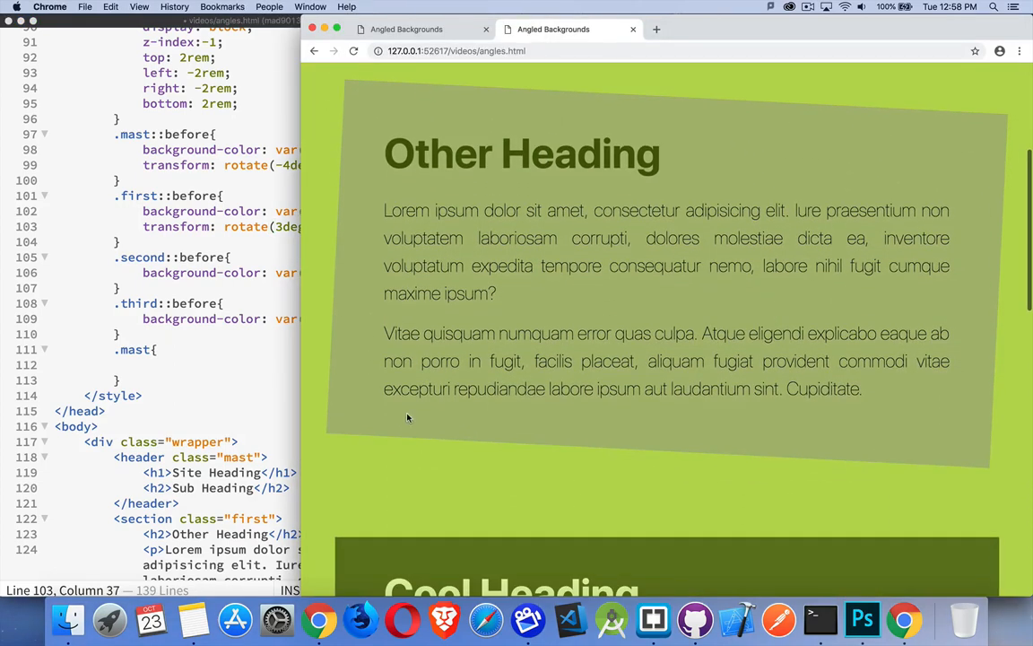
{"action": "mouse_move", "coordinate": [400, 424]}
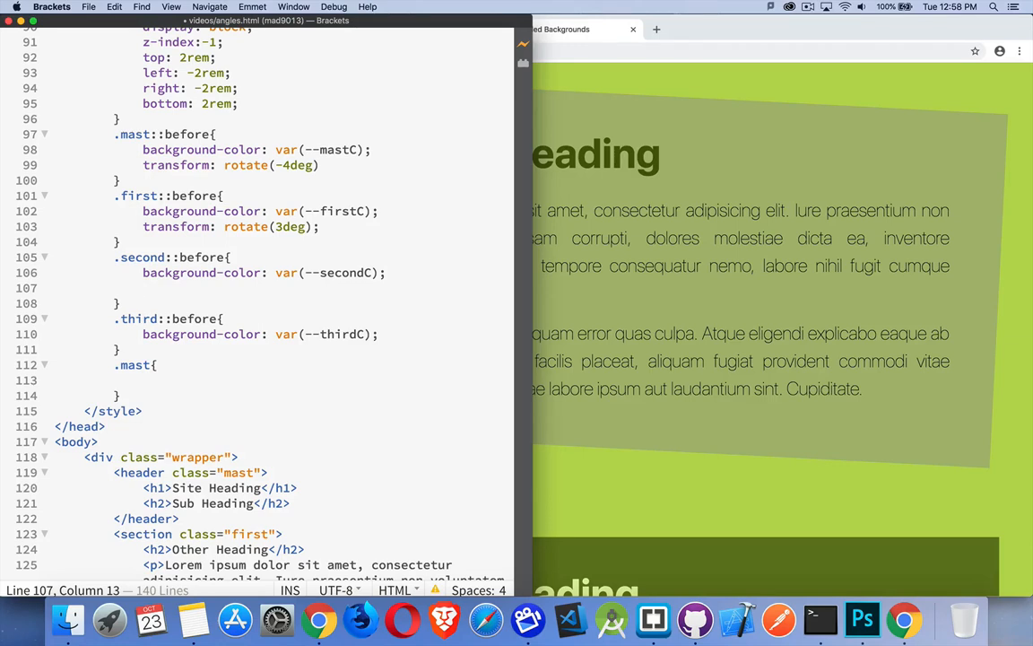
{"action": "type", "text": "transform: rotate(-3de"}
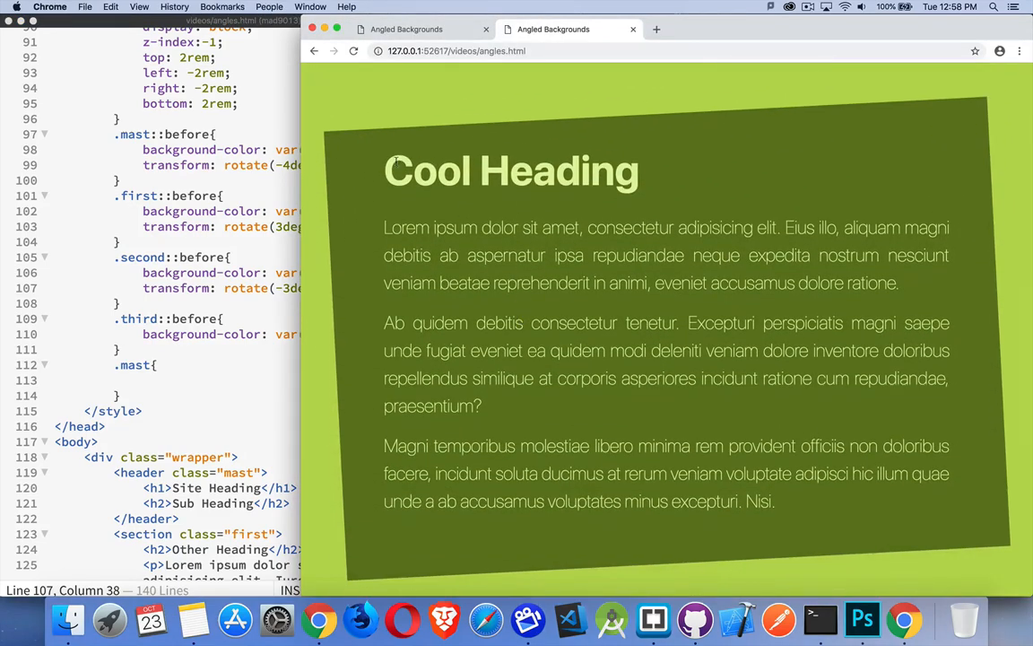
{"action": "mouse_move", "coordinate": [408, 556]}
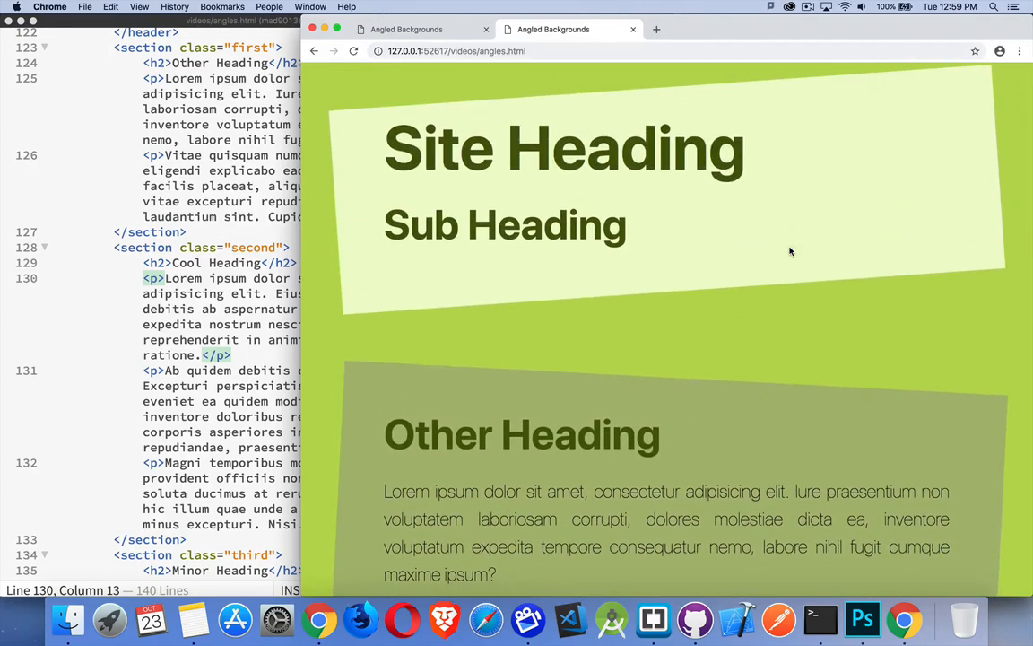
{"action": "scroll", "scroll_direction": "down", "scroll_amount": 3}
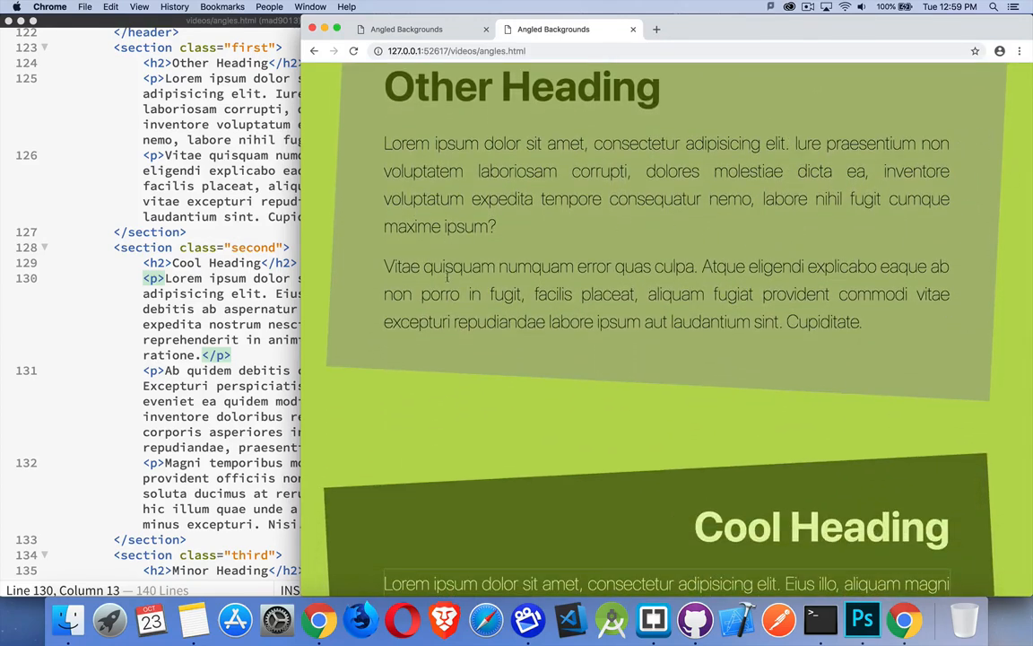
{"action": "scroll", "scroll_direction": "down", "scroll_amount": 3}
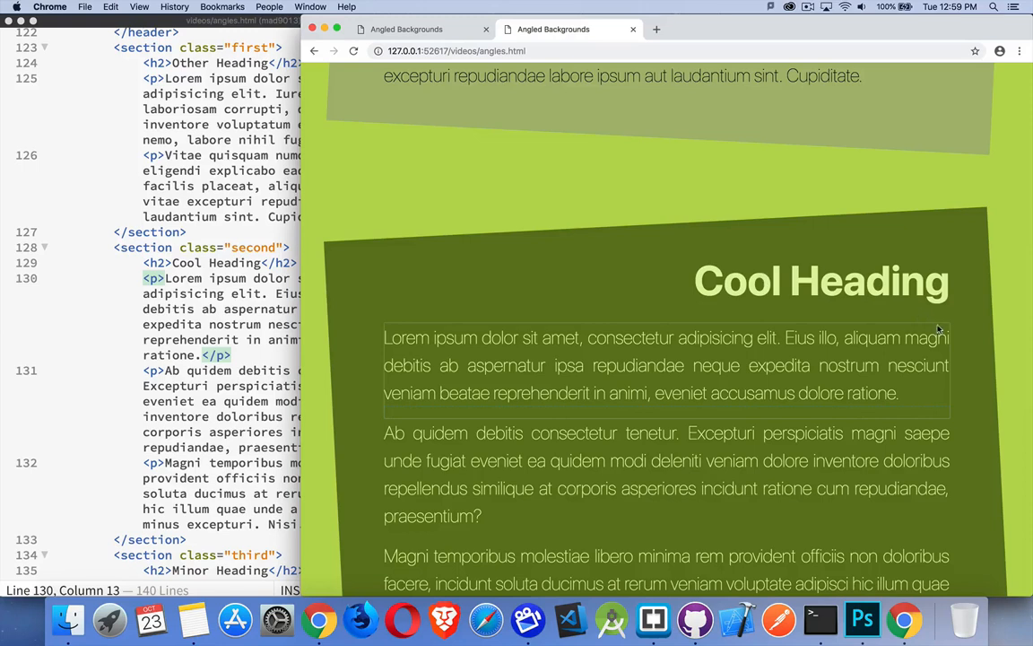
{"action": "scroll", "scroll_direction": "down", "scroll_amount": 3}
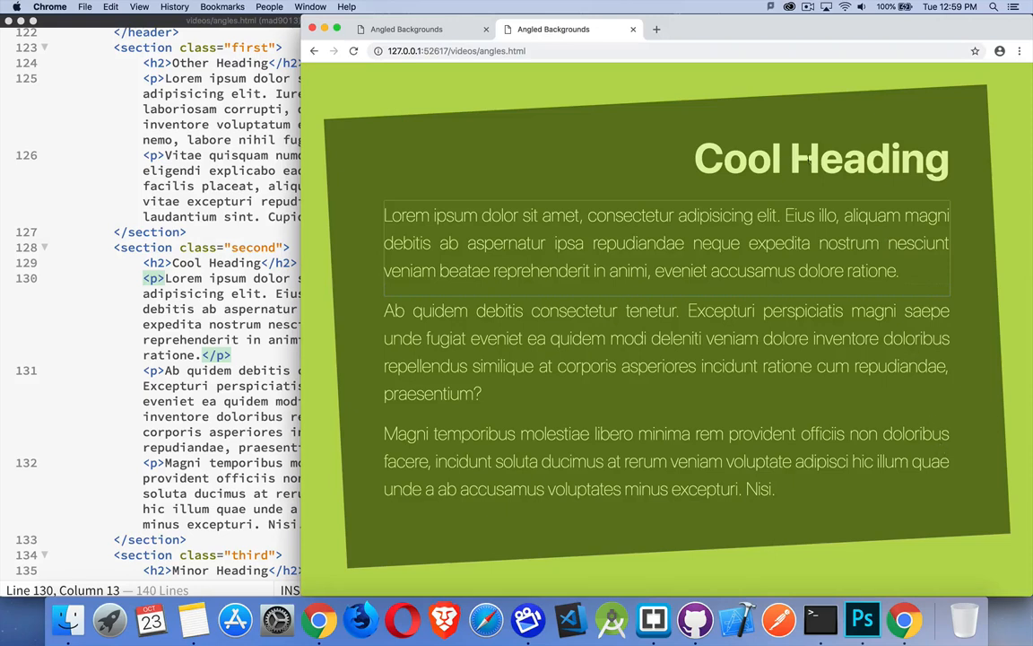
{"action": "mouse_move", "coordinate": [915, 93]}
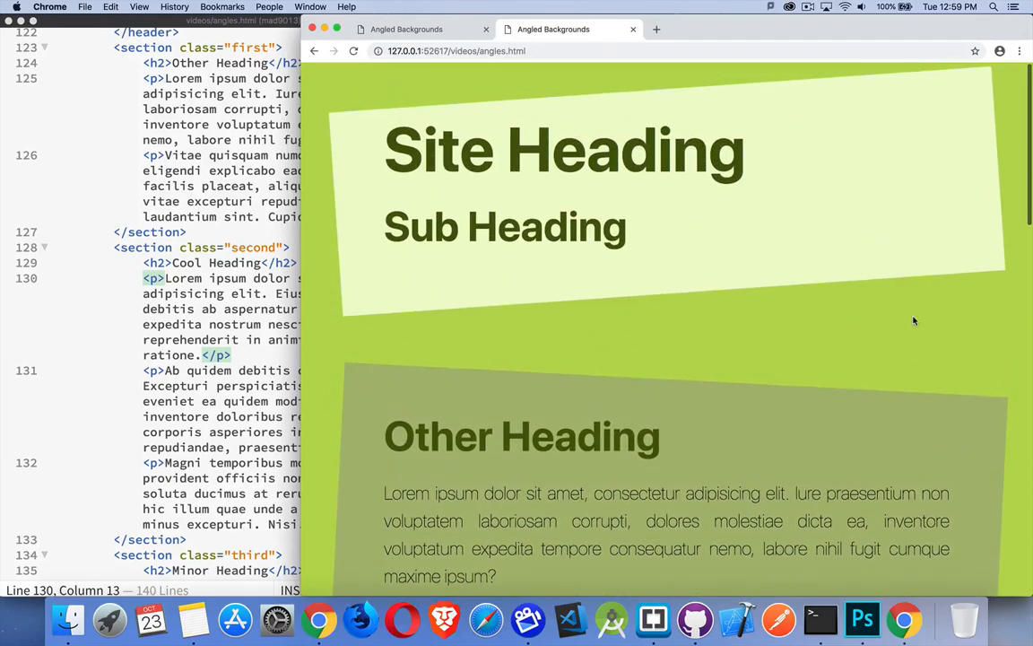
{"action": "scroll", "scroll_direction": "down", "scroll_amount": 3}
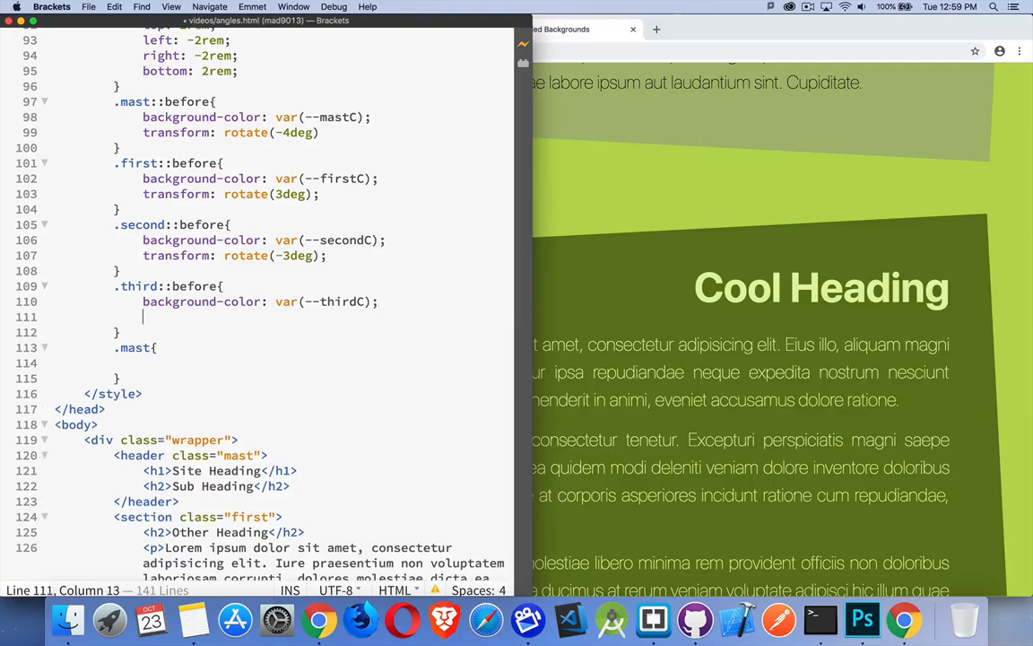
Add transform: rotate(4deg) to .third::before and scroll to the Minor Heading section.
{"action": "type", "text": "transform: rotate("}
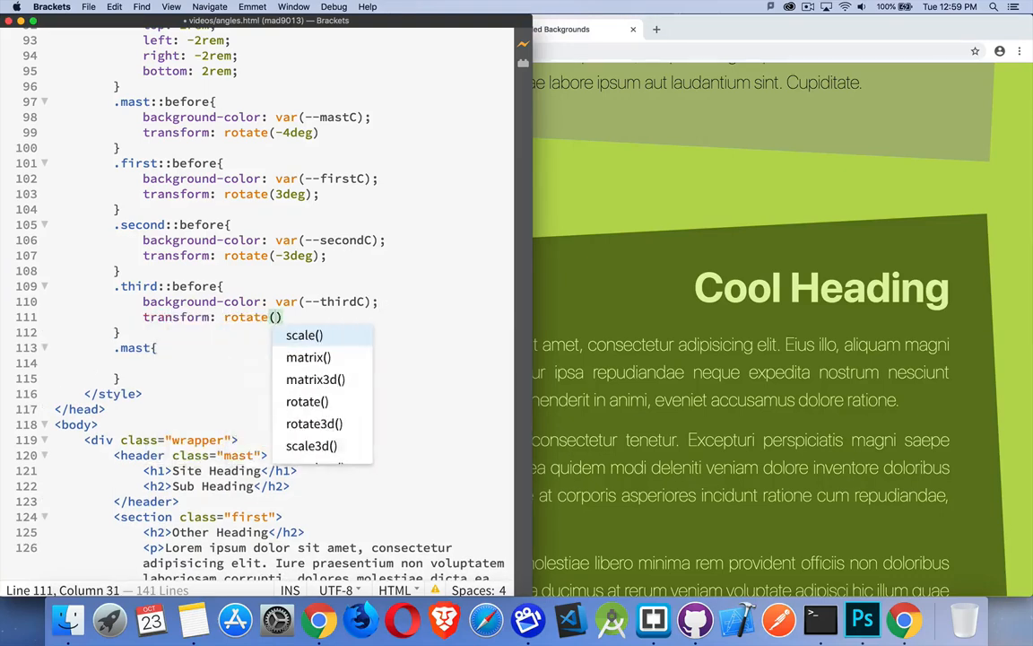
{"action": "type", "text": "4deg"}
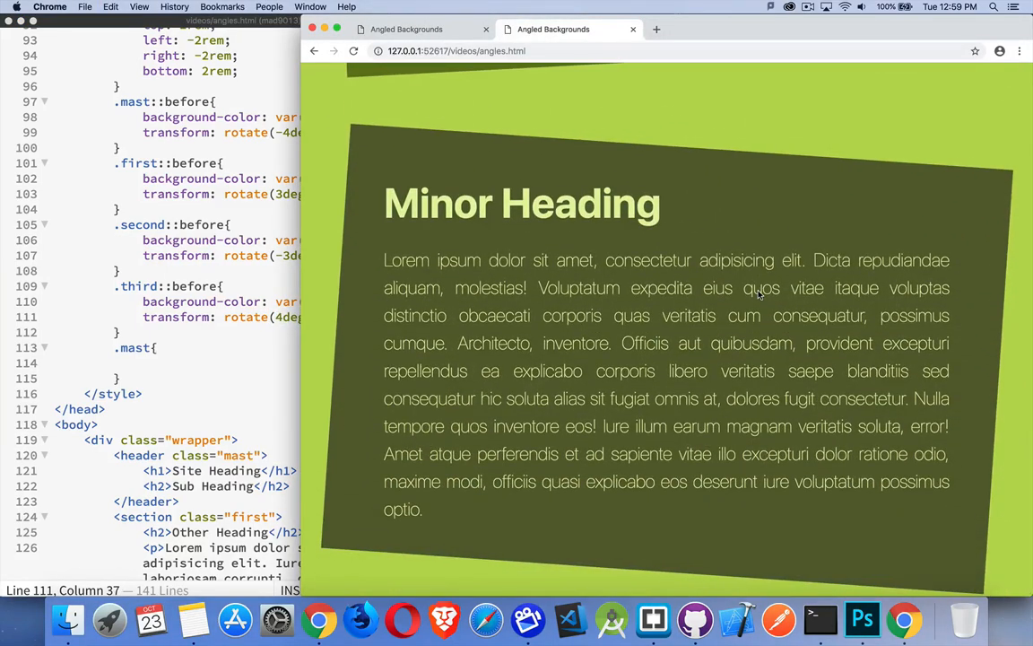
{"action": "scroll", "scroll_direction": "down", "scroll_amount": 3}
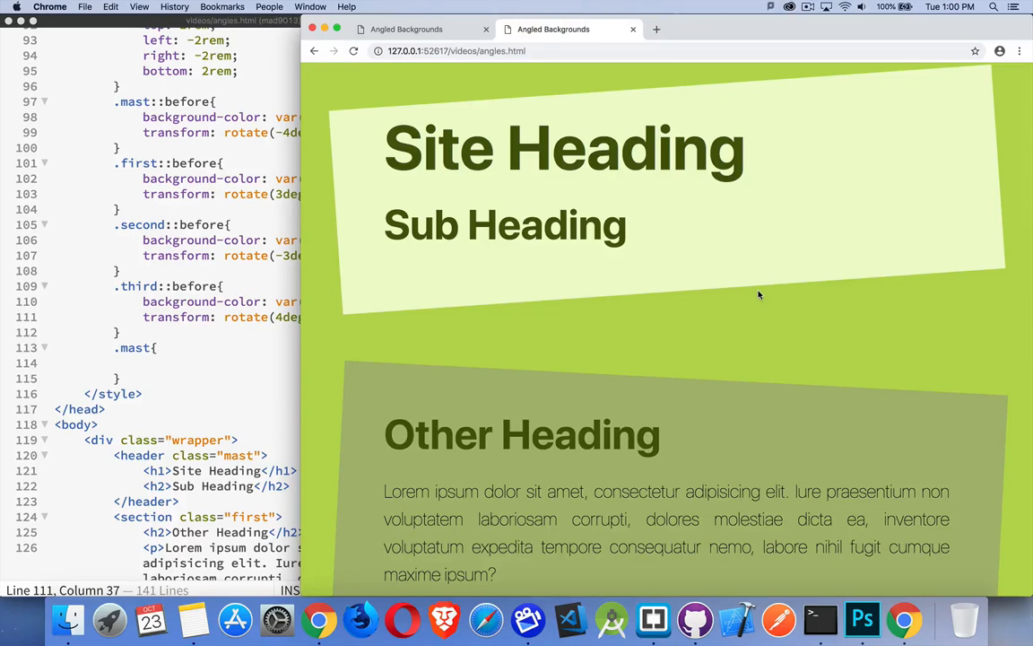
{"action": "mouse_move", "coordinate": [365, 120]}
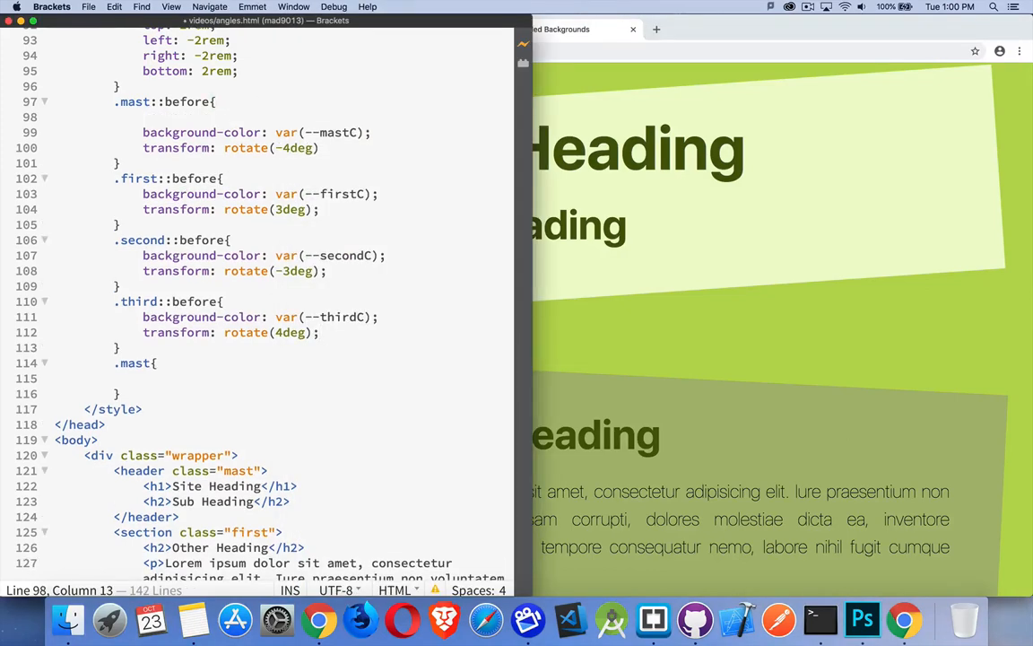
Give .mast::before a 2rem solid top border using the --secondC colour variable.
{"action": "type", "text": "border-top"}
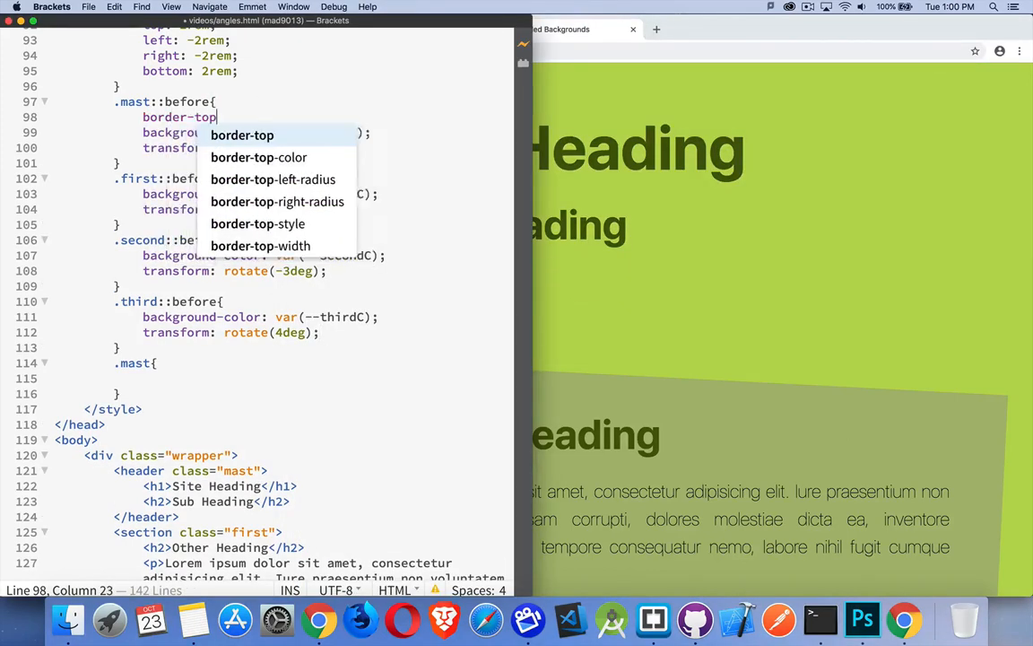
{"action": "type", "text": ":"}
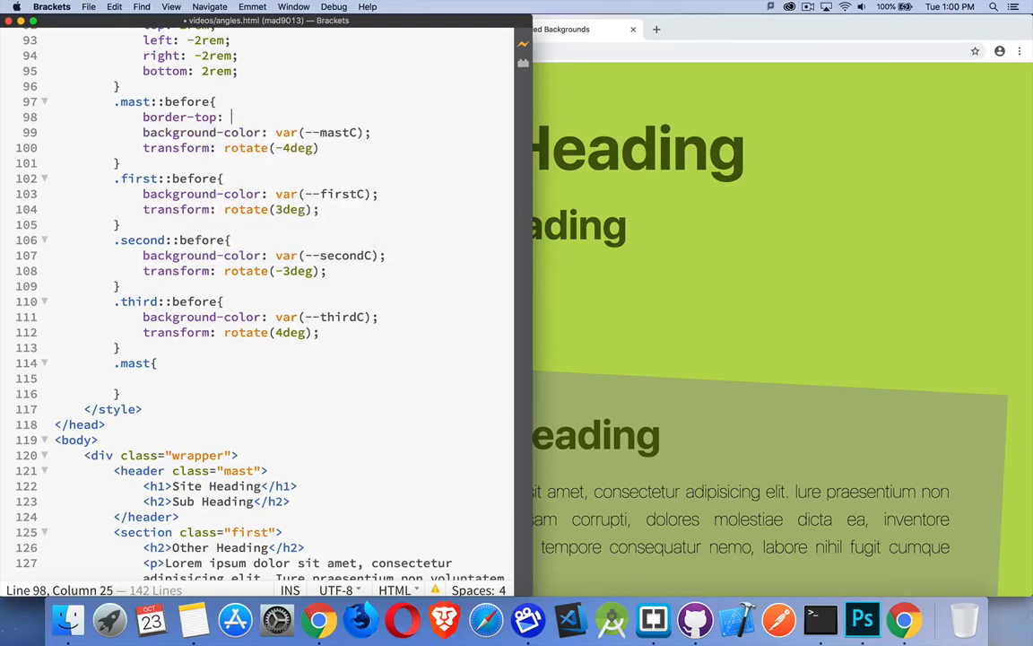
{"action": "type", "text": "2rem solid var("}
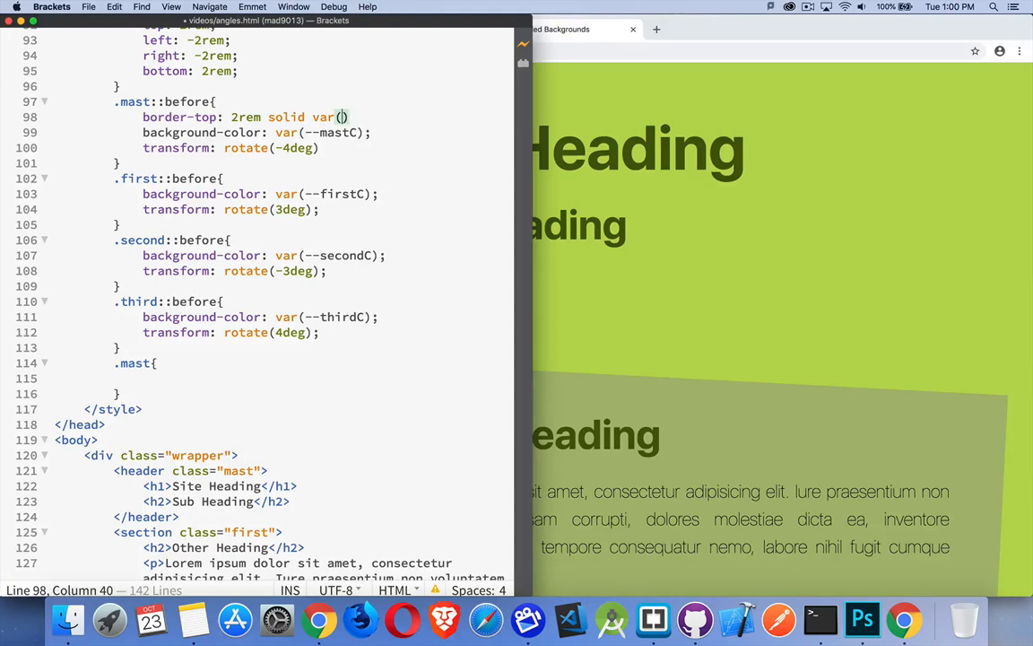
{"action": "type", "text": "--seo"}
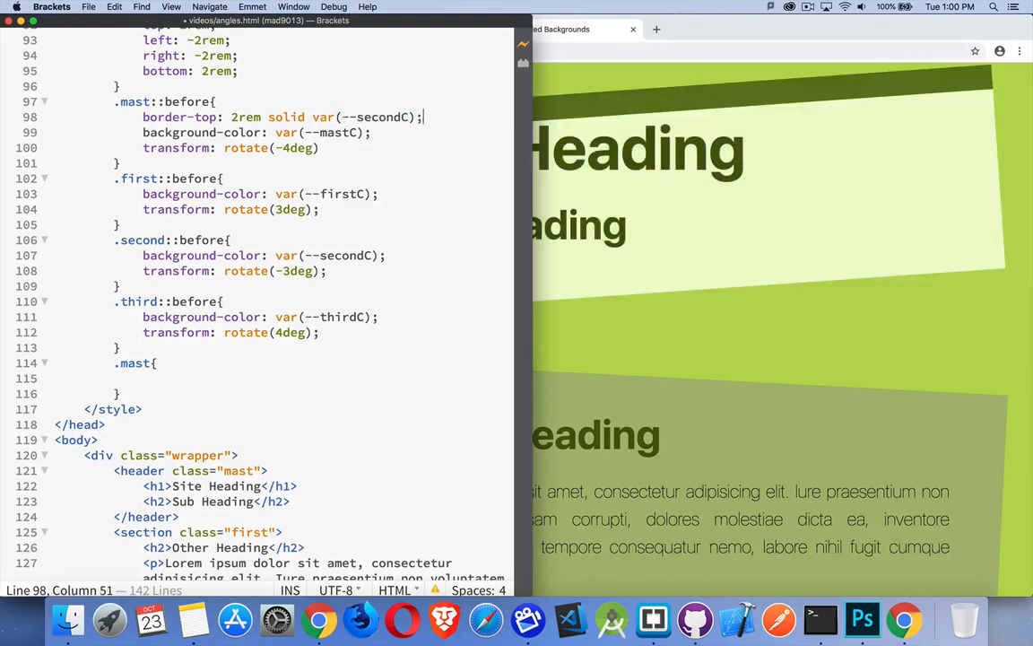
{"action": "double_click", "coordinate": [337, 131]}
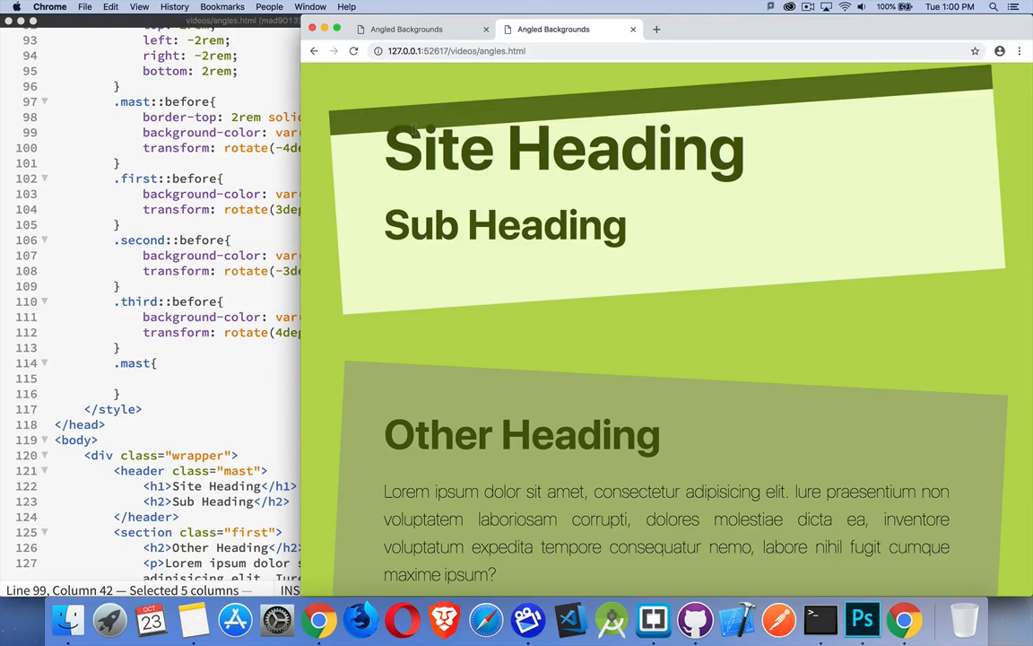
{"action": "mouse_move", "coordinate": [401, 112]}
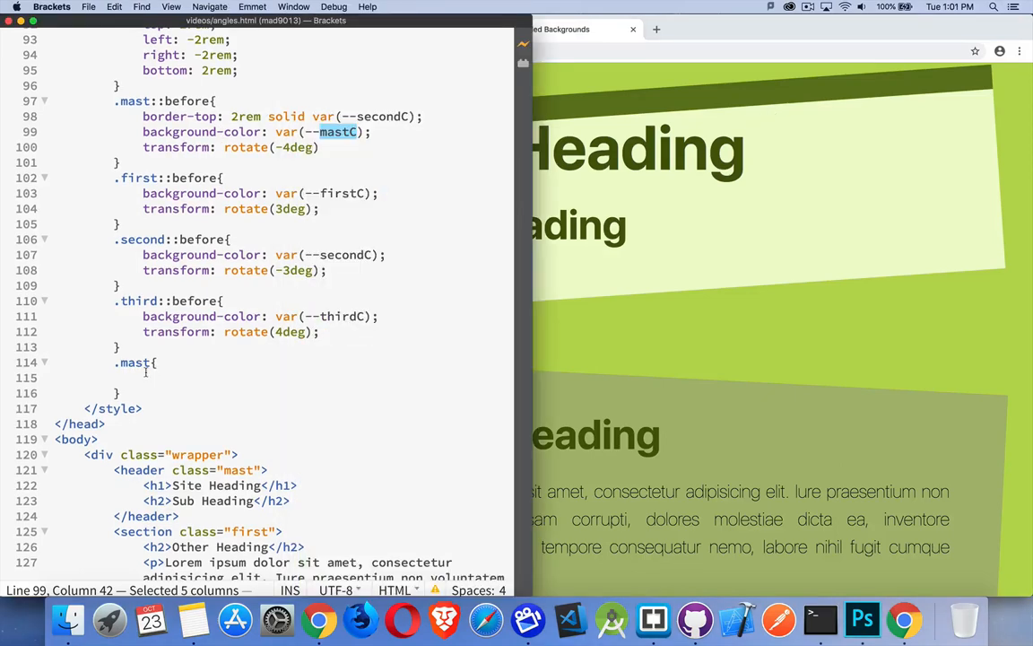
Add padding-top: 5rem to the .mast rule and scroll the preview to check the header.
{"action": "left_click", "coordinate": [144, 378]}
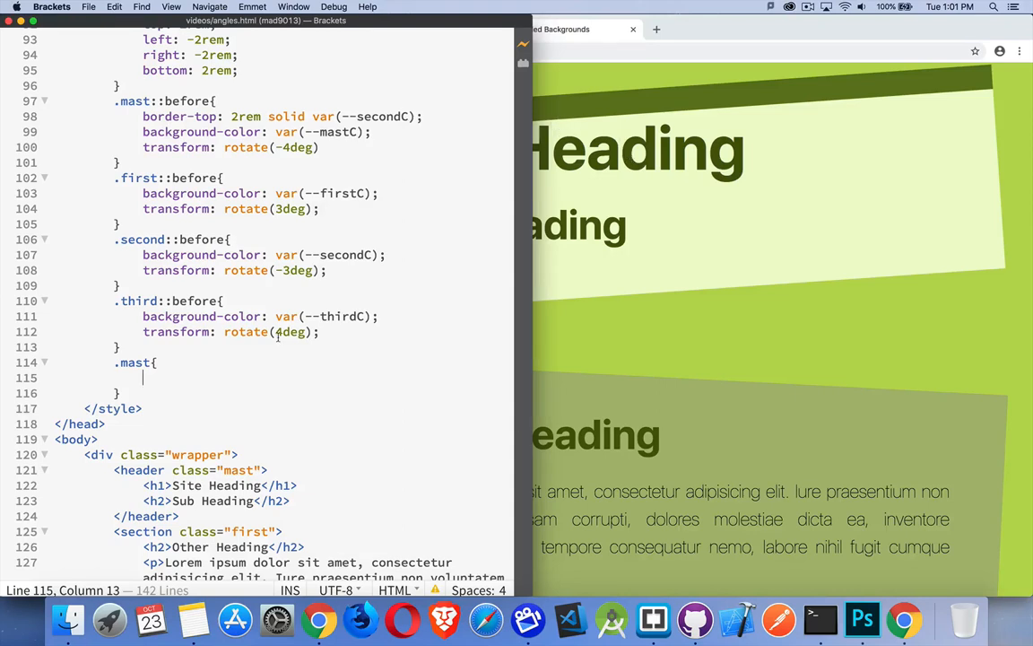
{"action": "type", "text": "padding-top"}
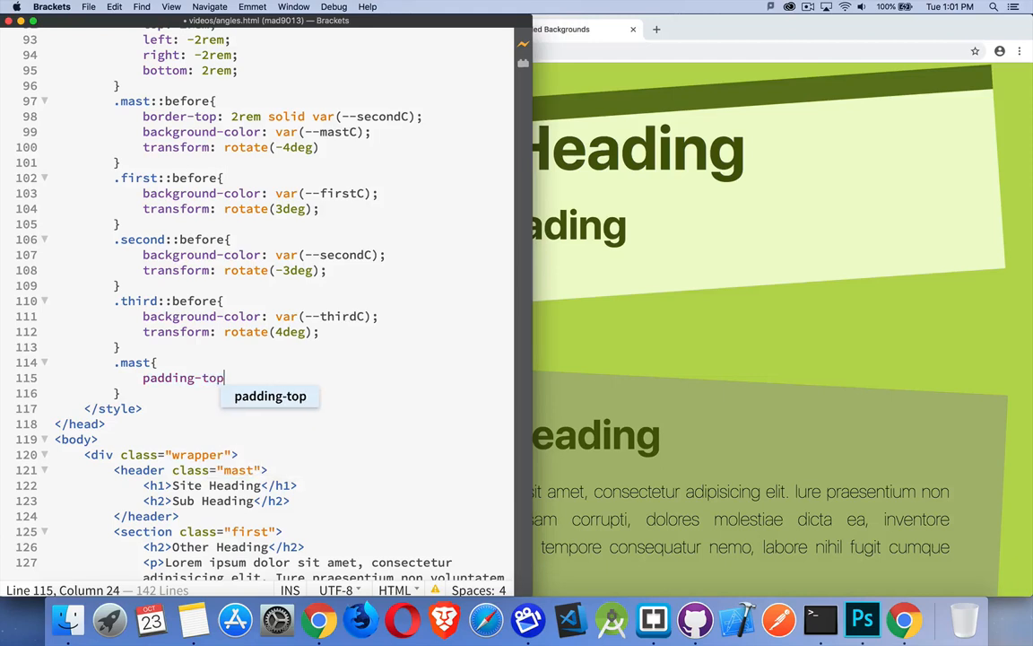
{"action": "type", "text": ":"}
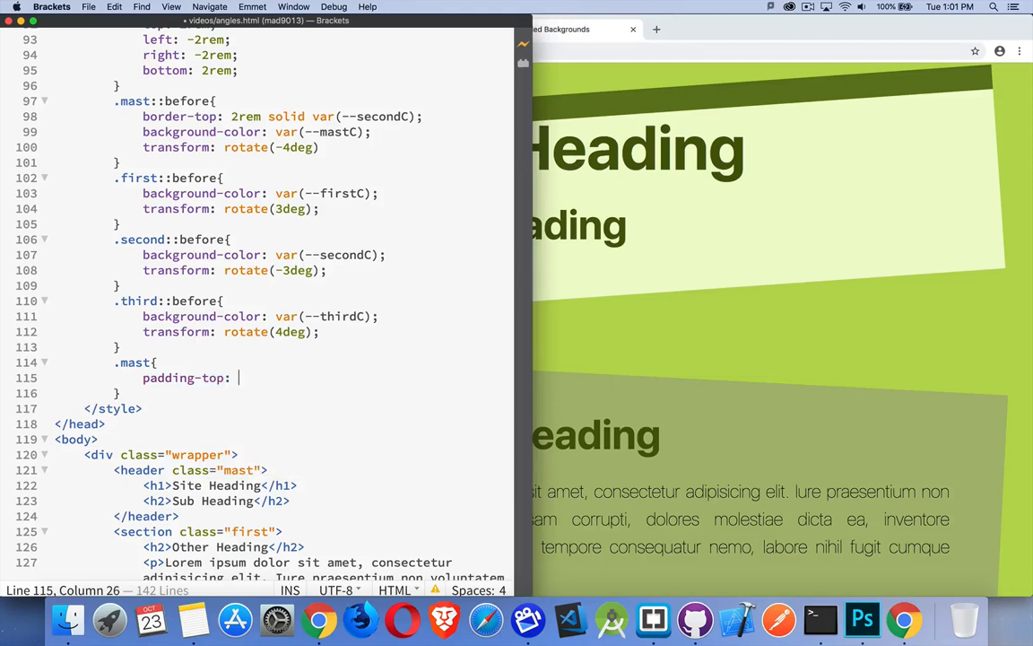
{"action": "type", "text": "5rem;"}
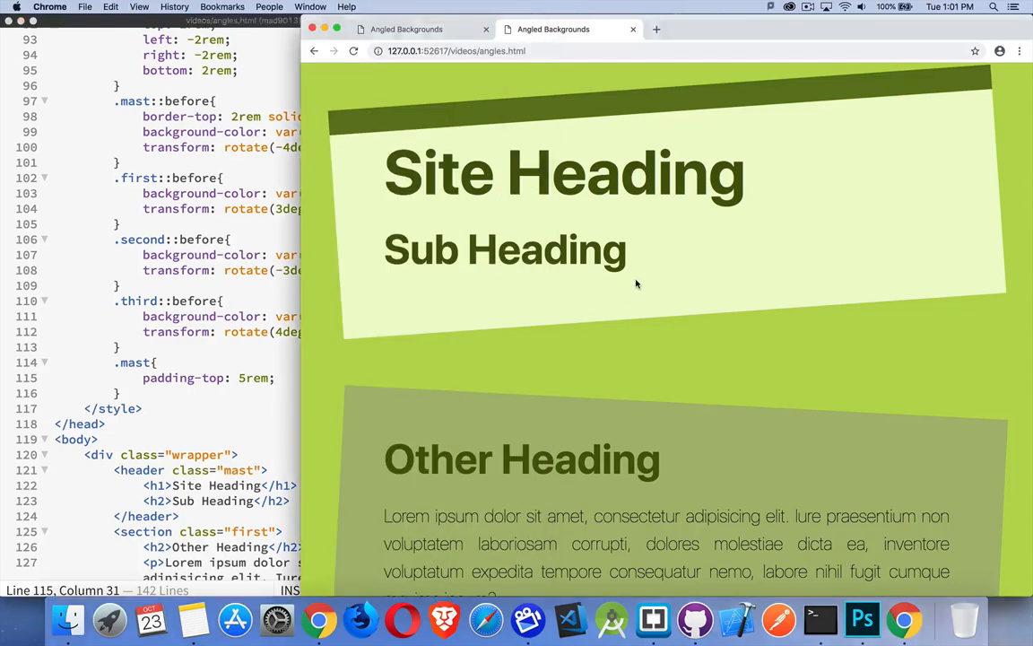
{"action": "mouse_move", "coordinate": [401, 137]}
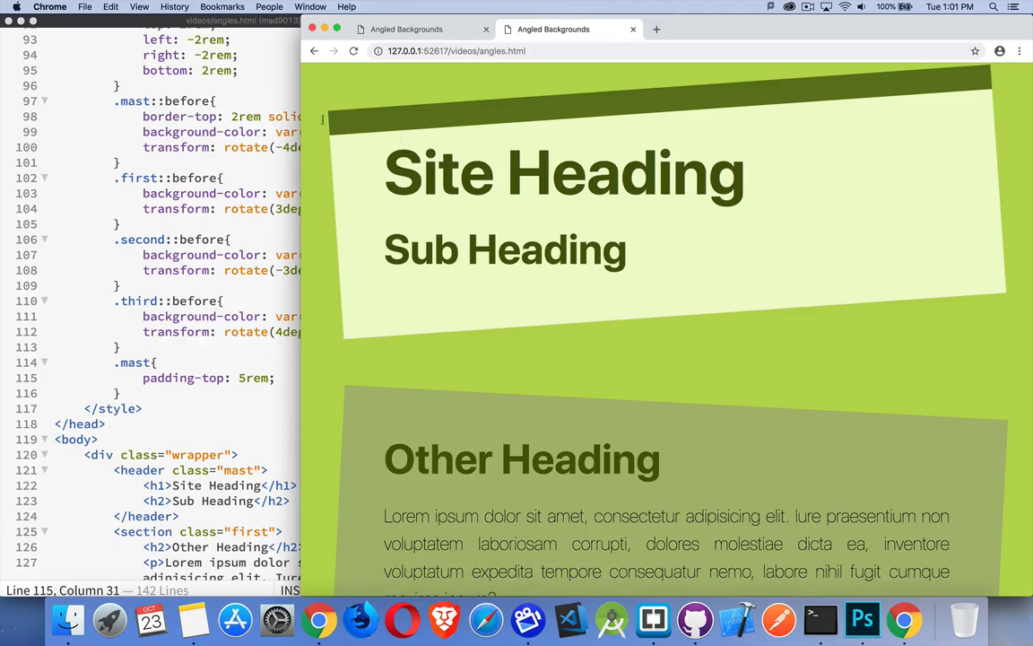
{"action": "scroll", "scroll_direction": "down", "scroll_amount": 3}
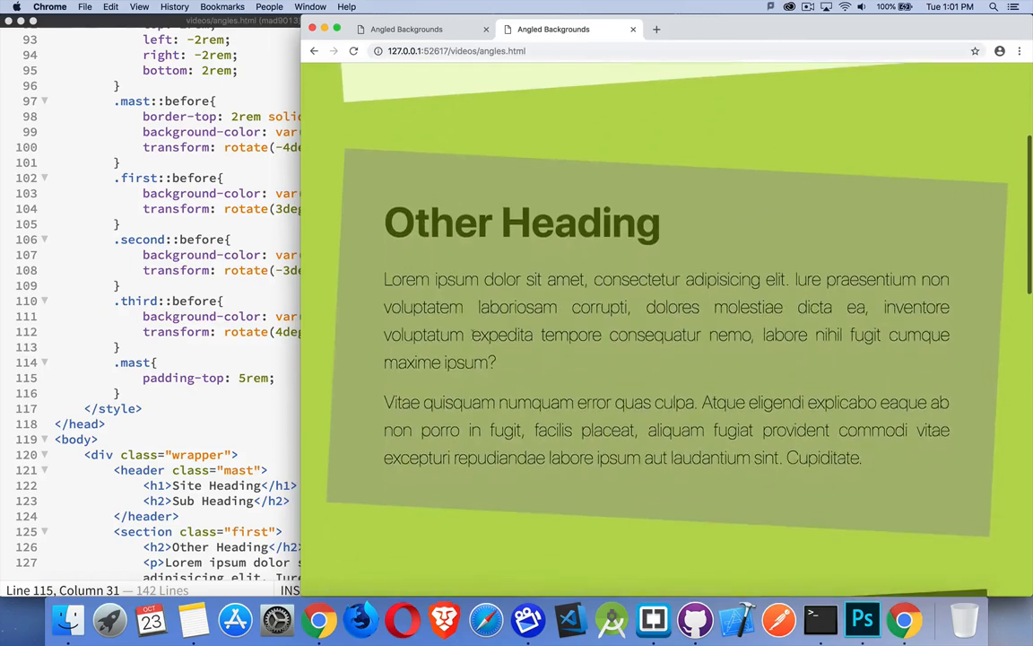
{"action": "scroll", "scroll_direction": "down", "scroll_amount": 3}
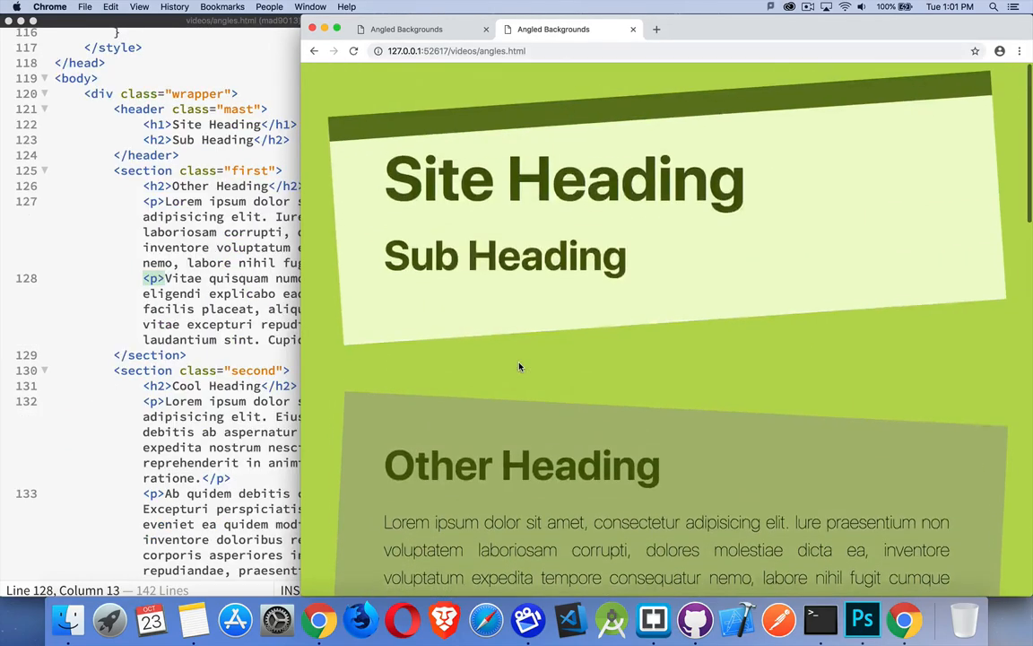
{"action": "scroll", "scroll_direction": "down", "scroll_amount": 3}
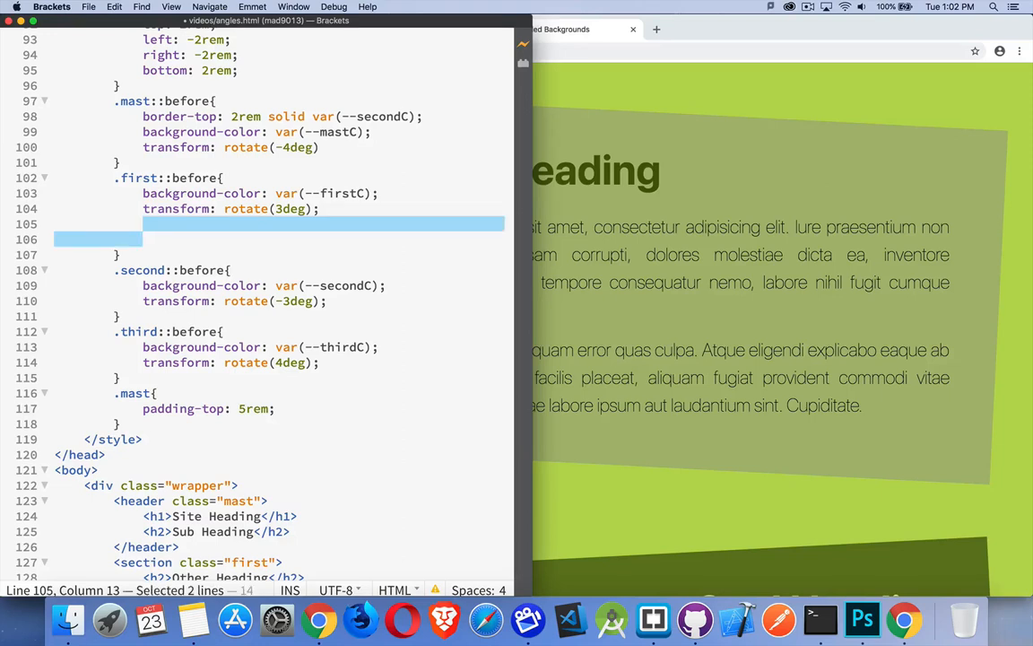
Give the first section's background a 2rem bottom border in var(--mastC).
{"action": "type", "text": "border-bottom:"}
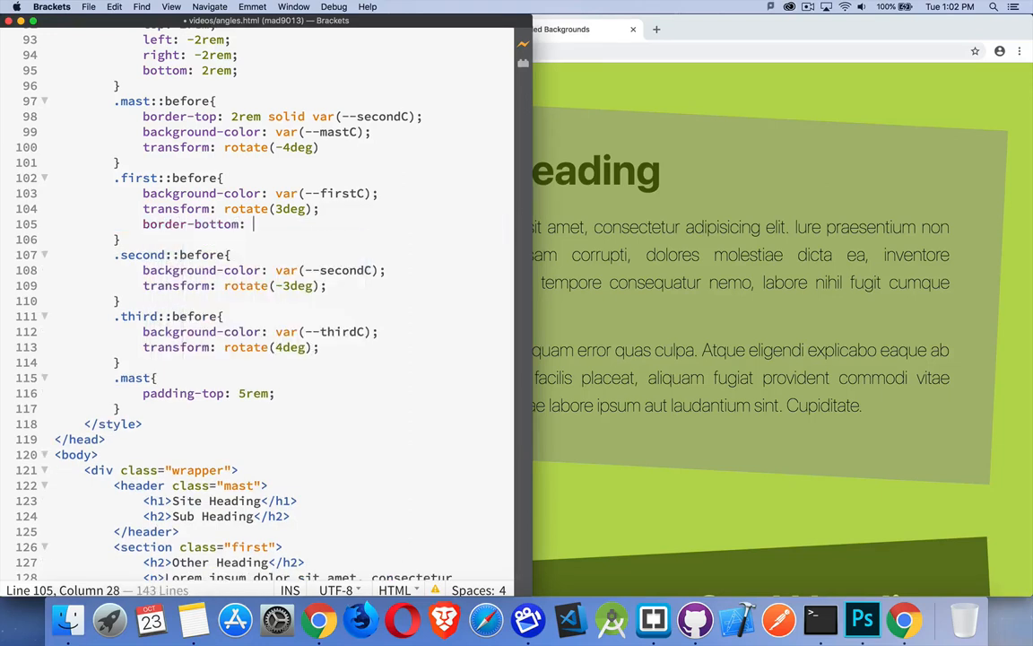
{"action": "type", "text": "2rem solid"}
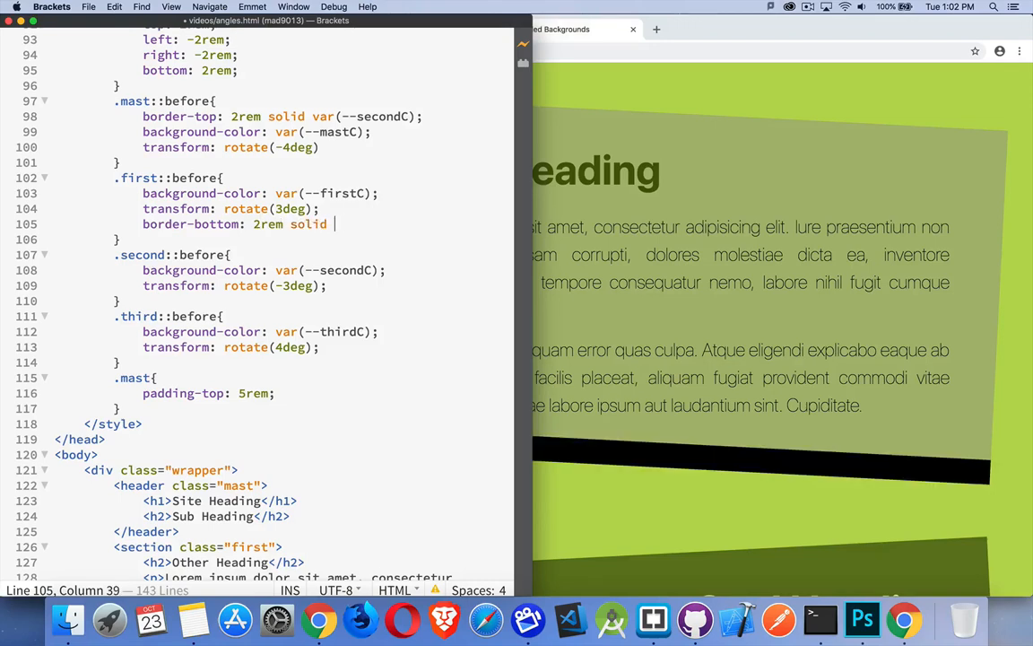
{"action": "type", "text": "var("}
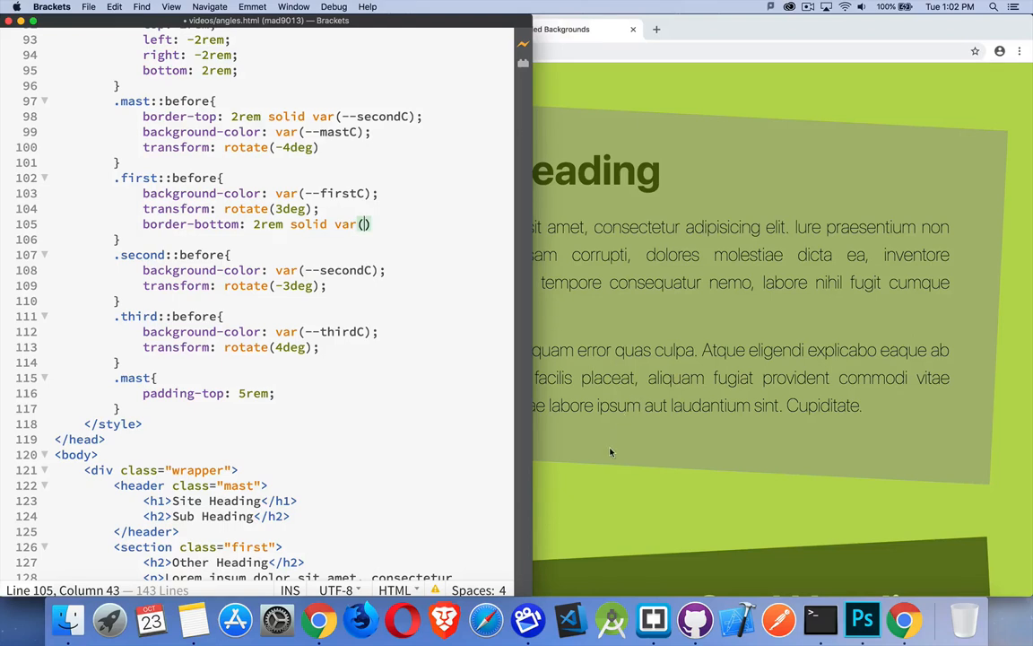
{"action": "mouse_move", "coordinate": [652, 485]}
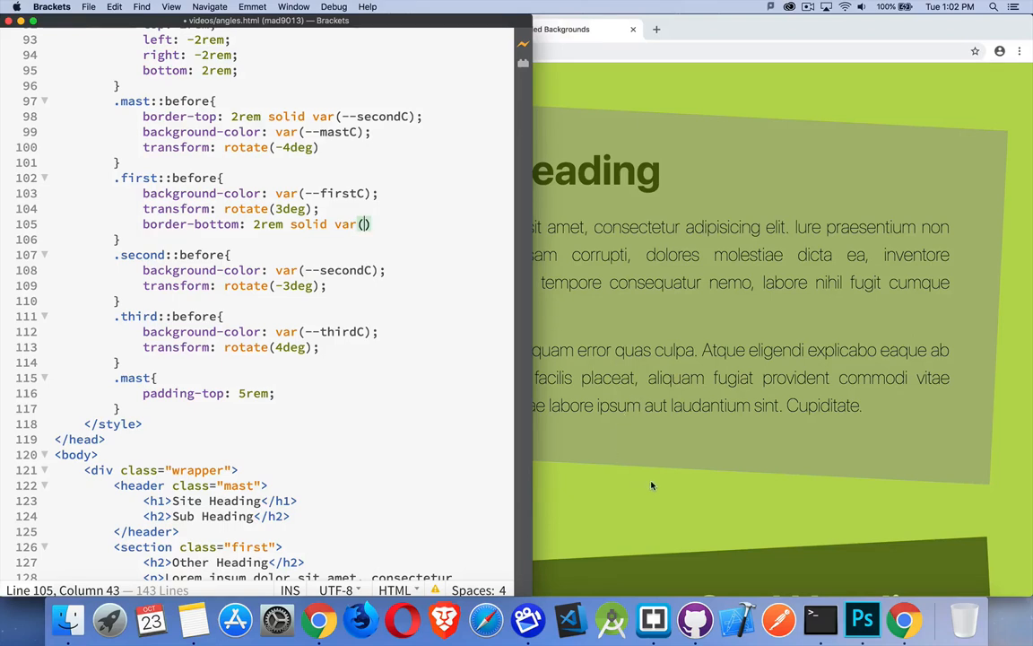
{"action": "type", "text": "mast"}
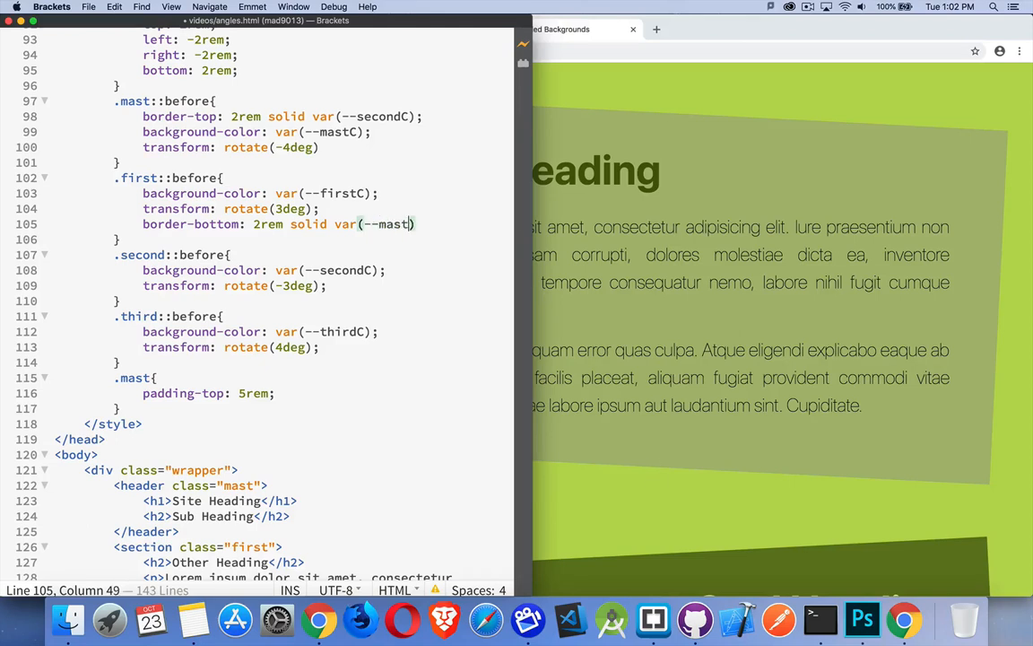
{"action": "type", "text": "C);"}
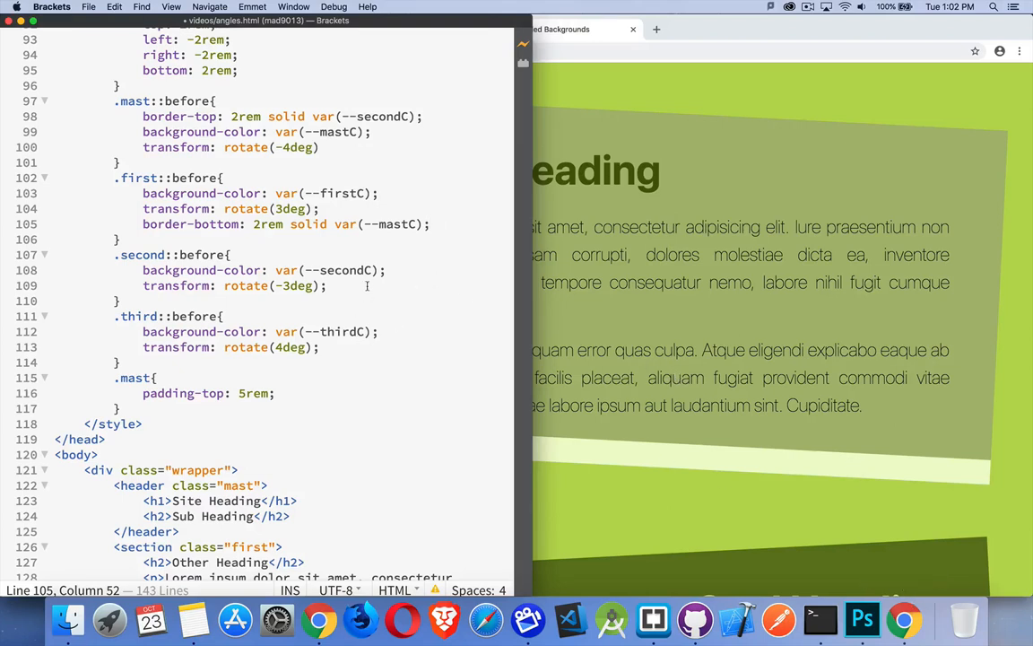
Start a 2rem solid top border on .second::before with a --fir colour variable.
{"action": "type", "text": "border-top:"}
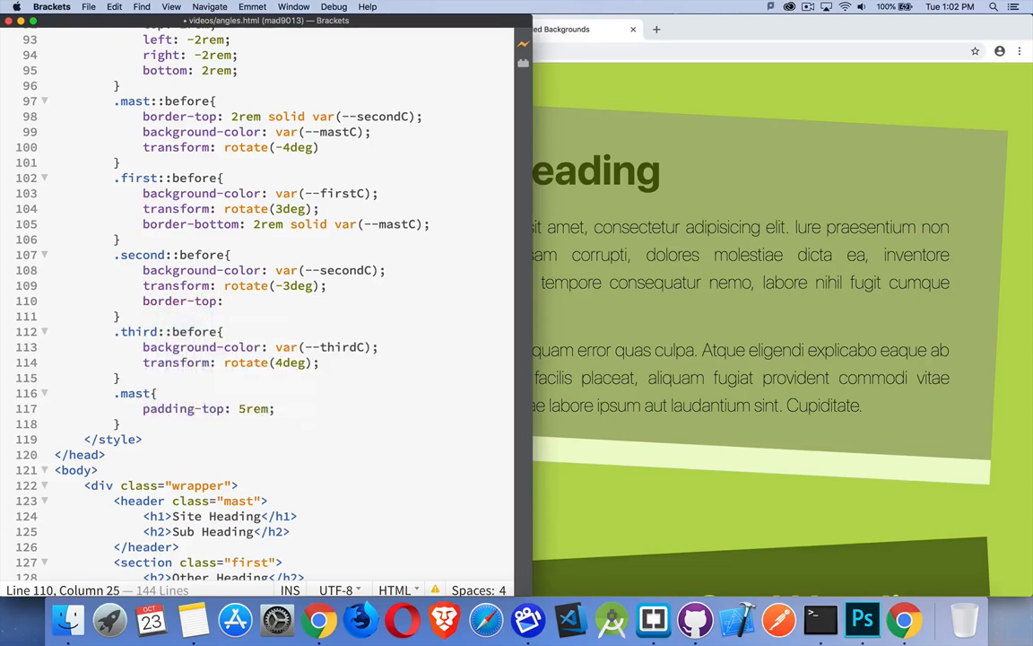
{"action": "type", "text": "2rem solid var"}
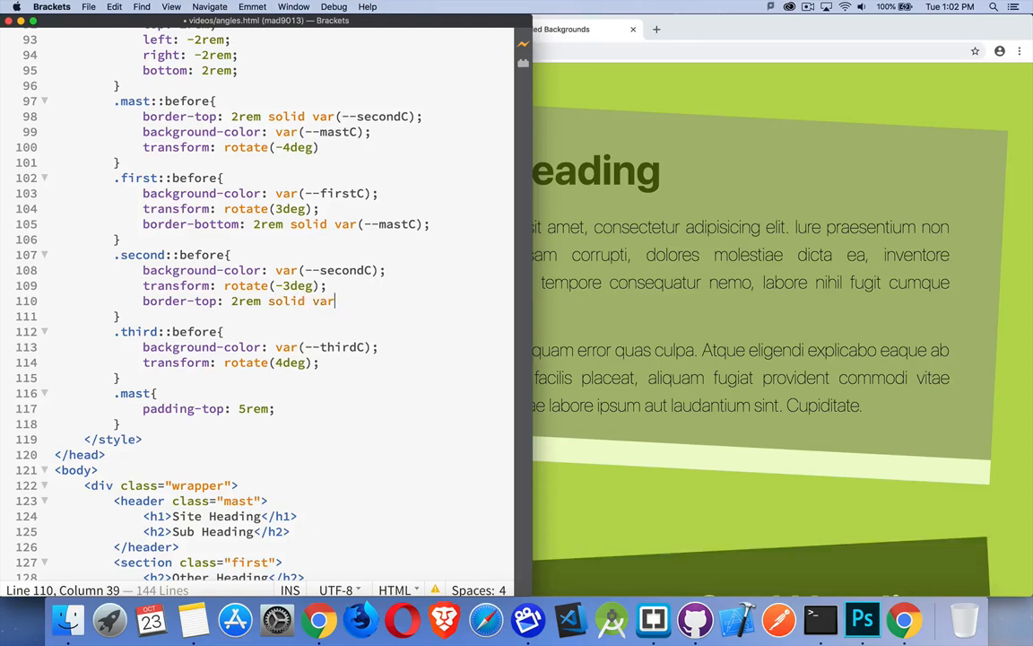
{"action": "type", "text": "(--)"}
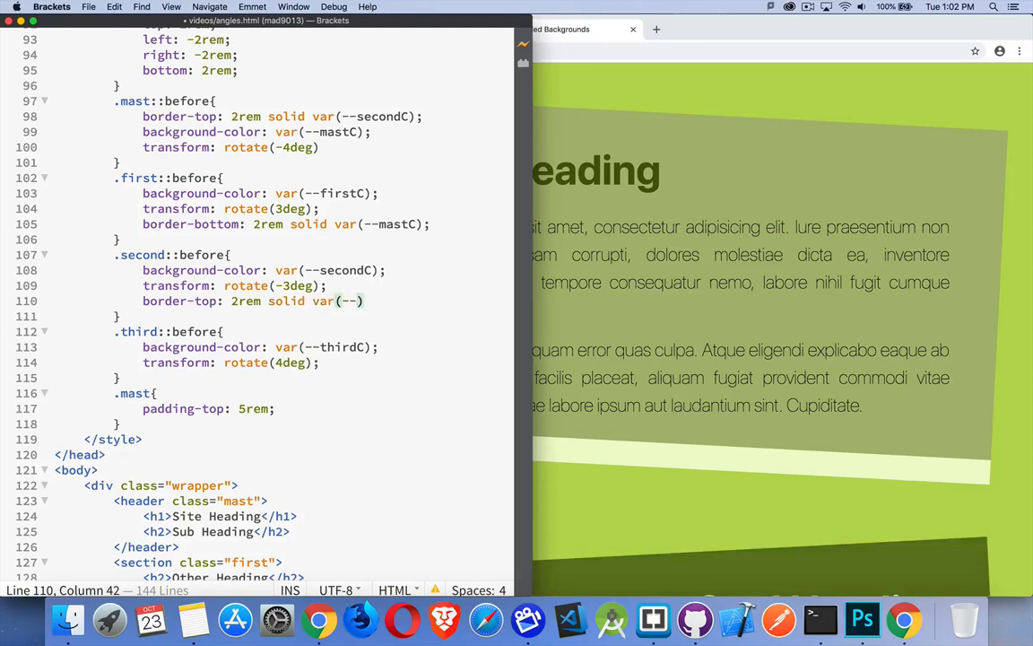
{"action": "type", "text": "fir"}
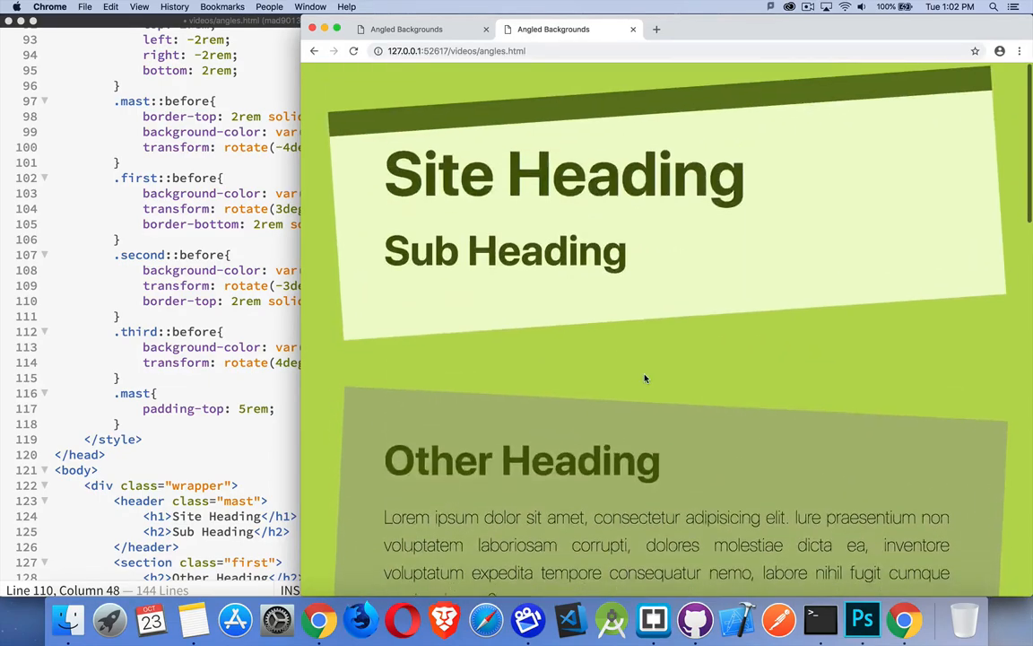
Scroll the Chrome preview to see the green gap between masthead and Other Heading.
{"action": "scroll", "scroll_direction": "down", "scroll_amount": 3}
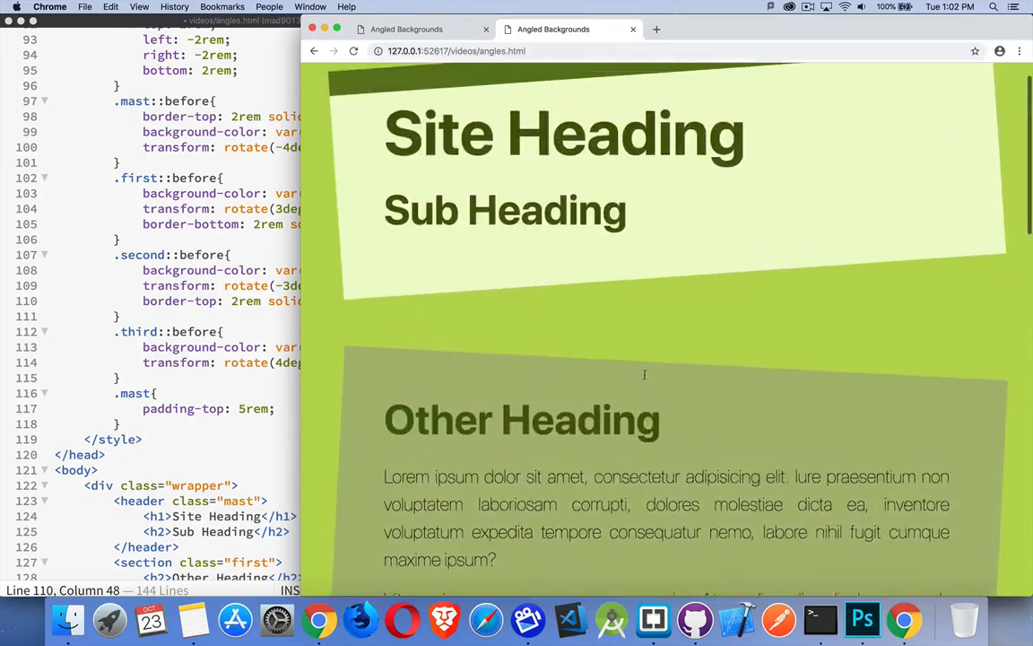
{"action": "scroll", "scroll_direction": "down", "scroll_amount": 3}
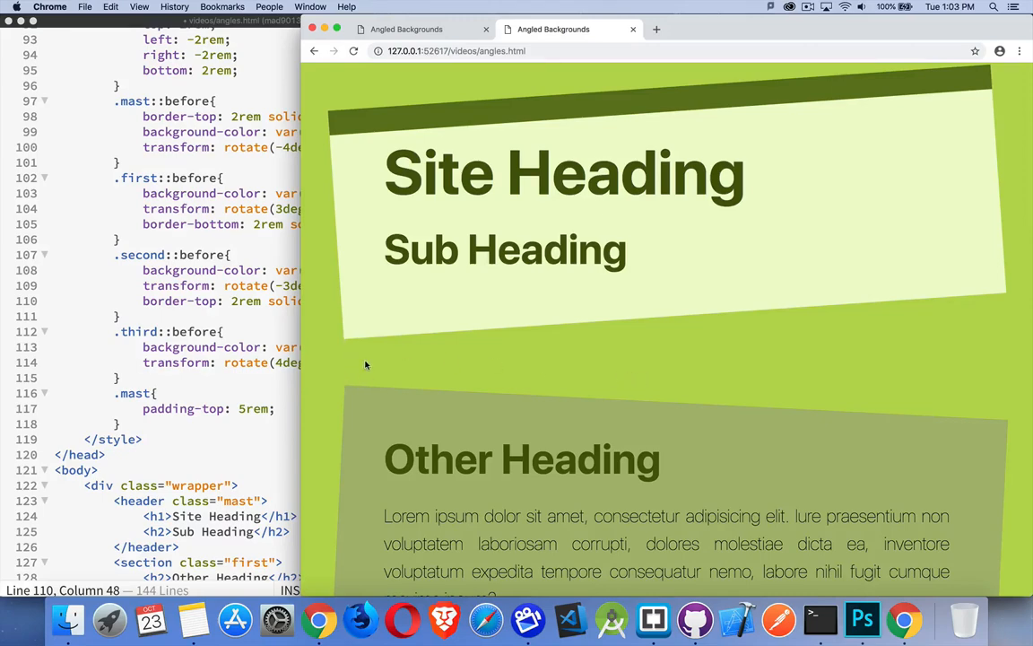
{"action": "mouse_move", "coordinate": [358, 345]}
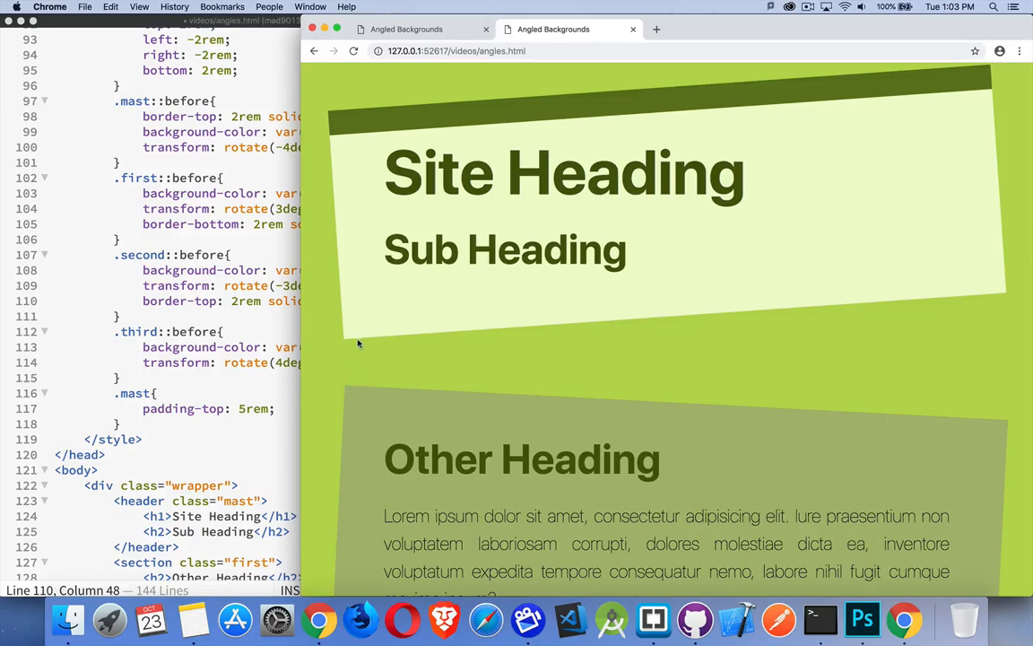
{"action": "mouse_move", "coordinate": [363, 414]}
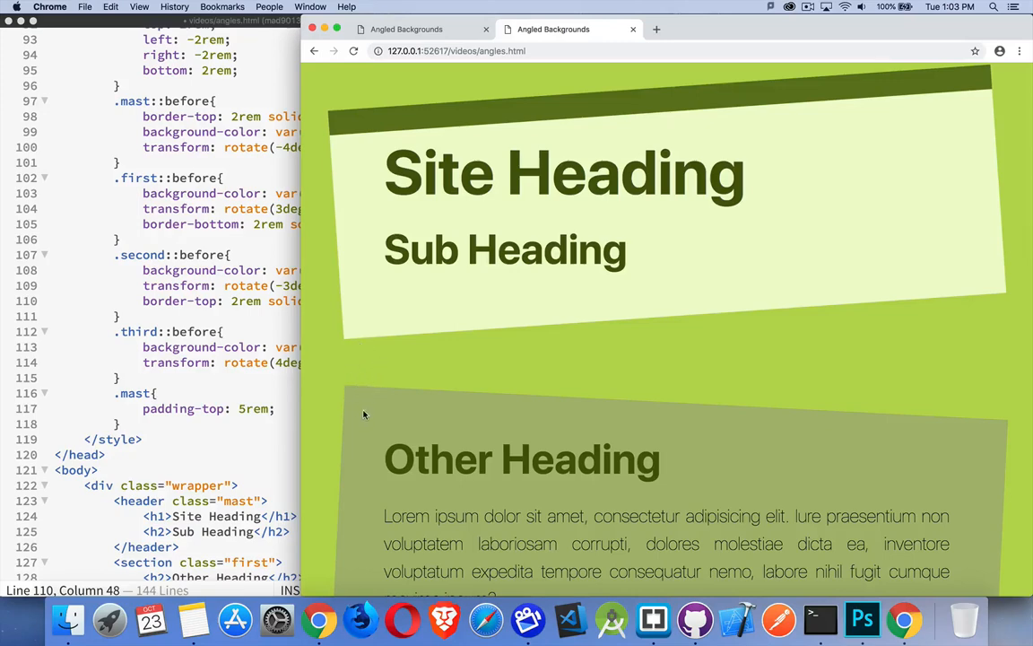
{"action": "mouse_move", "coordinate": [372, 402]}
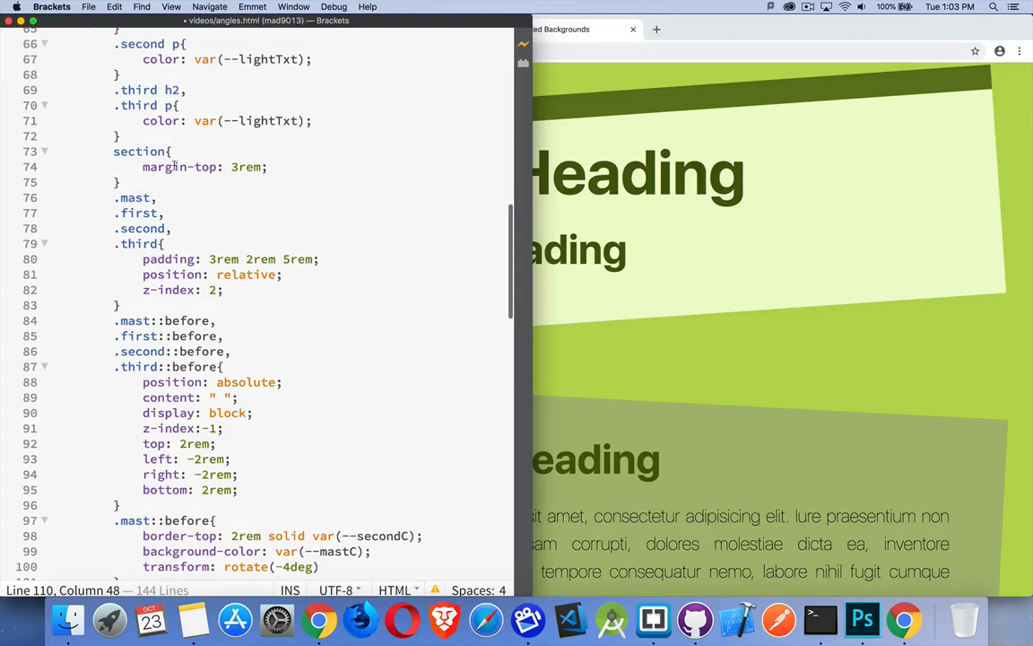
Comment out the section rule's margin-top: 3rem and add margin-top: -3rem.
{"action": "left_click", "coordinate": [199, 167]}
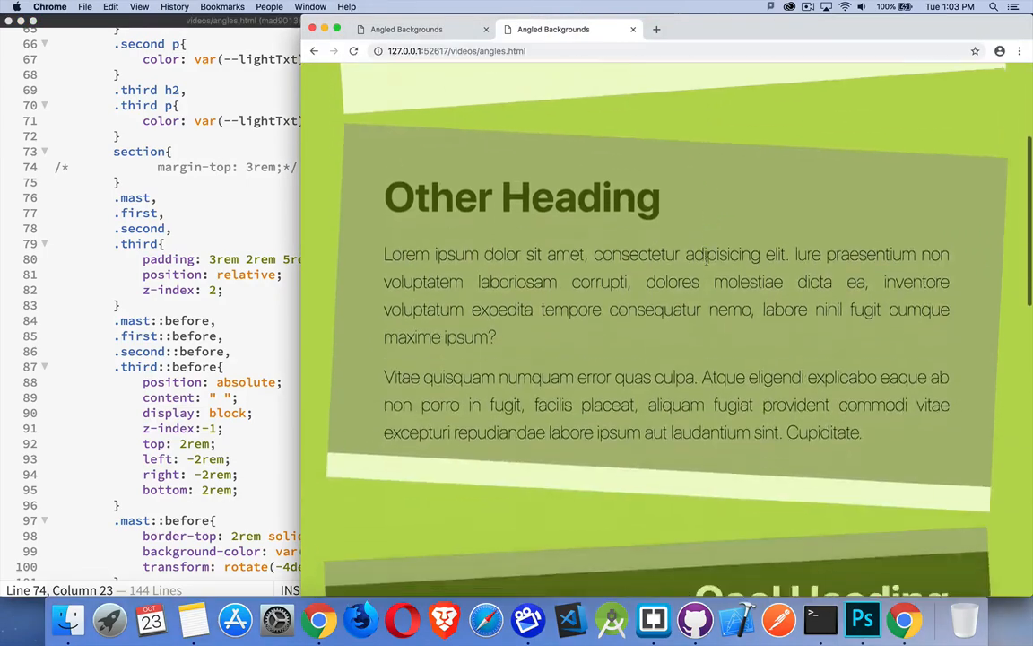
{"action": "scroll", "scroll_direction": "down", "scroll_amount": 3}
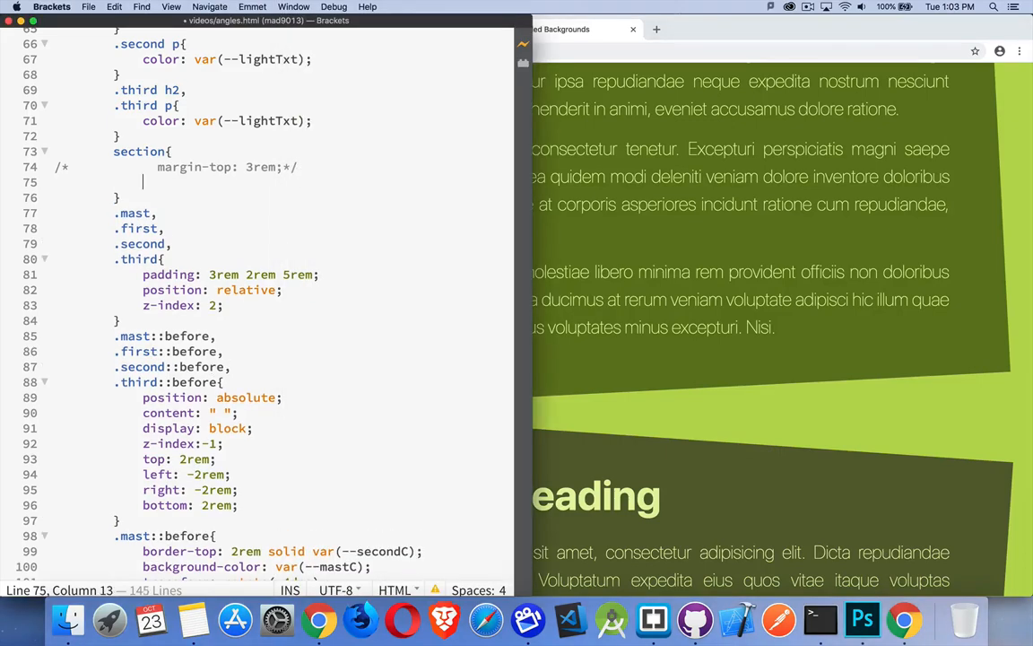
{"action": "type", "text": "margin-top: -"}
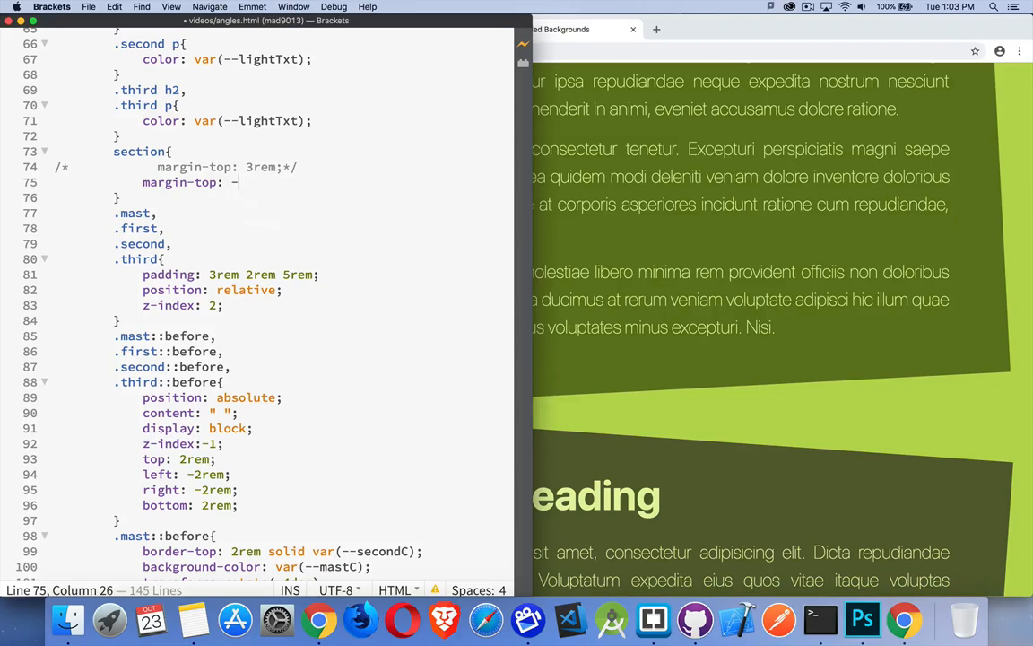
{"action": "type", "text": "3rem;"}
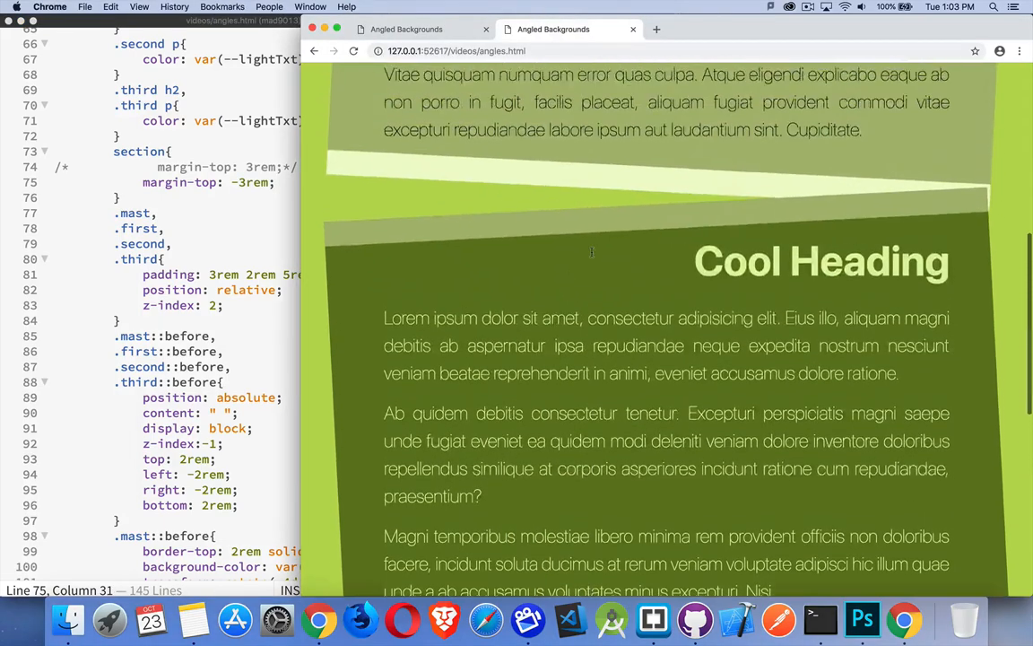
{"action": "scroll", "scroll_direction": "up", "scroll_amount": 3}
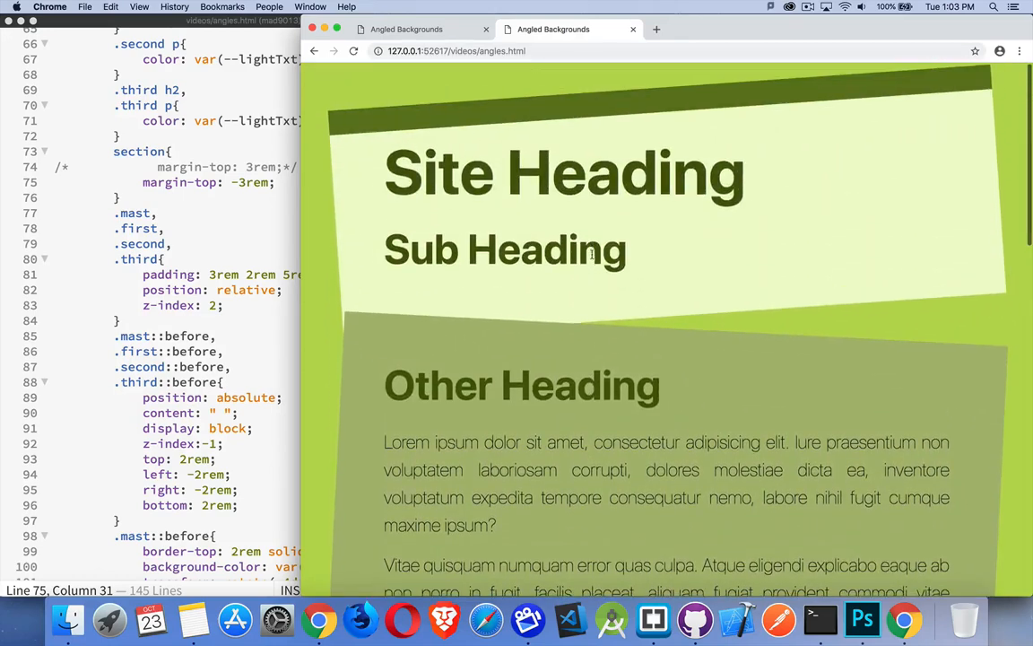
{"action": "mouse_move", "coordinate": [566, 333]}
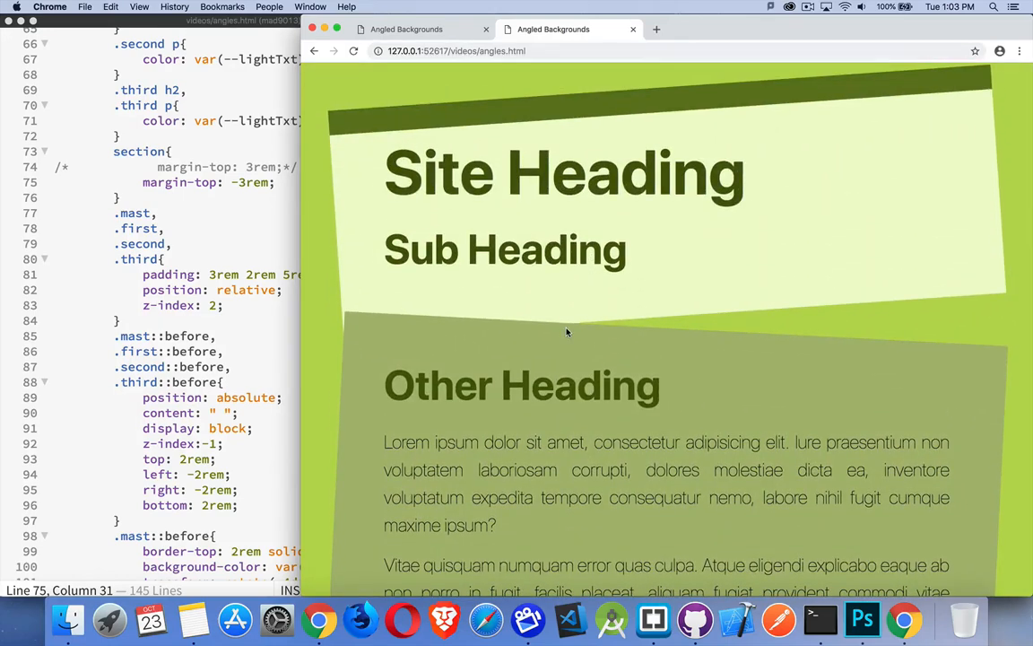
{"action": "mouse_move", "coordinate": [191, 229]}
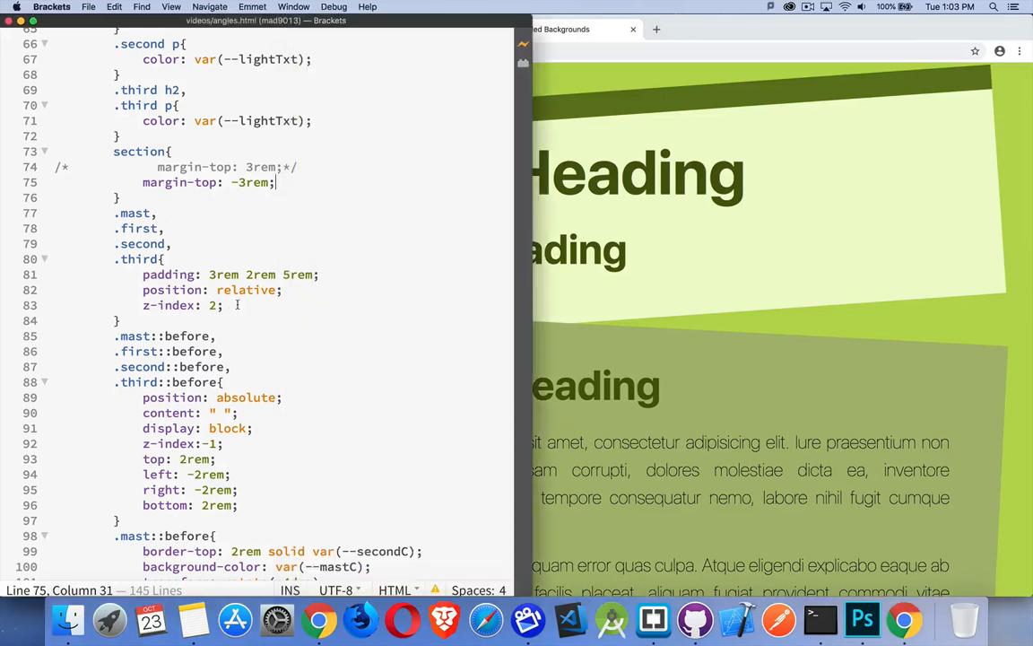
Add overflow: hidden to the .mast, .first, .second, .third rule and scroll the preview.
{"action": "type", "text": "overflow:"}
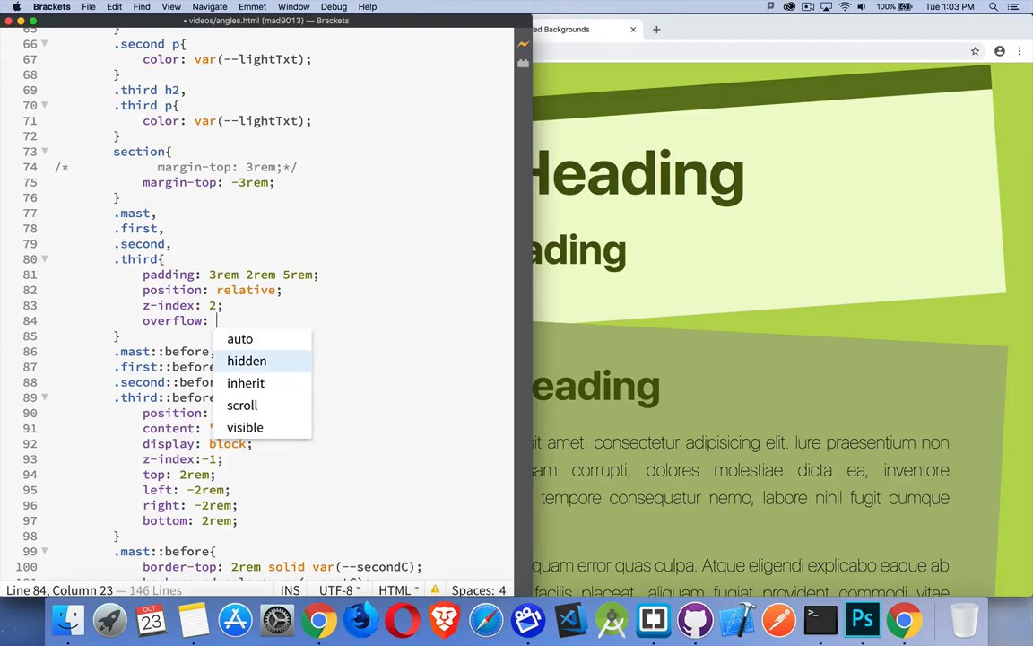
{"action": "left_click", "coordinate": [247, 361]}
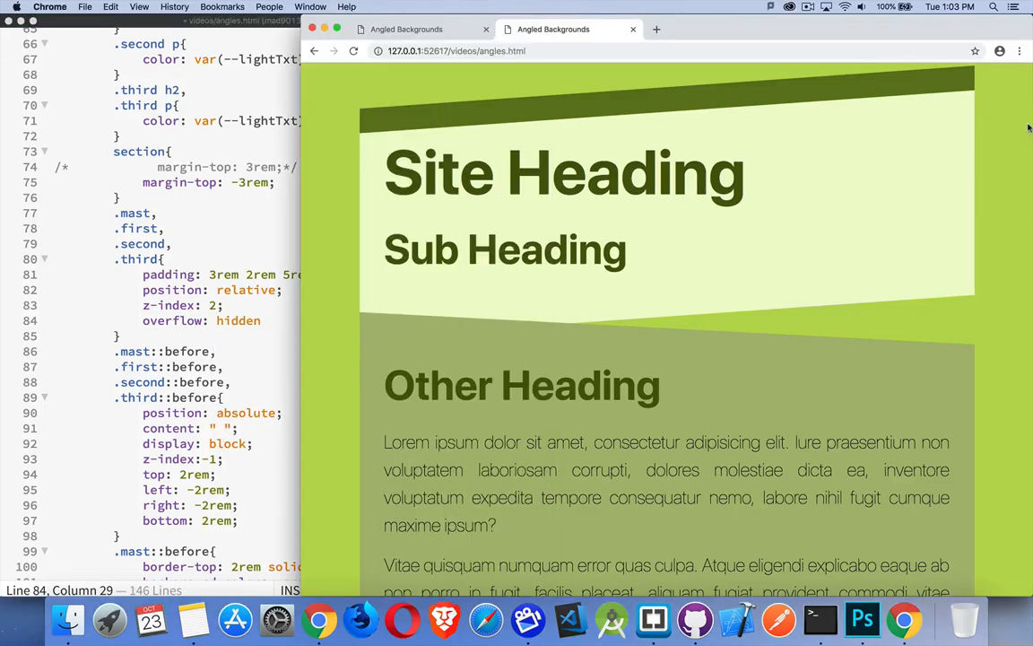
{"action": "mouse_move", "coordinate": [368, 104]}
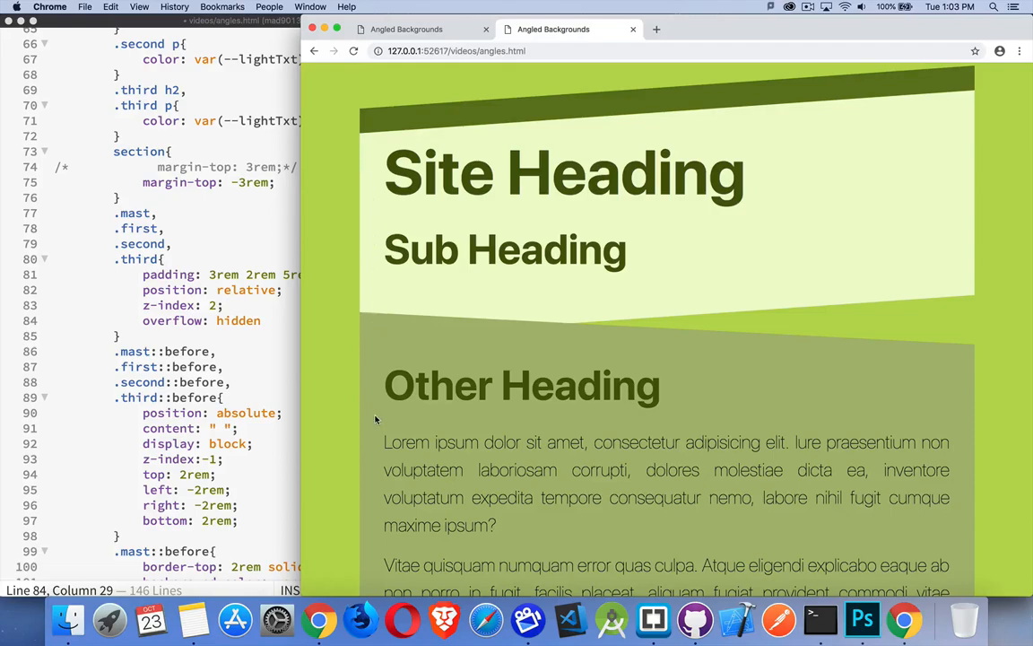
{"action": "scroll", "scroll_direction": "down", "scroll_amount": 3}
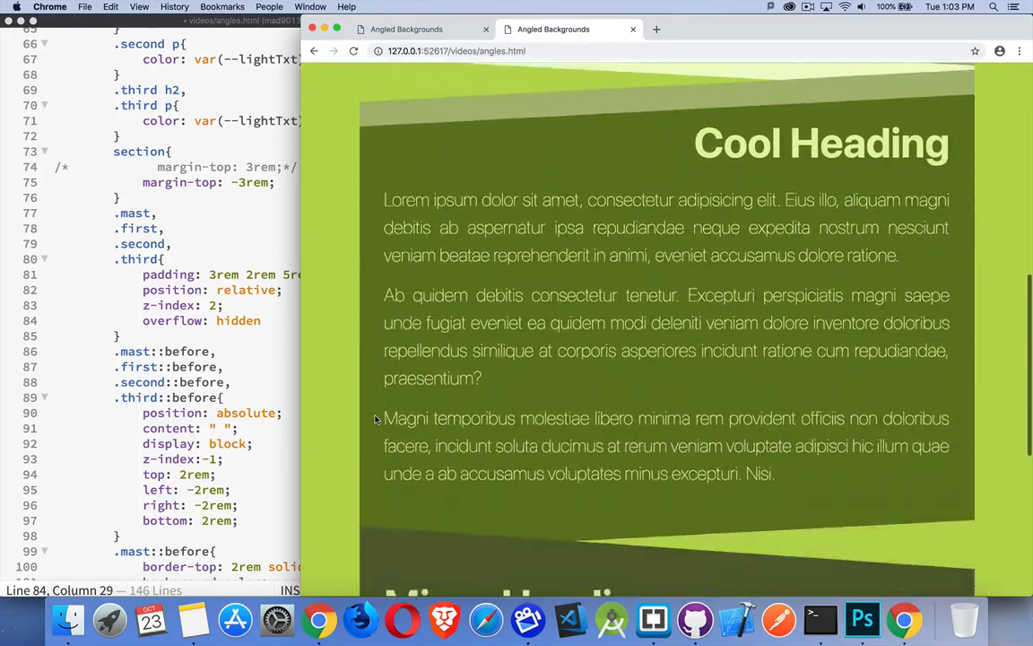
{"action": "scroll", "scroll_direction": "down", "scroll_amount": 3}
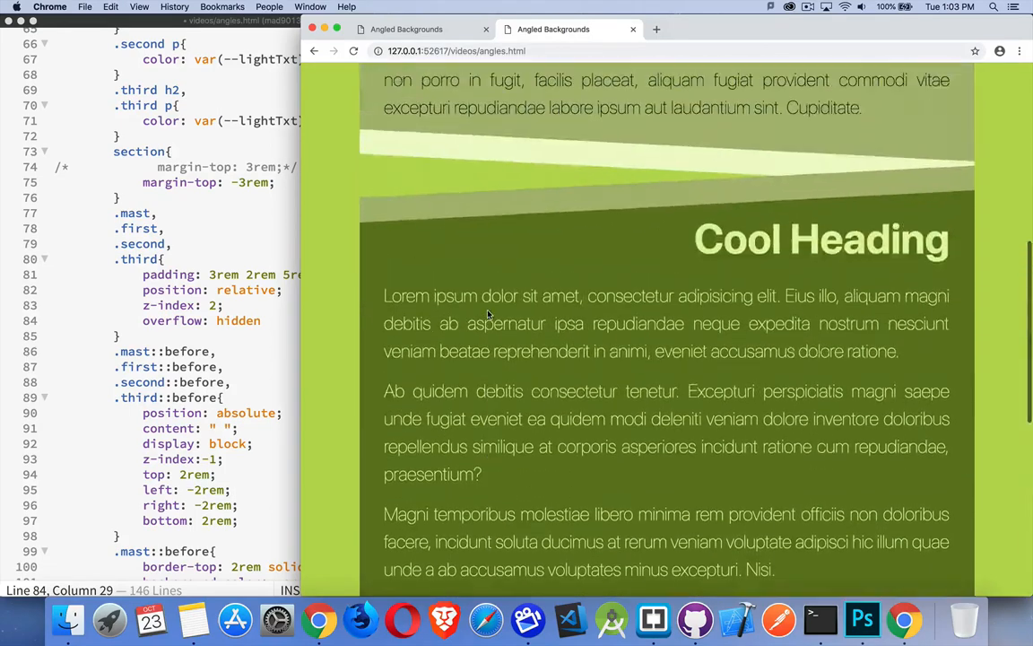
{"action": "scroll", "scroll_direction": "down", "scroll_amount": 3}
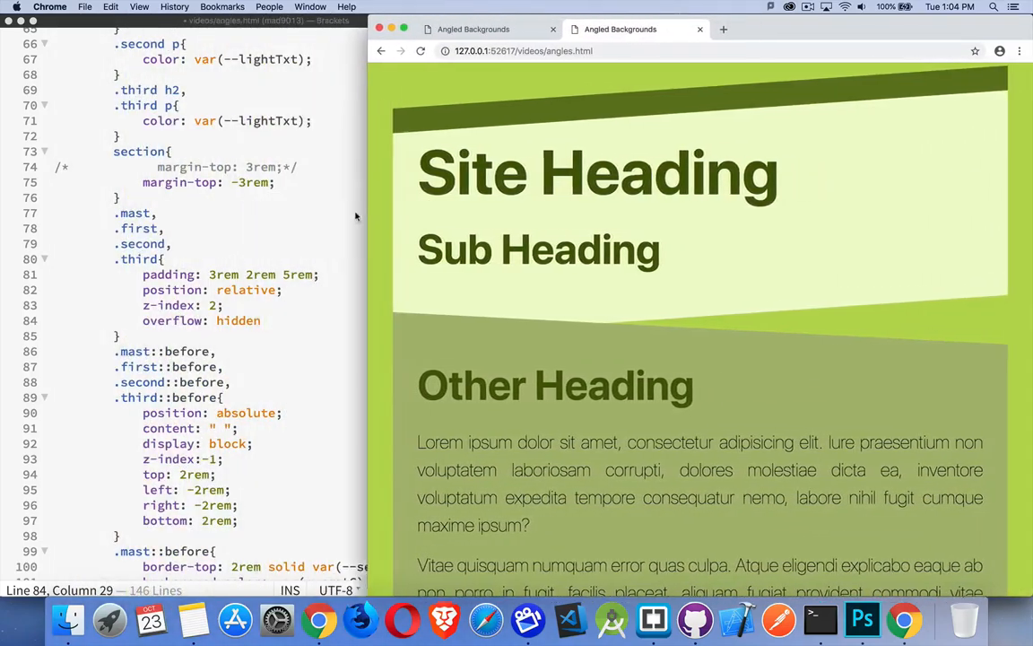
Change the .mast::before 2rem top border from solid to dashed and review the preview.
{"action": "scroll", "scroll_direction": "down", "scroll_amount": 3}
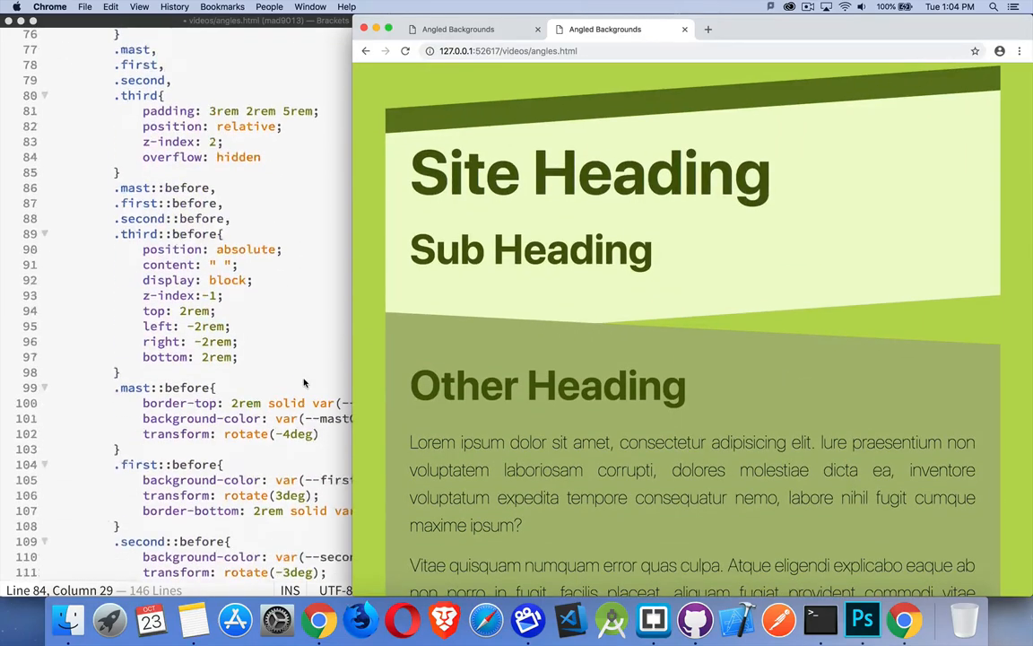
{"action": "scroll", "scroll_direction": "down", "scroll_amount": 3}
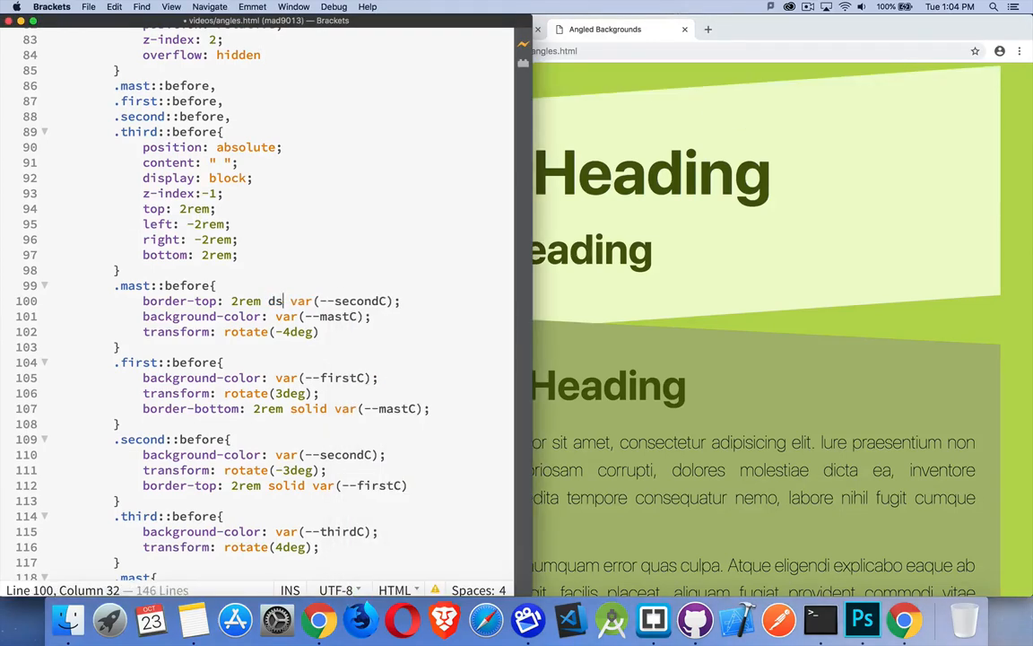
{"action": "type", "text": "ashed"}
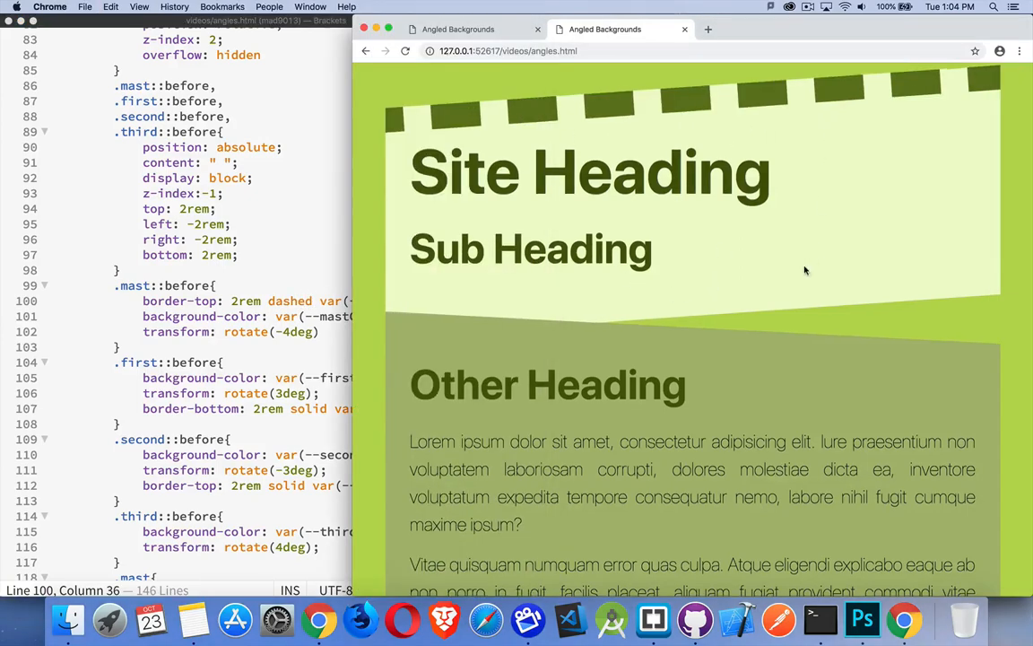
{"action": "scroll", "scroll_direction": "down", "scroll_amount": 3}
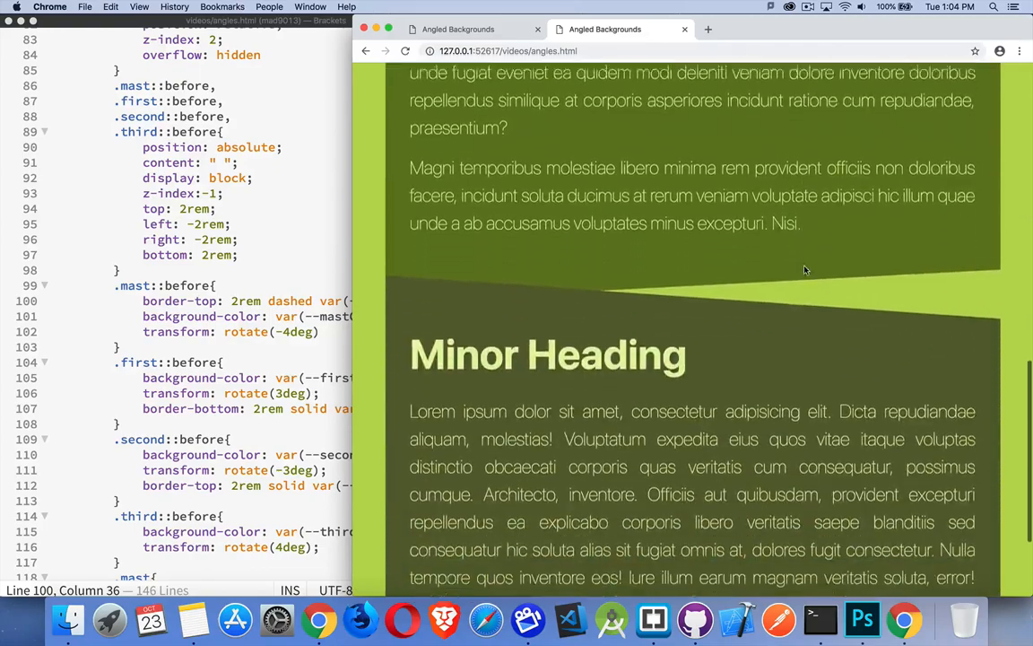
{"action": "scroll", "scroll_direction": "down", "scroll_amount": 3}
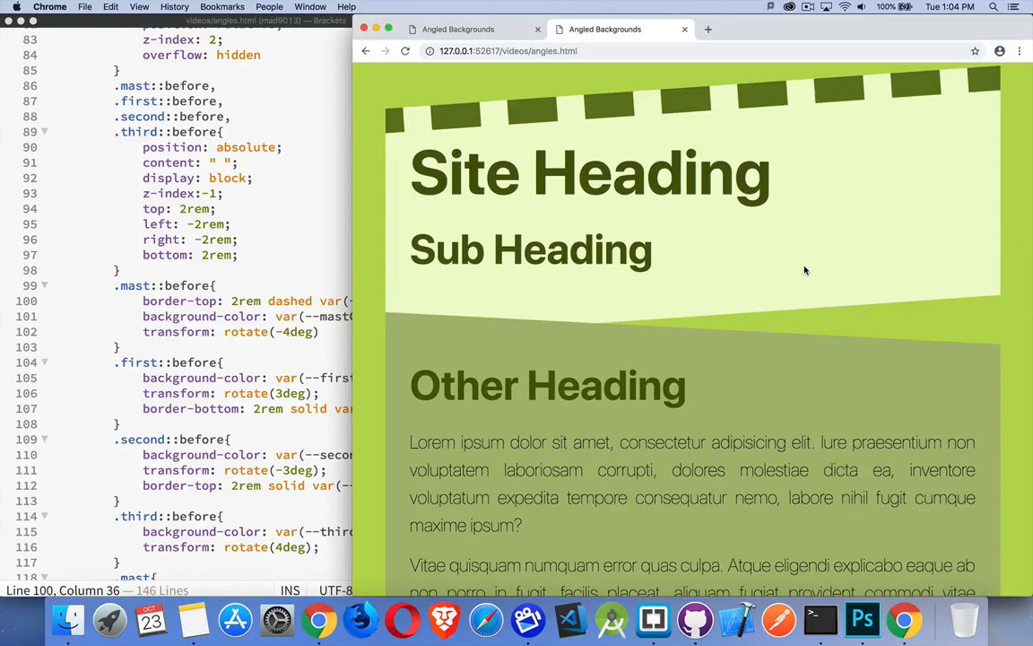
{"action": "mouse_move", "coordinate": [263, 257]}
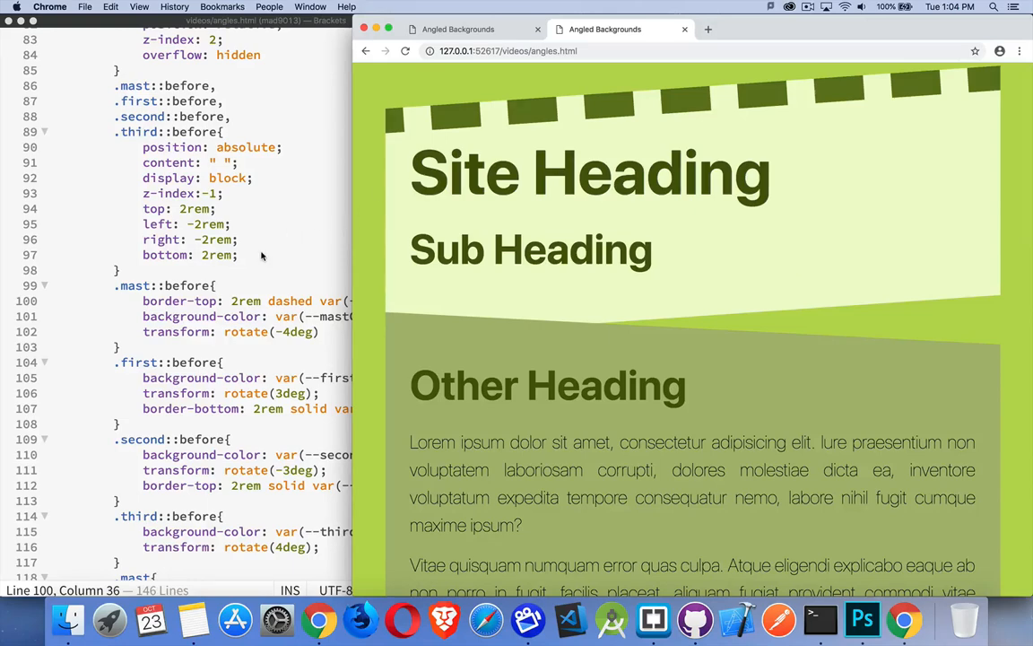